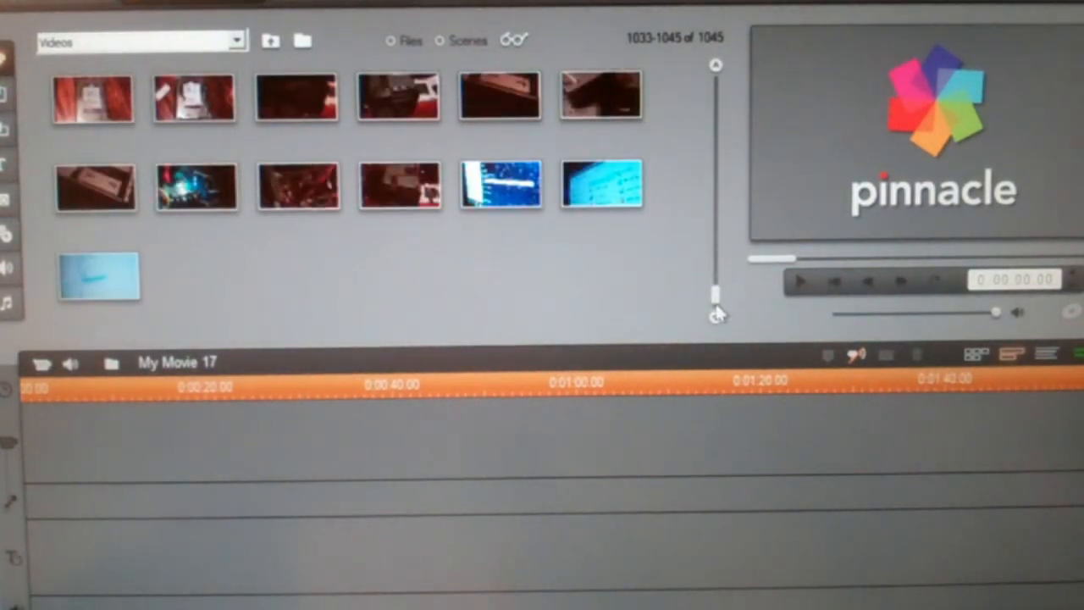
{"action": "mouse_move", "coordinate": [767, 305]}
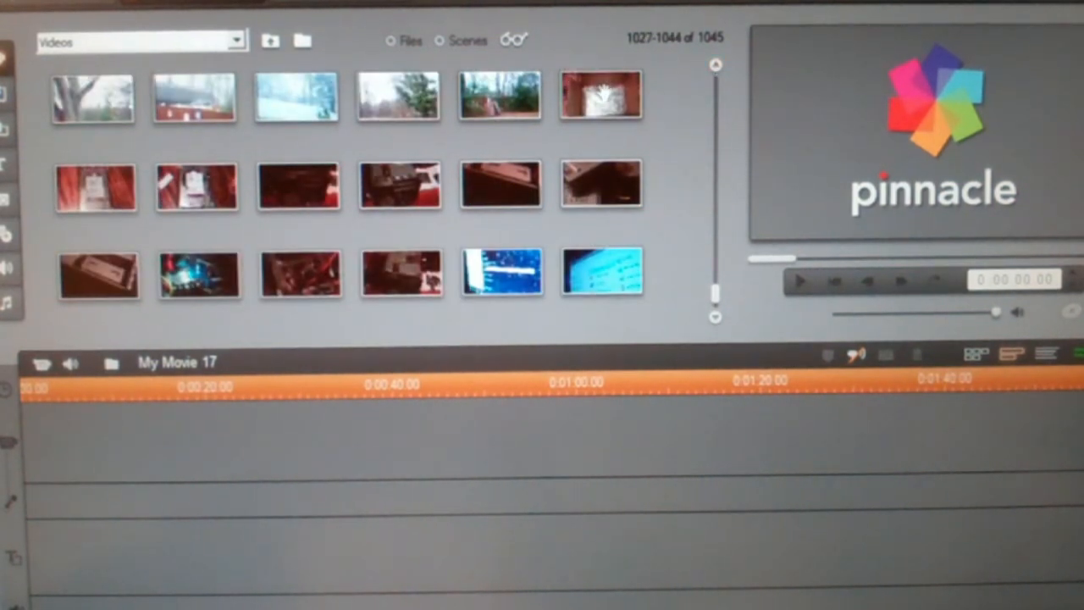
Step: Drag the selected Album video clips onto the My Movie 17 timeline
{"action": "left_click_drag", "start_coordinate": [600, 95], "coordinate": [93, 449]}
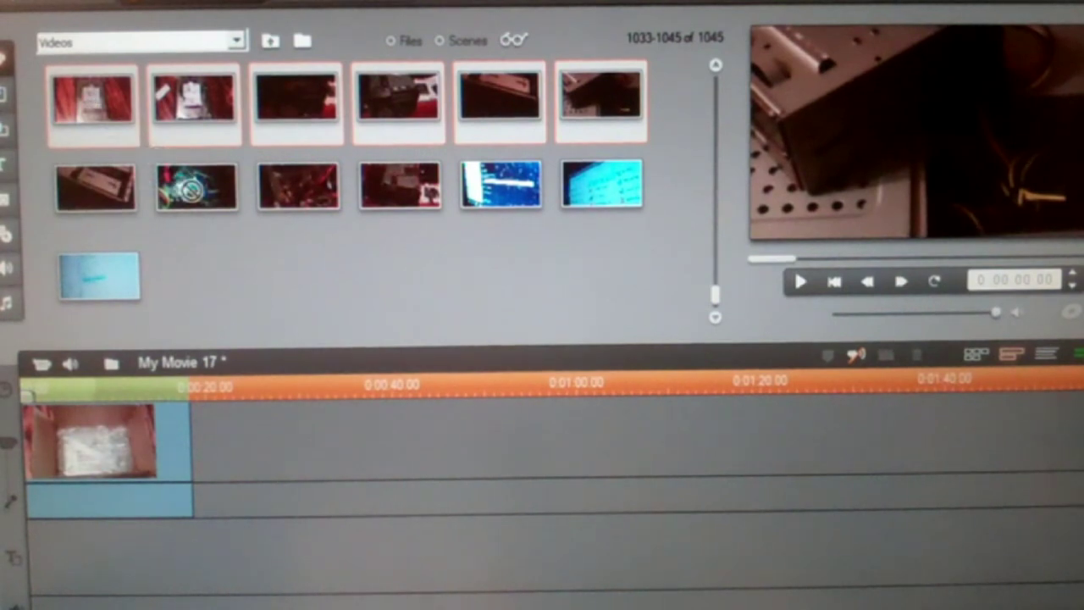
{"action": "left_click", "coordinate": [193, 436]}
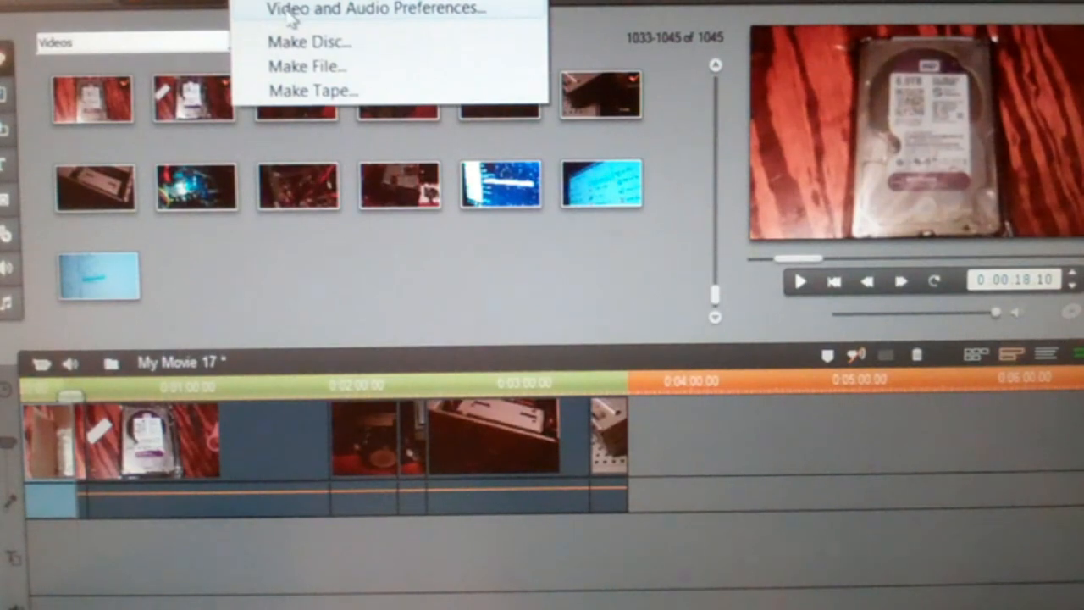
{"action": "left_click", "coordinate": [375, 9]}
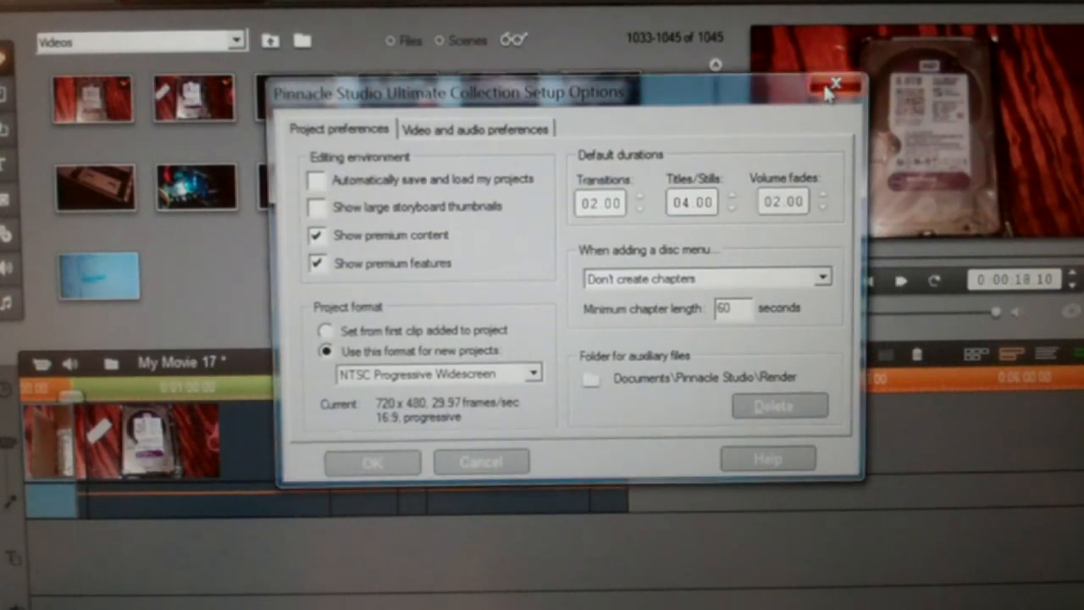
{"action": "left_click", "coordinate": [837, 84]}
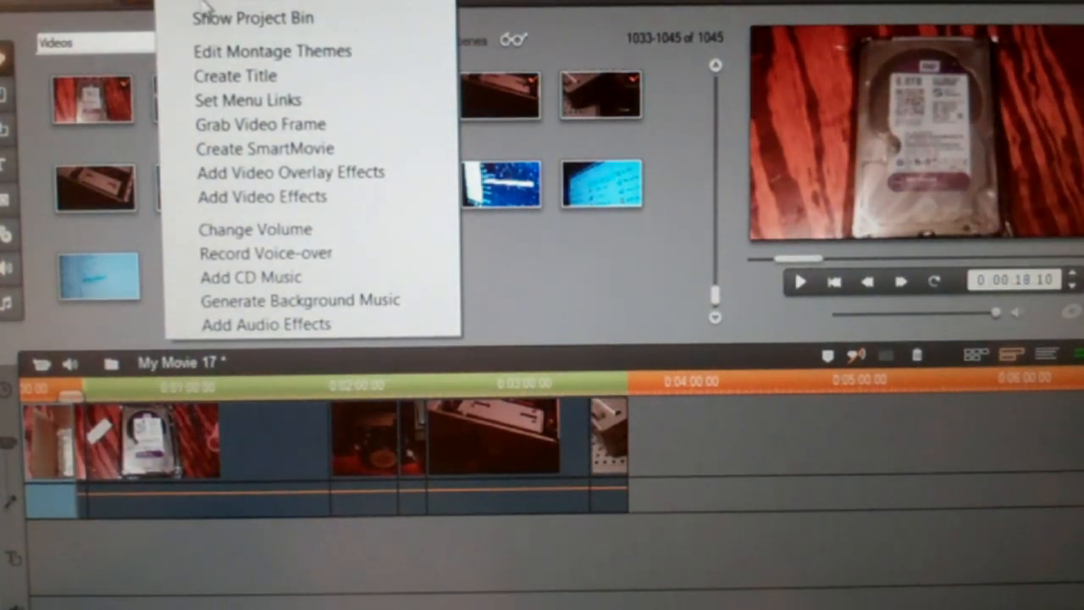
{"action": "mouse_move", "coordinate": [564, 30]}
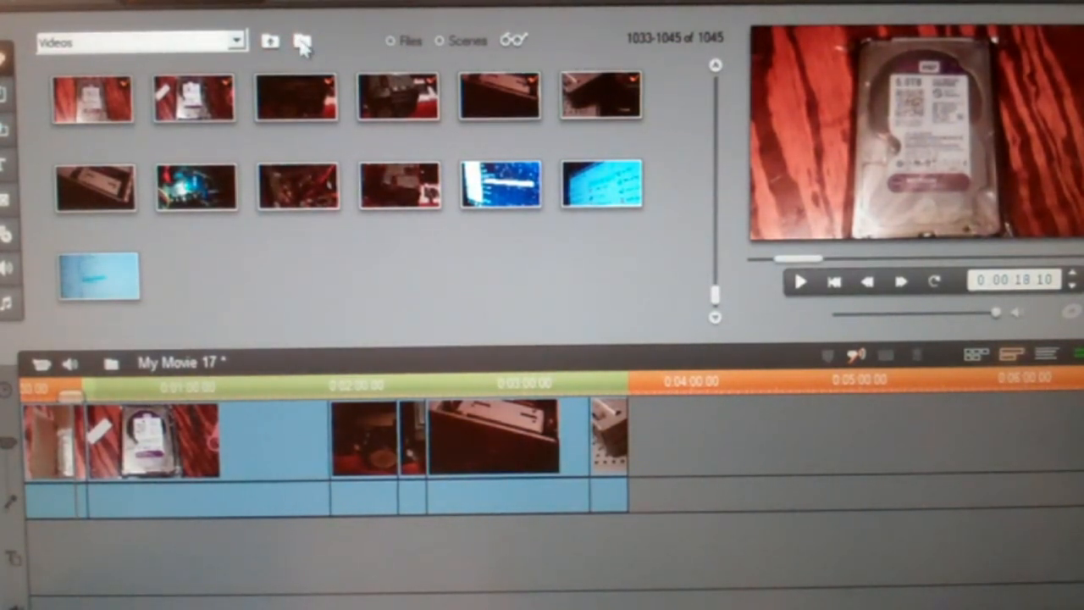
{"action": "left_click", "coordinate": [303, 42]}
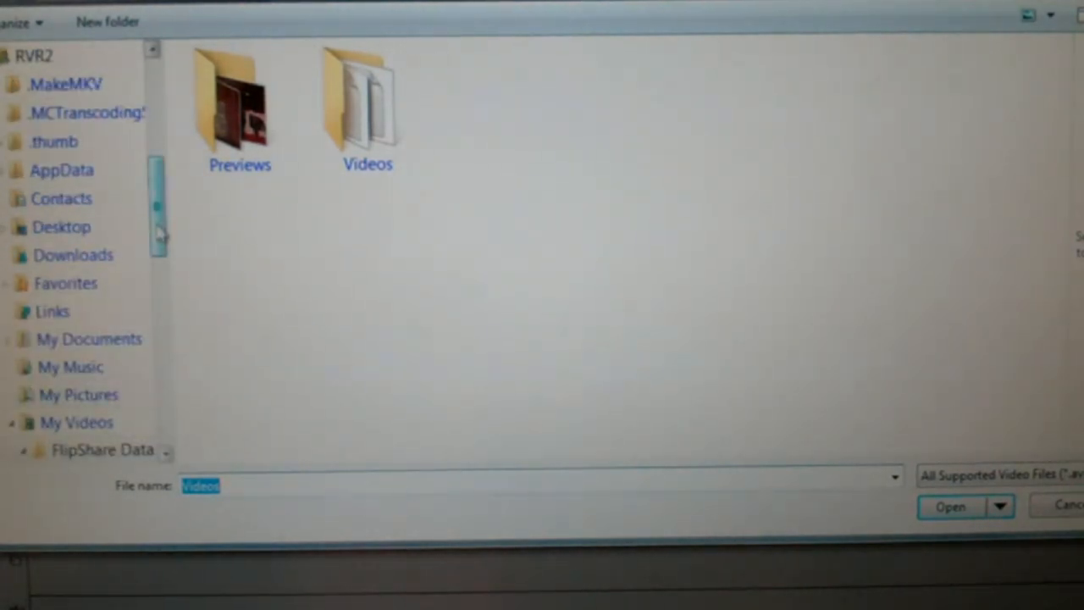
{"action": "left_click", "coordinate": [26, 449]}
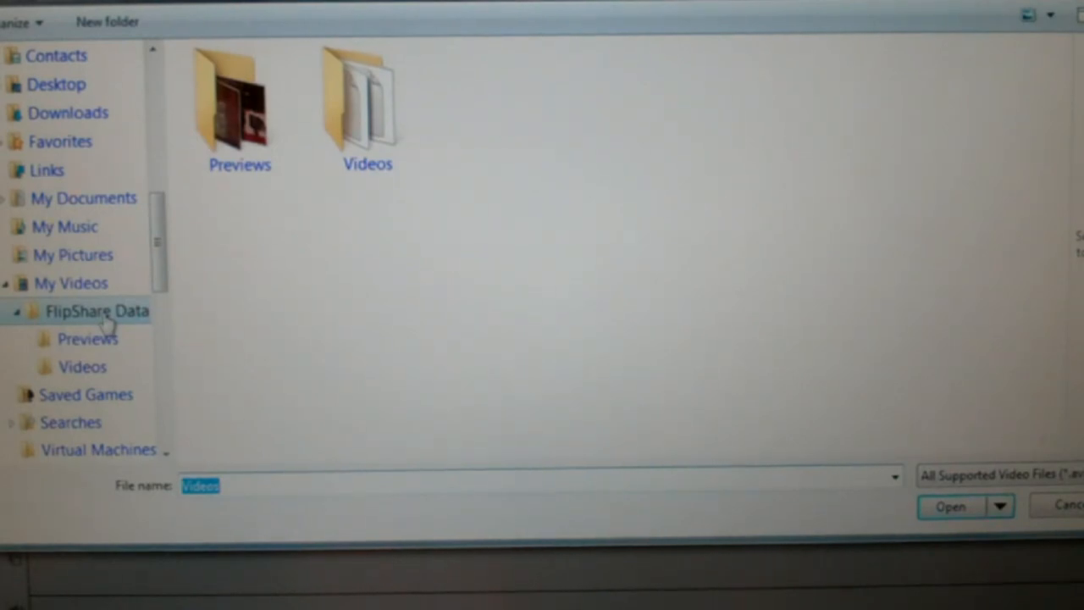
{"action": "left_click", "coordinate": [367, 110]}
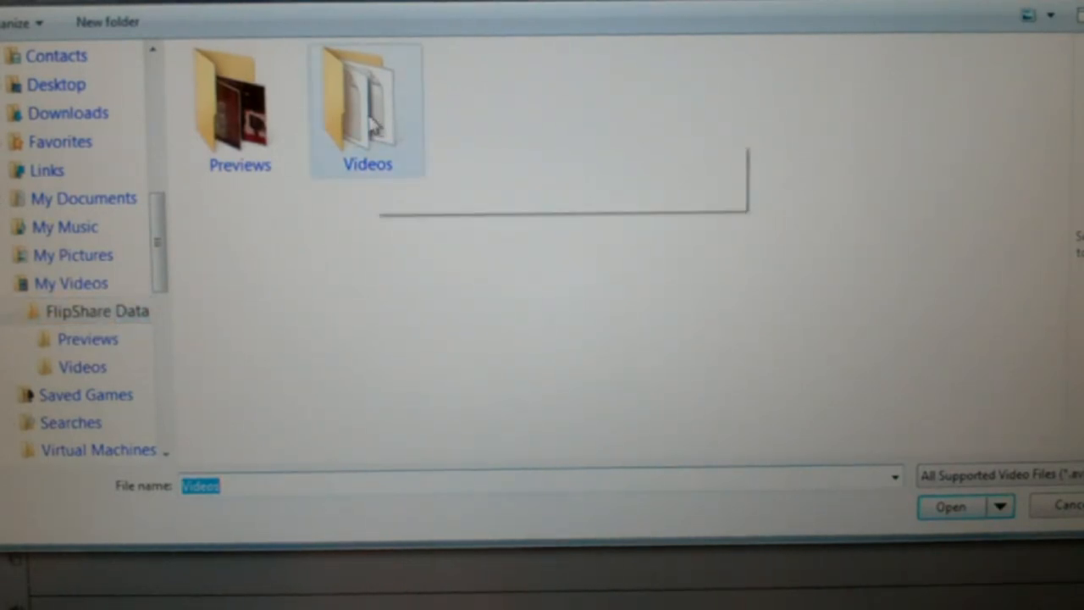
{"action": "double_click", "coordinate": [368, 102]}
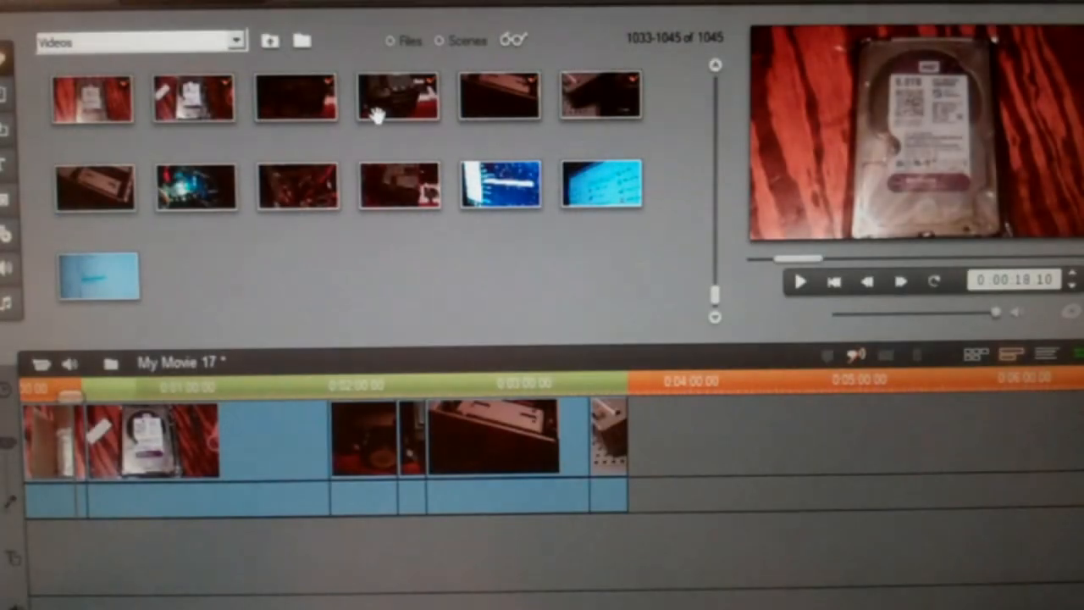
{"action": "mouse_move", "coordinate": [398, 98]}
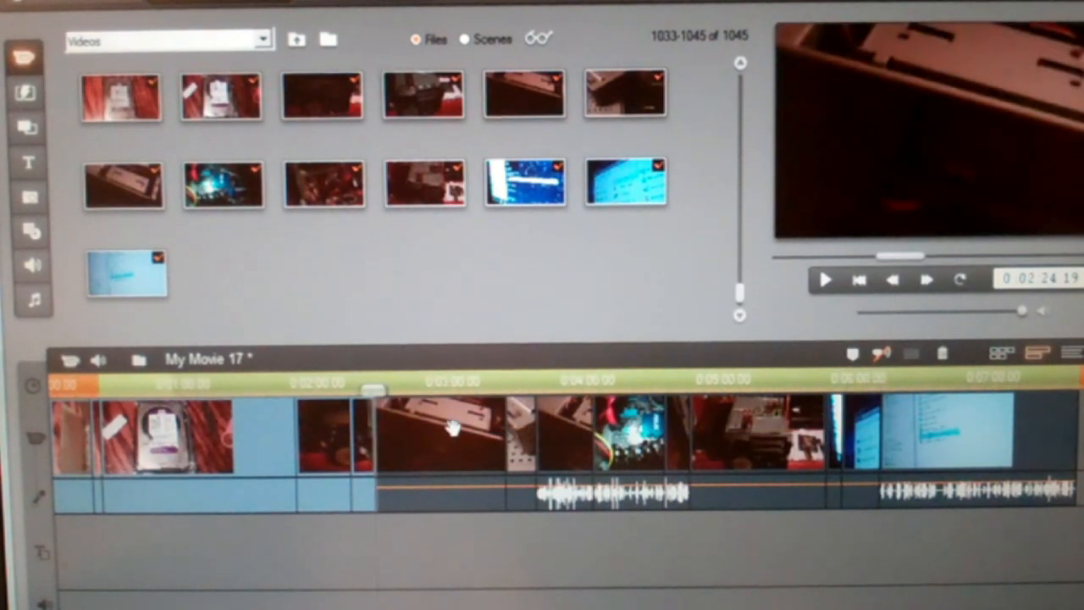
{"action": "mouse_move", "coordinate": [943, 354]}
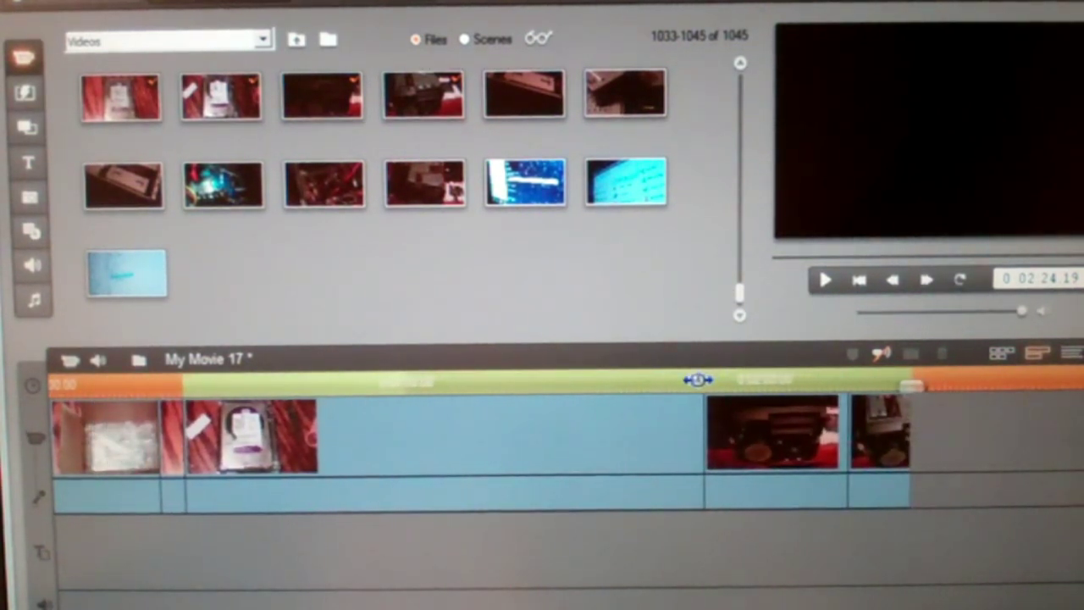
{"action": "left_click_drag", "start_coordinate": [695, 380], "coordinate": [889, 386]}
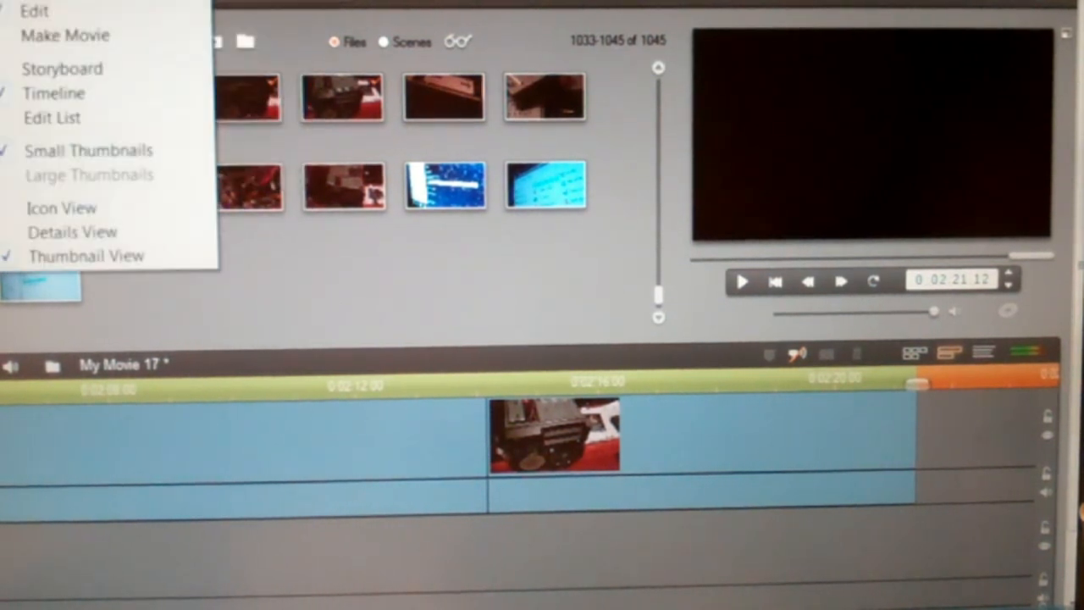
{"action": "left_click", "coordinate": [34, 11]}
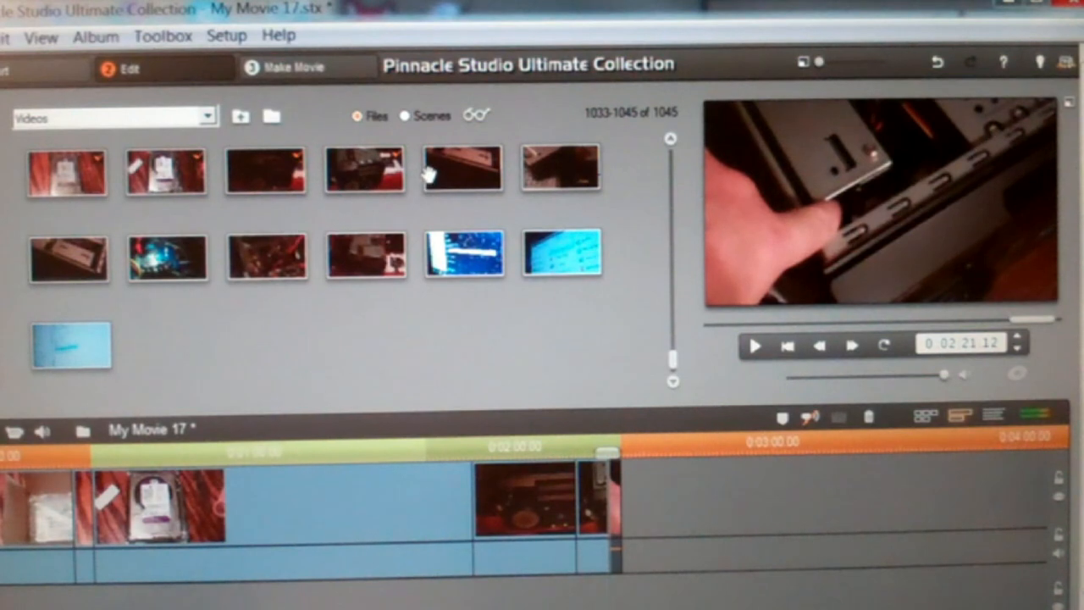
{"action": "left_click", "coordinate": [462, 169]}
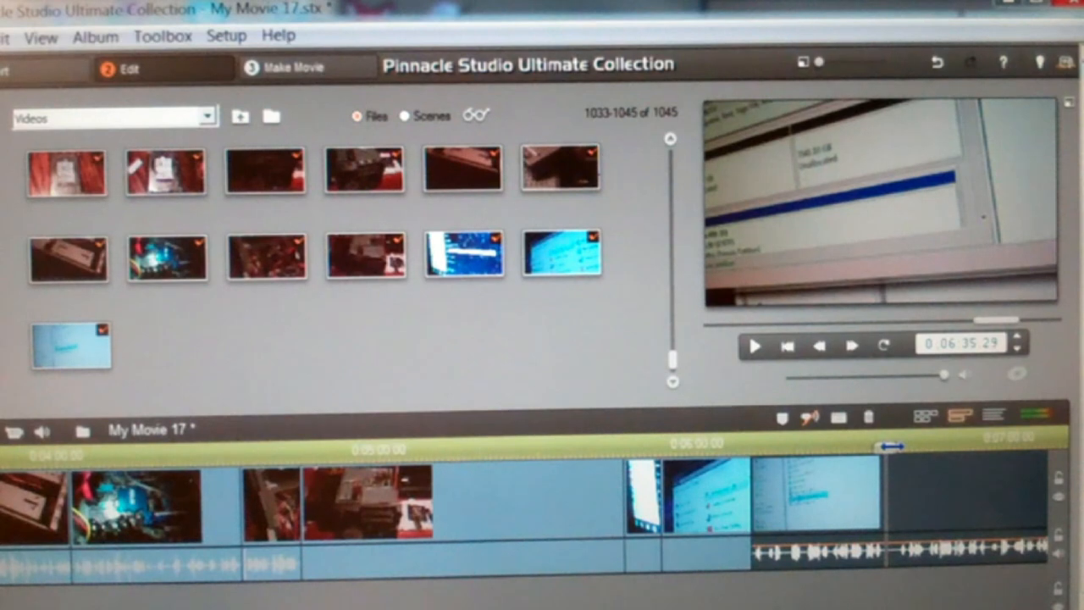
Step: Scrub to about 0:06:37 and restore the removed final clip via Edit undo
{"action": "left_click_drag", "start_coordinate": [893, 447], "coordinate": [881, 449]}
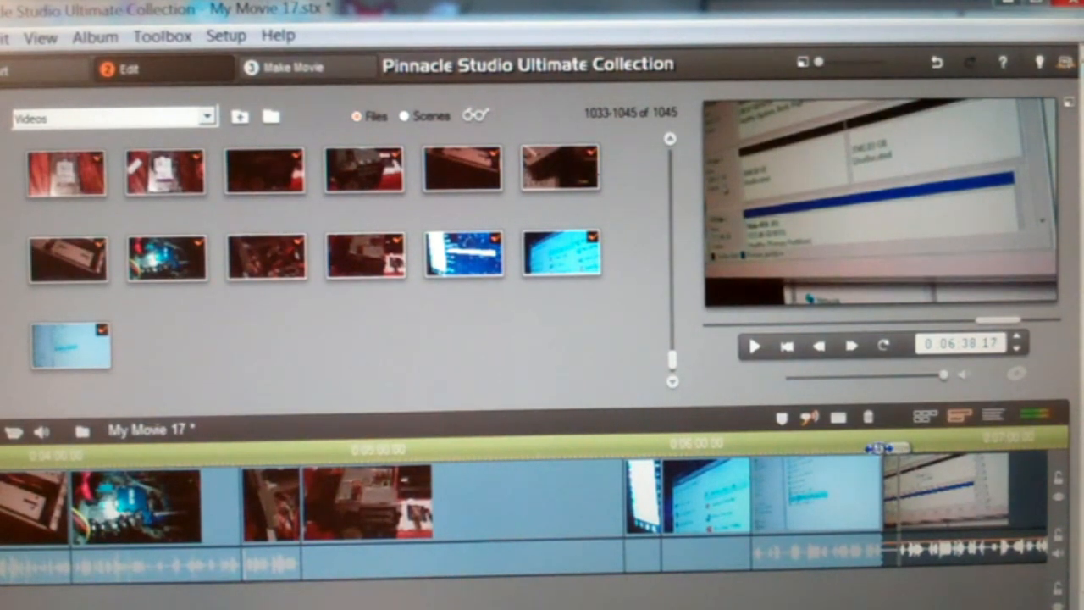
{"action": "mouse_move", "coordinate": [869, 417]}
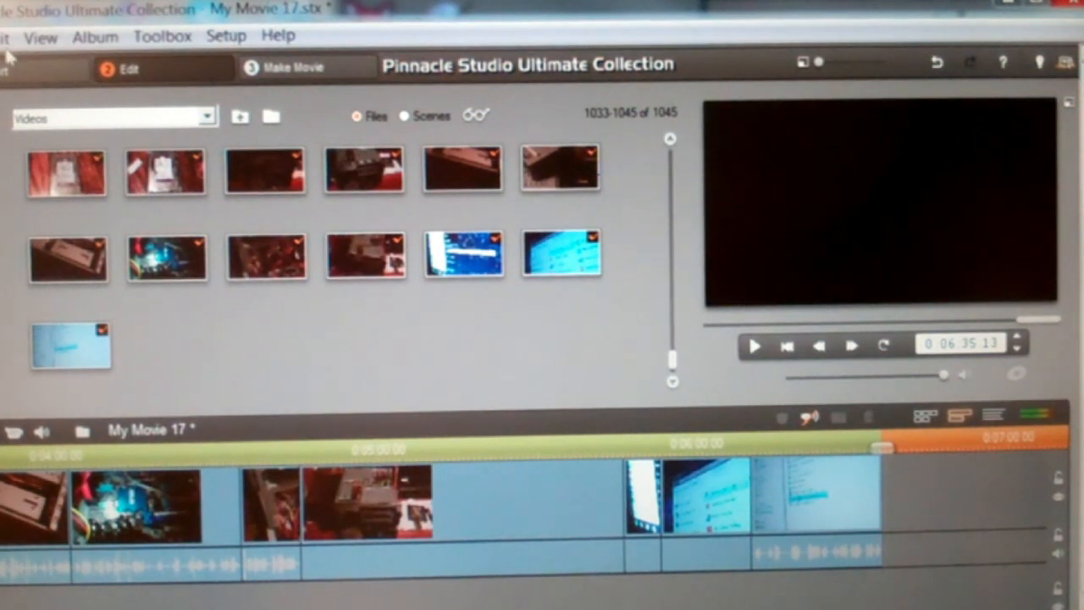
{"action": "left_click", "coordinate": [5, 35]}
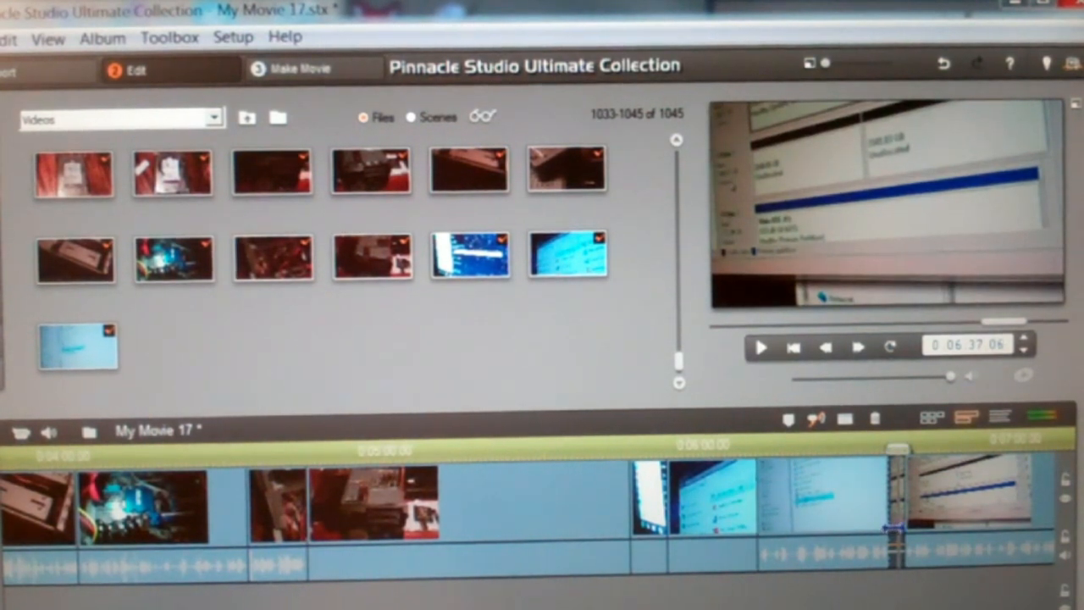
{"action": "mouse_move", "coordinate": [875, 419]}
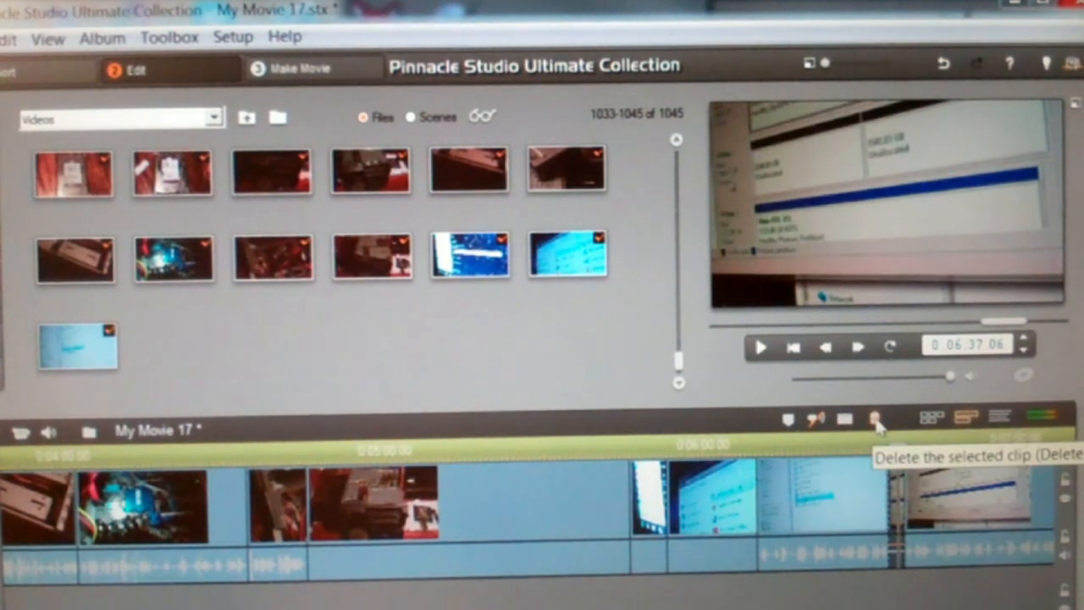
Step: Delete the split-off trailing clip so the movie ends on the disk-management footage
{"action": "left_click", "coordinate": [875, 420]}
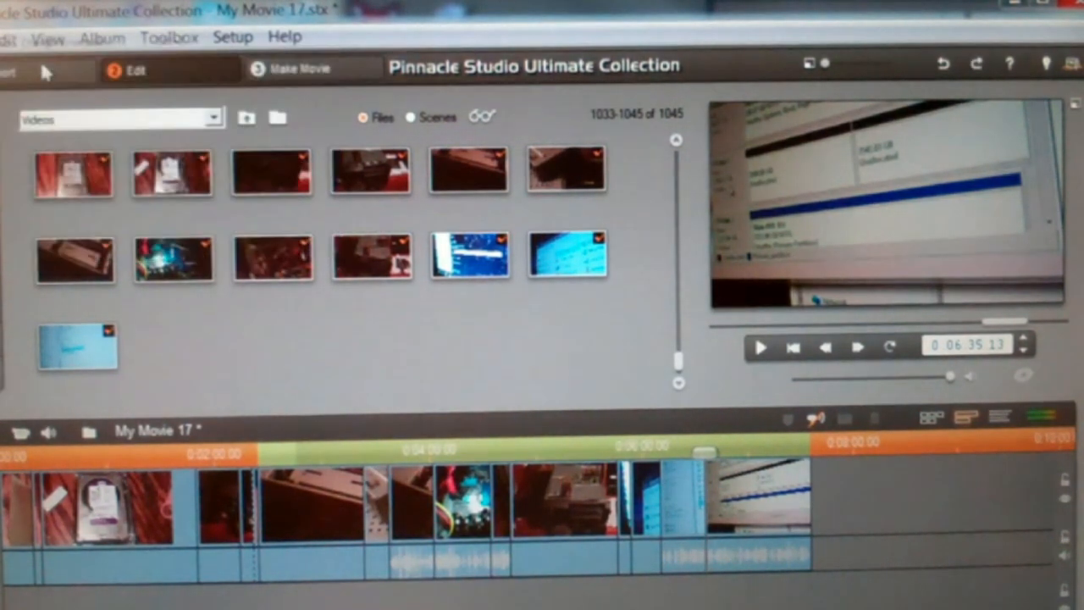
{"action": "left_click", "coordinate": [9, 38]}
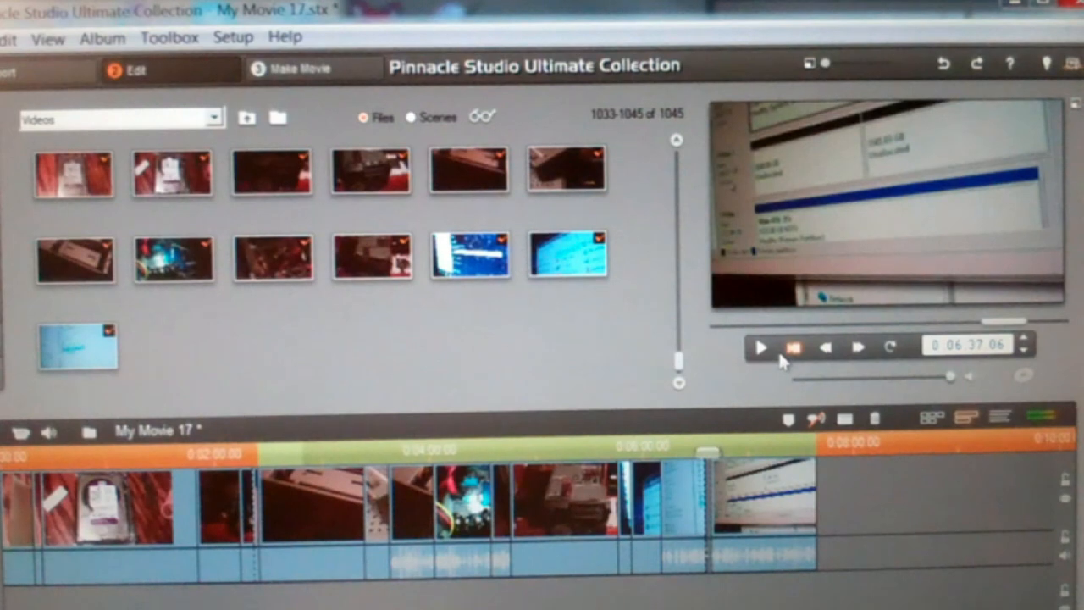
{"action": "mouse_move", "coordinate": [792, 347]}
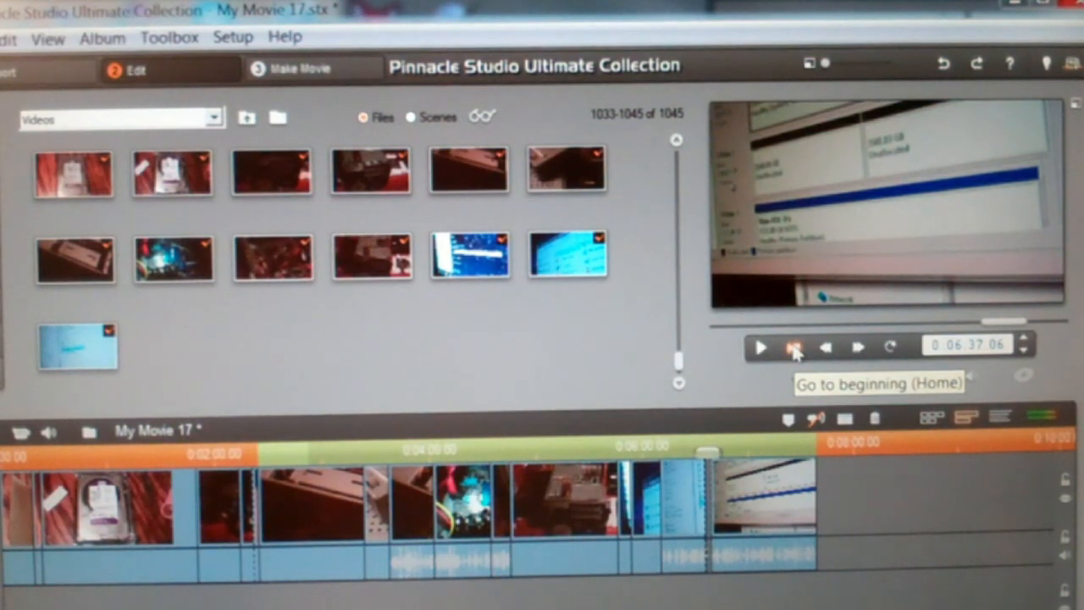
{"action": "mouse_move", "coordinate": [788, 411]}
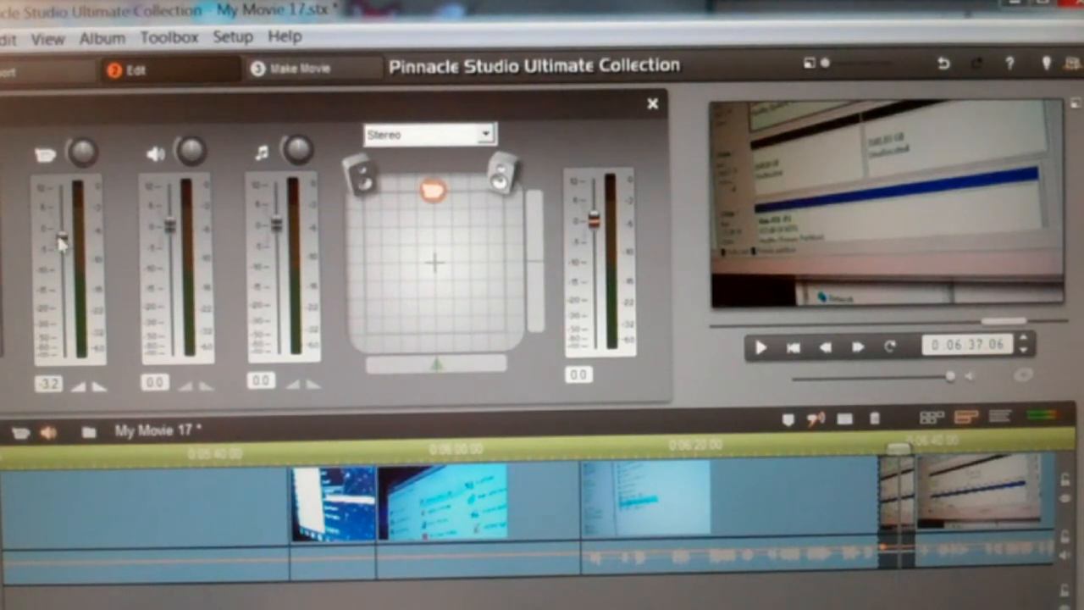
Step: Drag the original audio fader down until it reads -14.2 dB
{"action": "left_click_drag", "start_coordinate": [66, 230], "coordinate": [65, 222]}
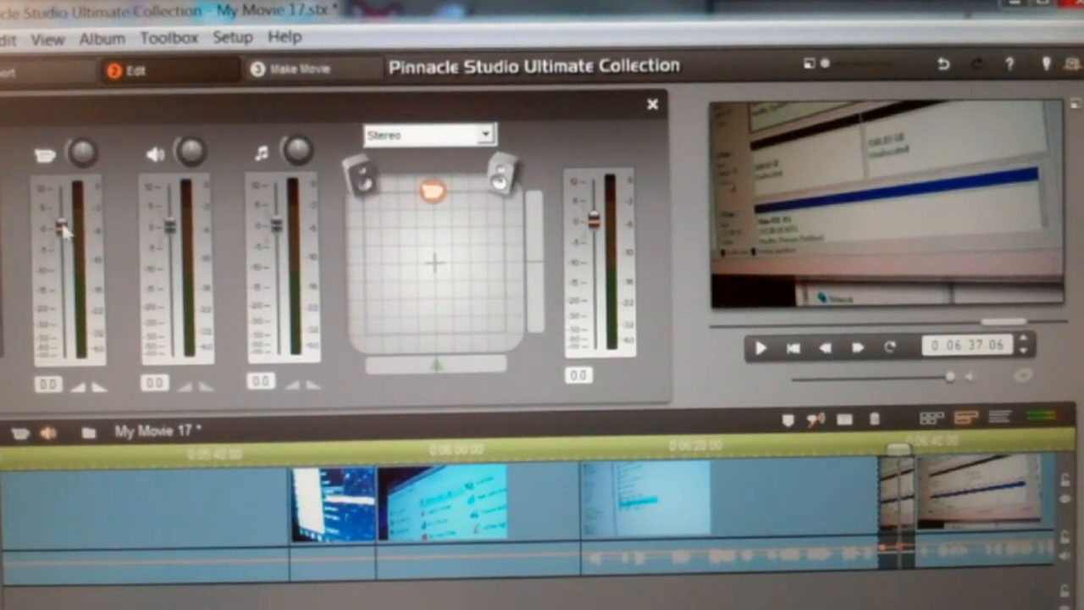
{"action": "left_click_drag", "start_coordinate": [68, 225], "coordinate": [68, 271]}
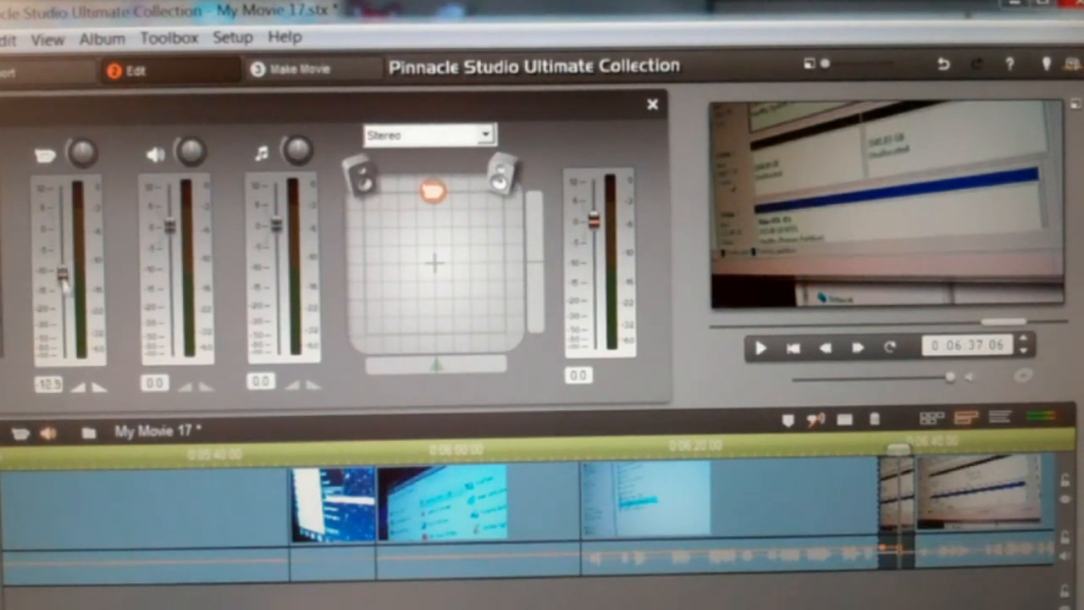
{"action": "left_click_drag", "start_coordinate": [66, 271], "coordinate": [66, 356]}
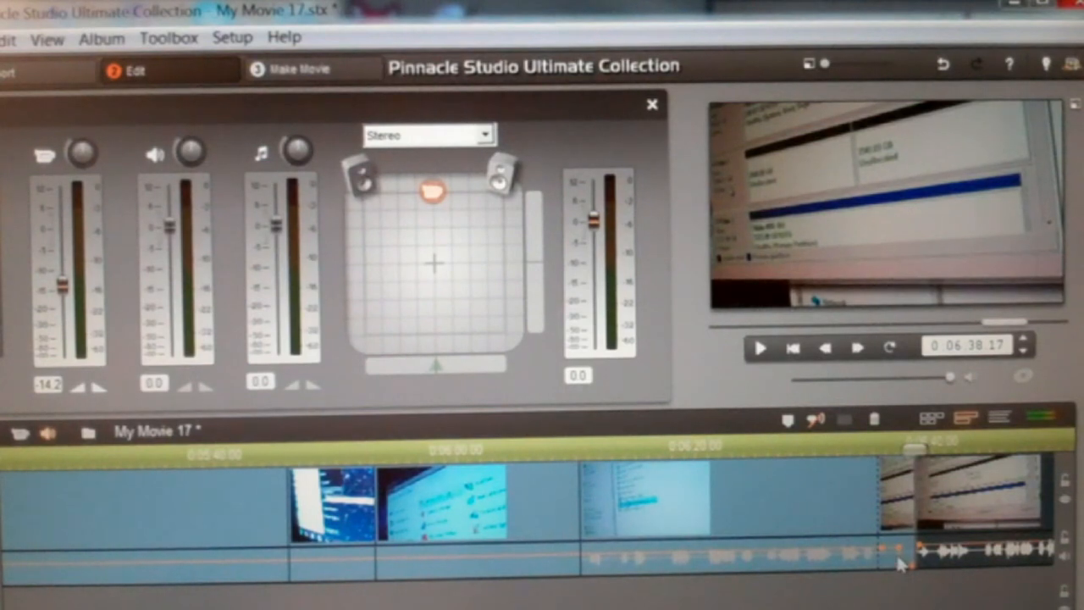
{"action": "mouse_move", "coordinate": [275, 486]}
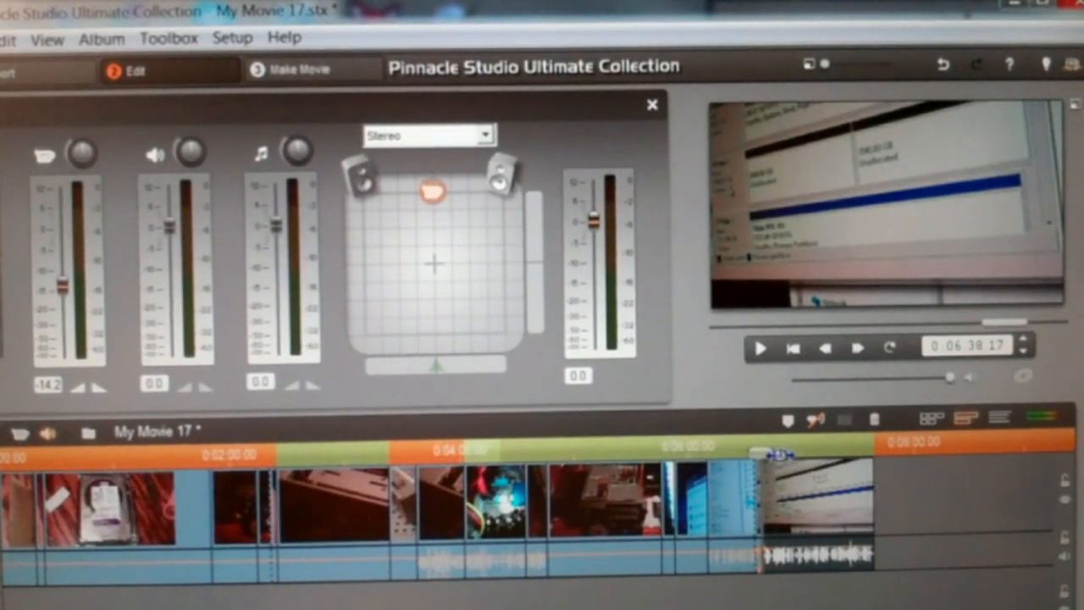
{"action": "mouse_move", "coordinate": [792, 348]}
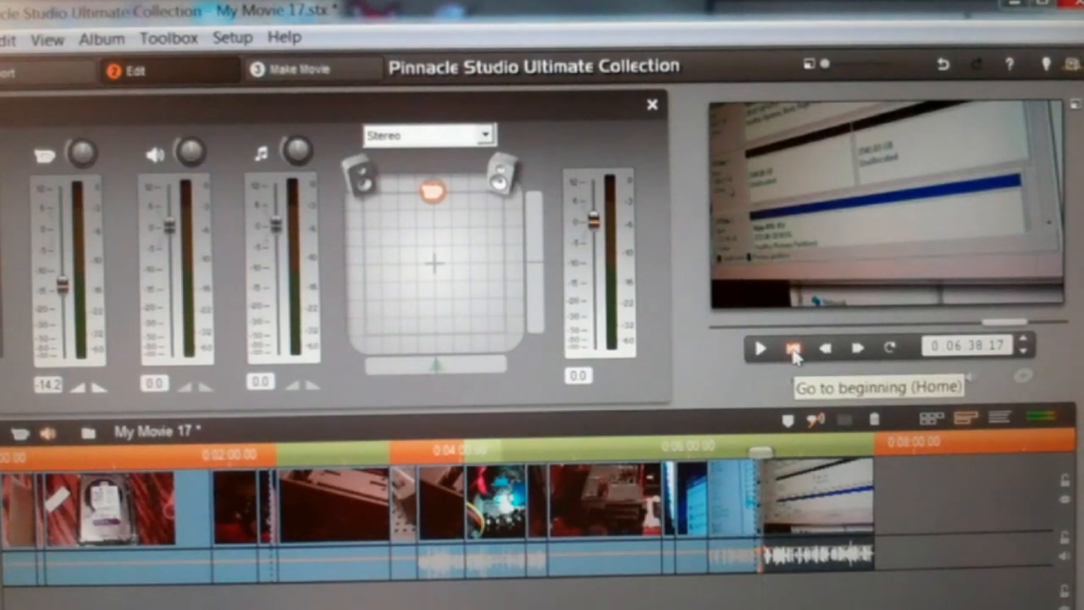
Step: Jump the preview back to the start of My Movie 17
{"action": "left_click", "coordinate": [790, 348]}
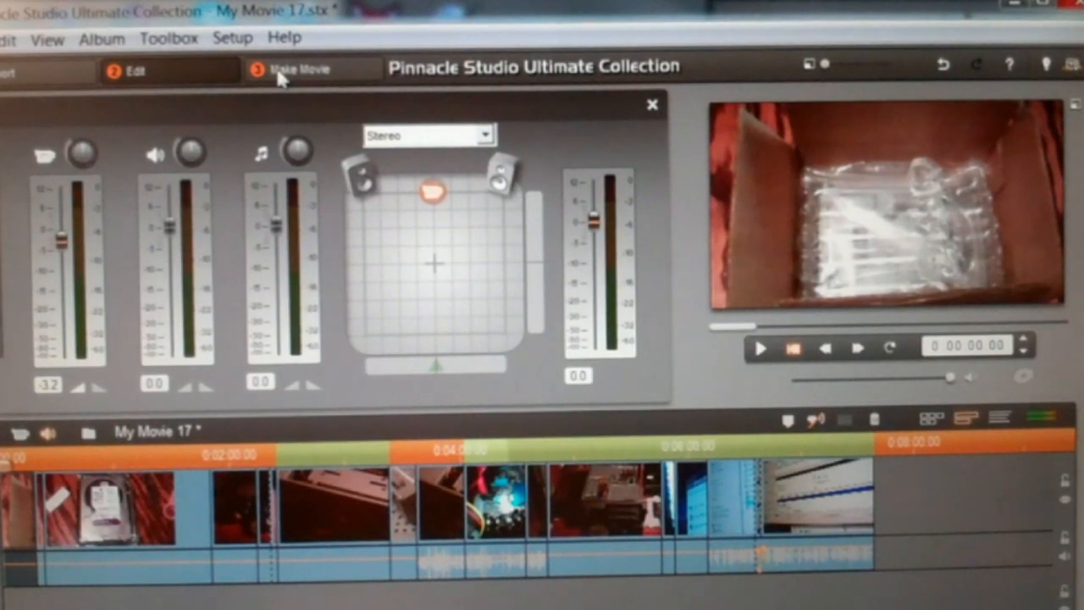
Step: Switch to the Make Movie step showing DVD disc output options
{"action": "left_click", "coordinate": [301, 69]}
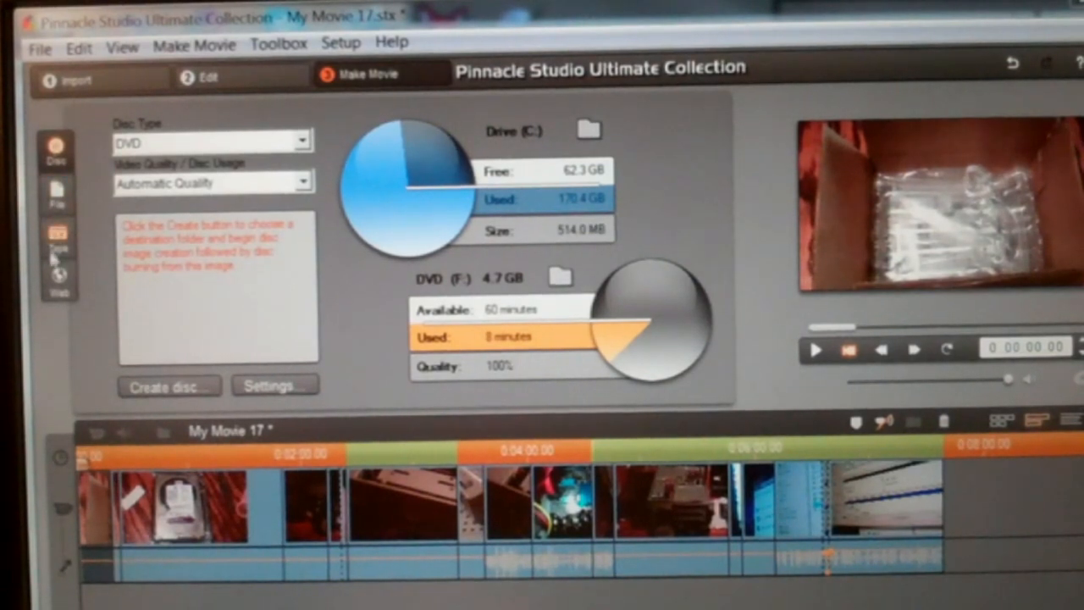
{"action": "mouse_move", "coordinate": [57, 283]}
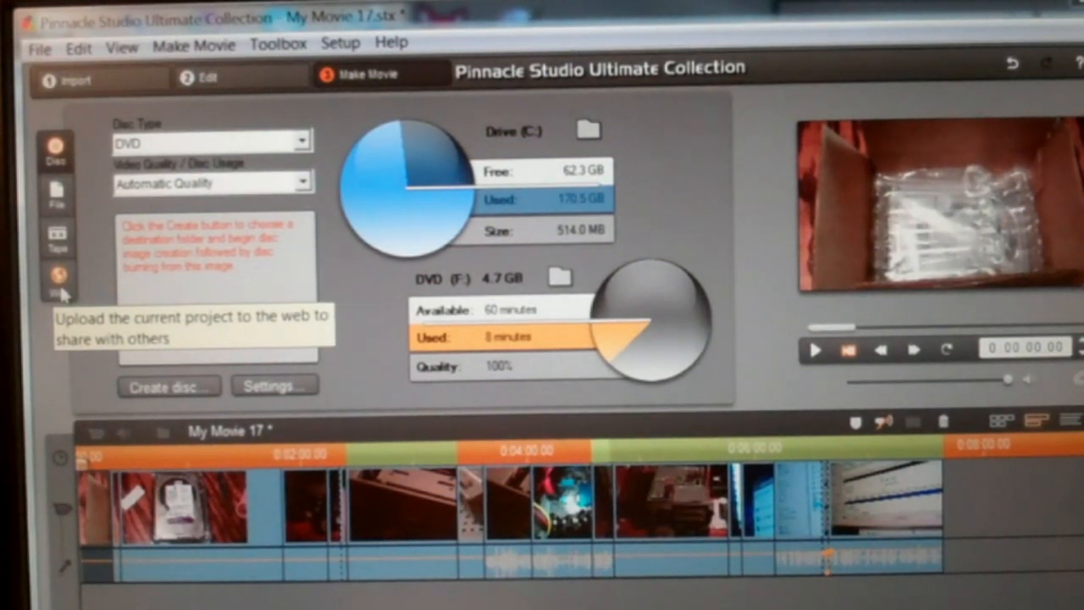
{"action": "mouse_move", "coordinate": [58, 149]}
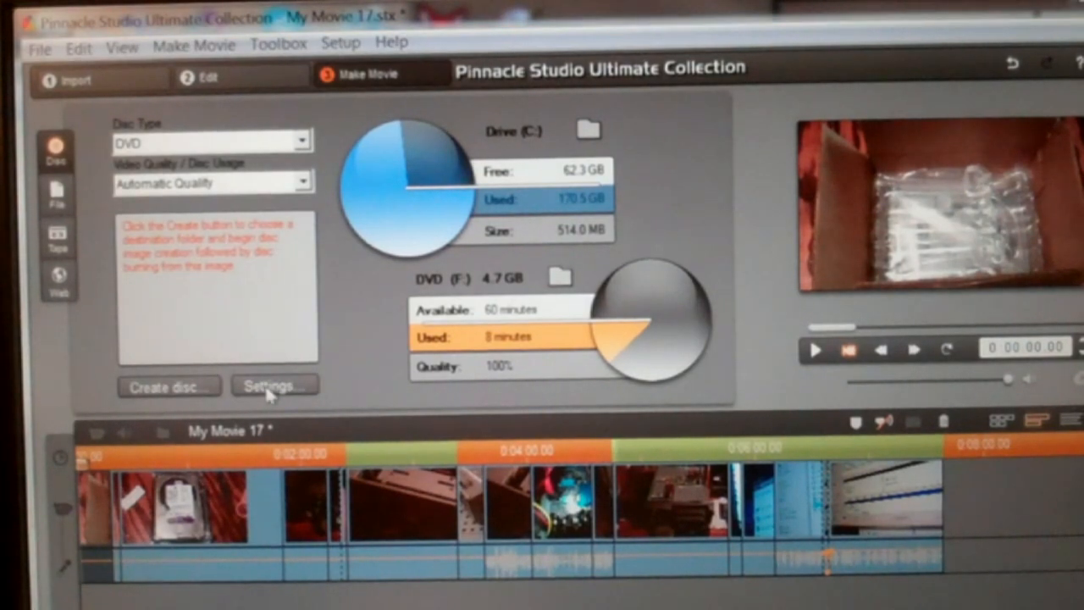
Step: Show the Make File setup options with MPEG-4 and the HD 720p preset
{"action": "left_click", "coordinate": [273, 386]}
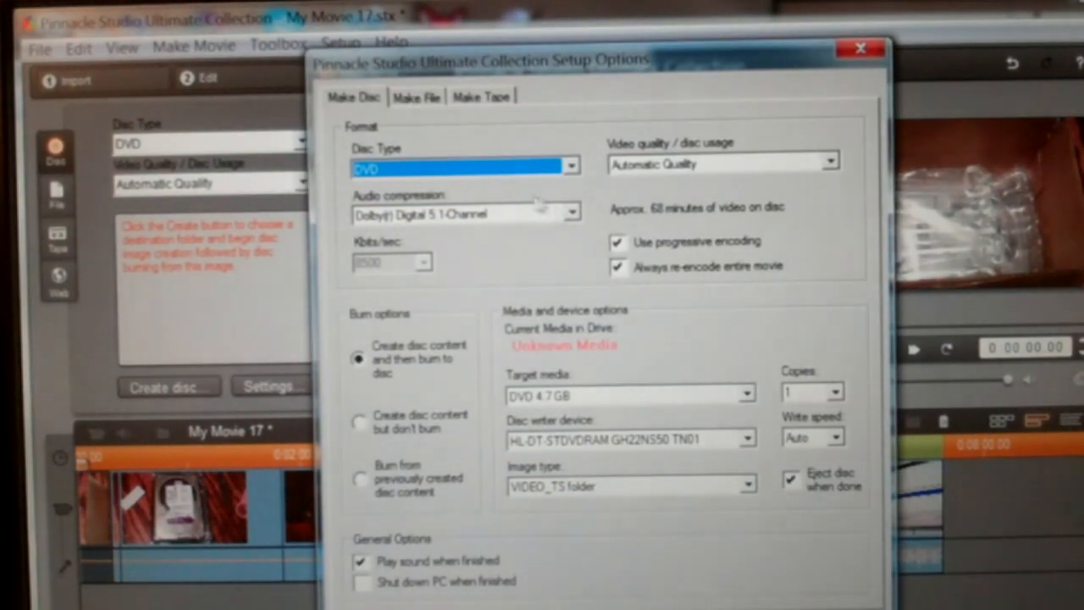
{"action": "mouse_move", "coordinate": [521, 284]}
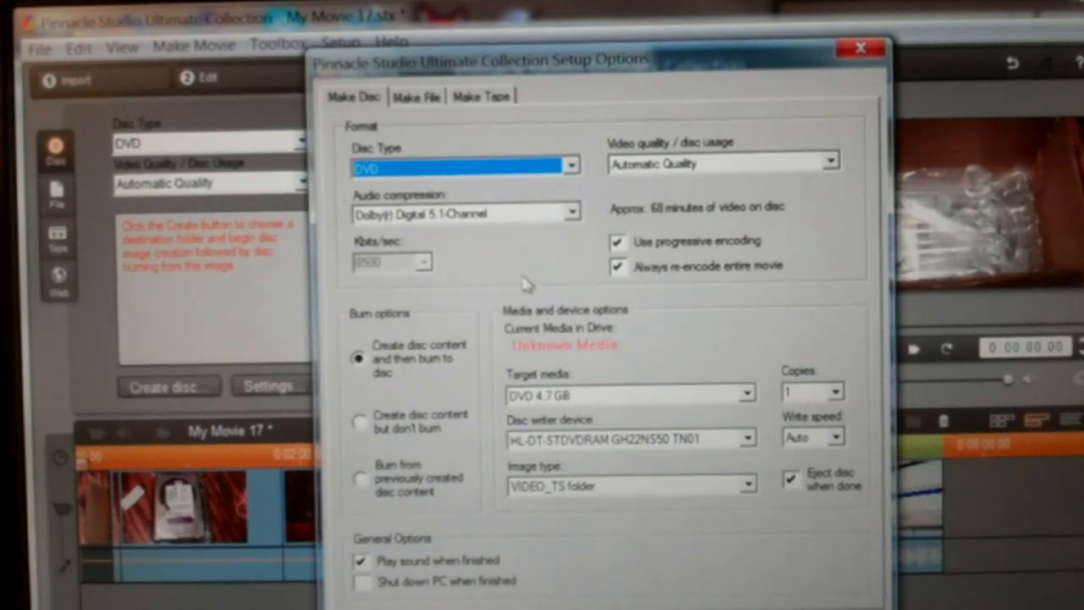
{"action": "mouse_move", "coordinate": [640, 297]}
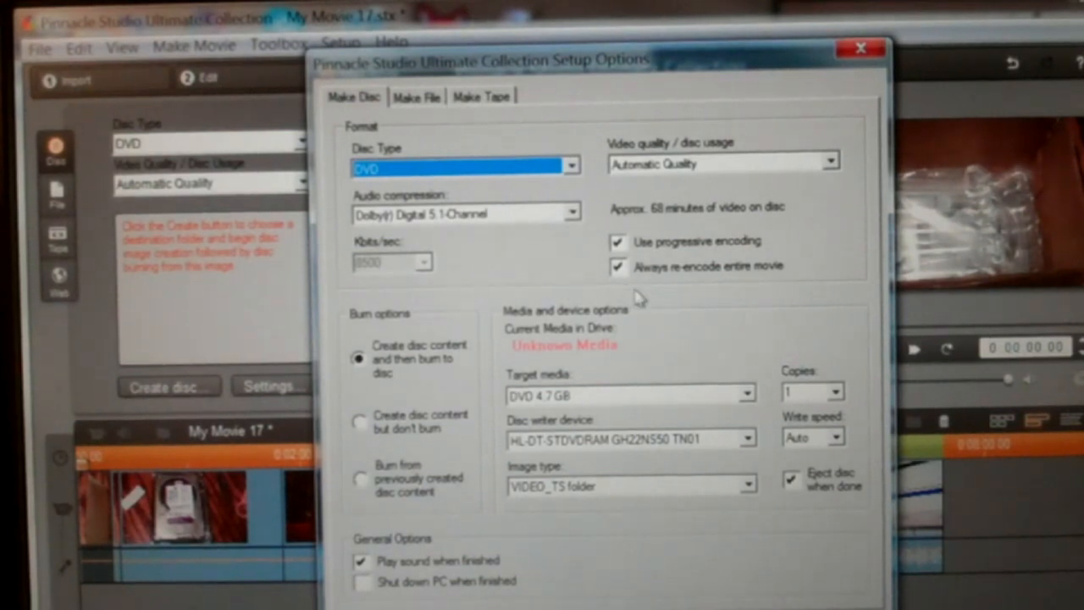
{"action": "mouse_move", "coordinate": [695, 293]}
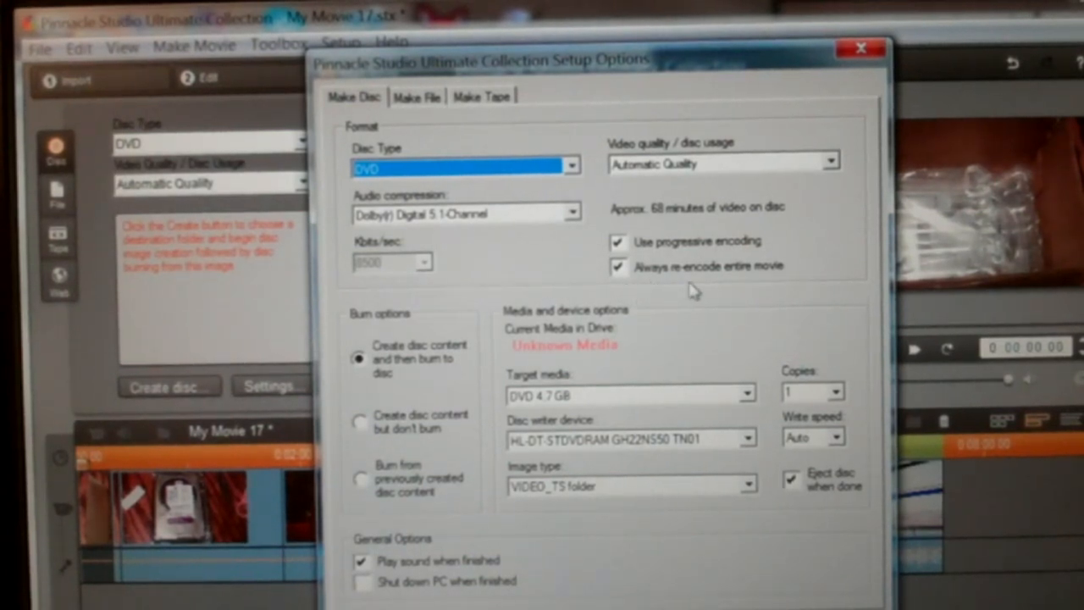
{"action": "mouse_move", "coordinate": [741, 209]}
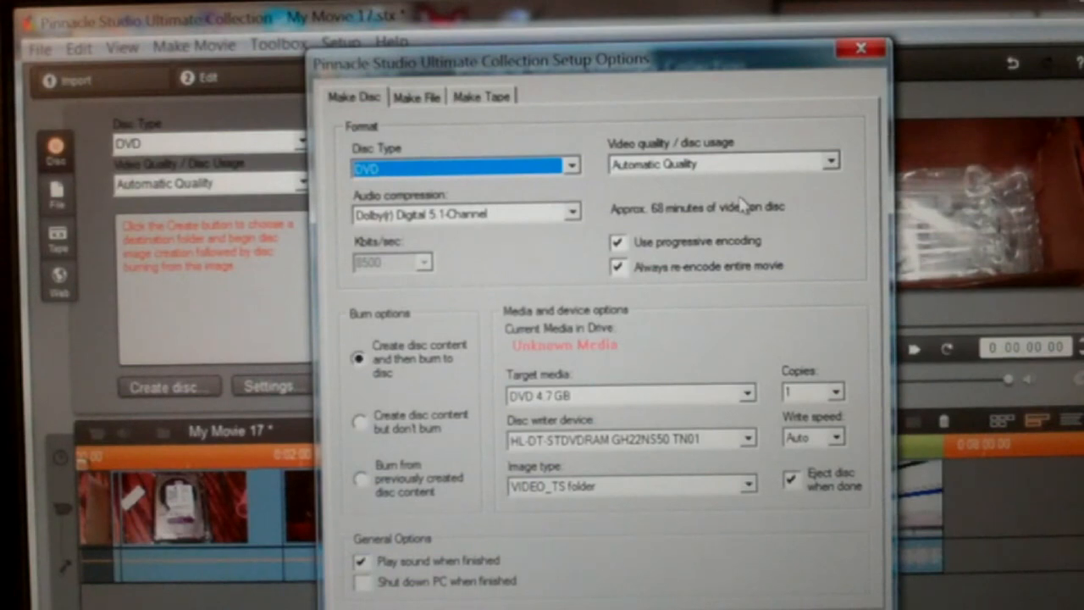
{"action": "mouse_move", "coordinate": [593, 252]}
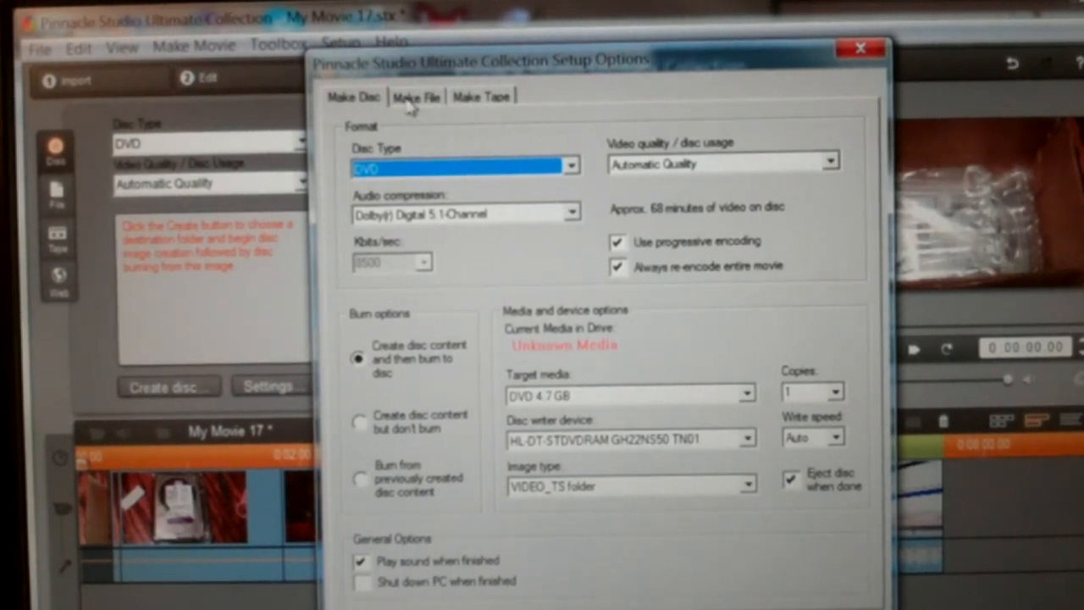
{"action": "left_click", "coordinate": [415, 96]}
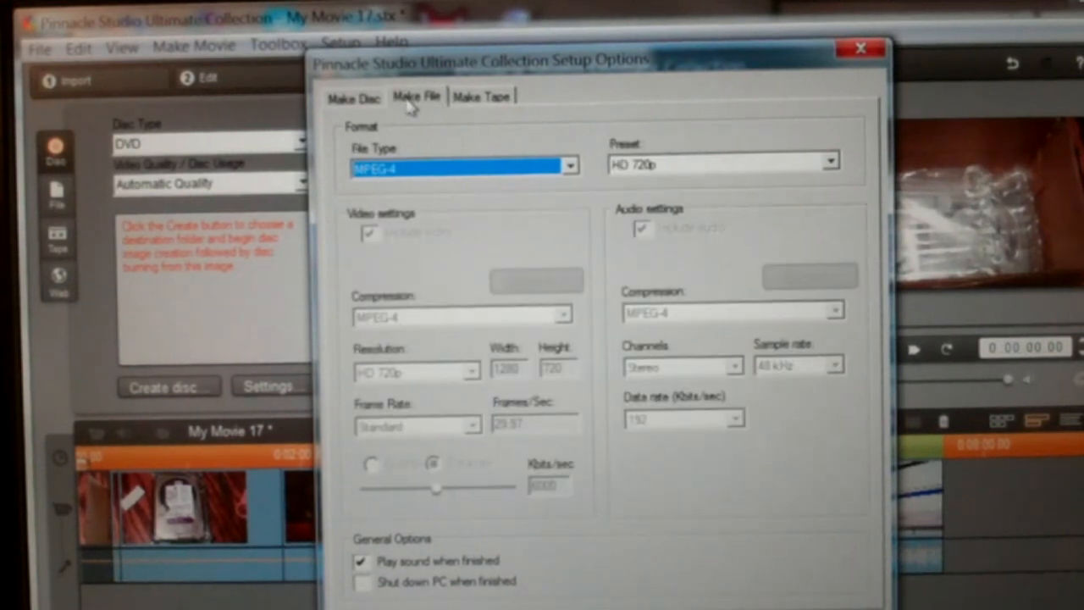
{"action": "mouse_move", "coordinate": [578, 367]}
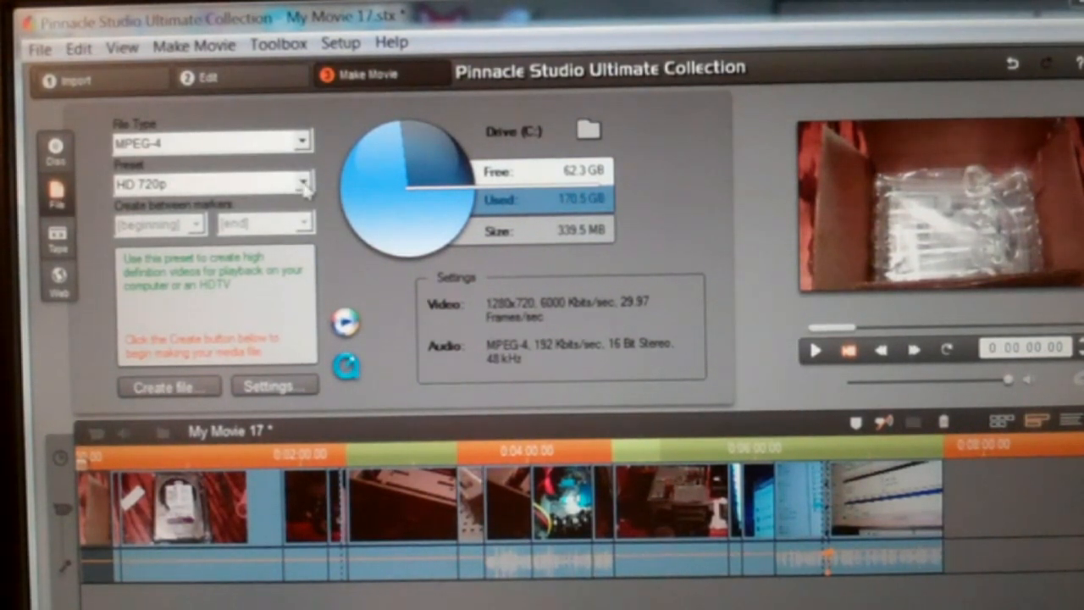
Step: Review the Preset dropdown, keeping HD 720p for MPEG-4 file output
{"action": "left_click", "coordinate": [303, 184]}
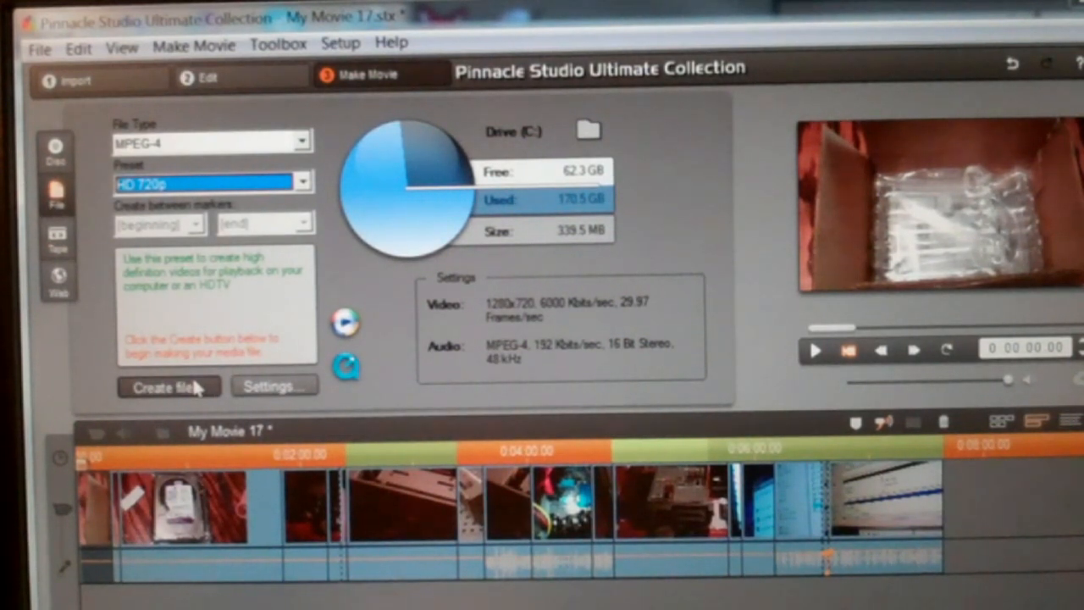
{"action": "mouse_move", "coordinate": [369, 294]}
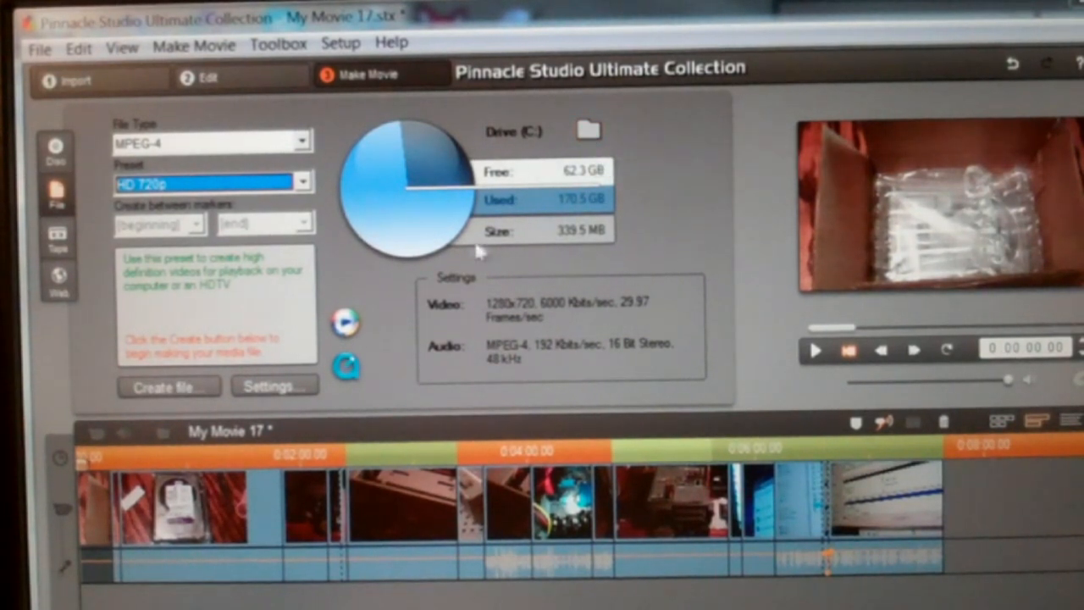
{"action": "mouse_move", "coordinate": [538, 146]}
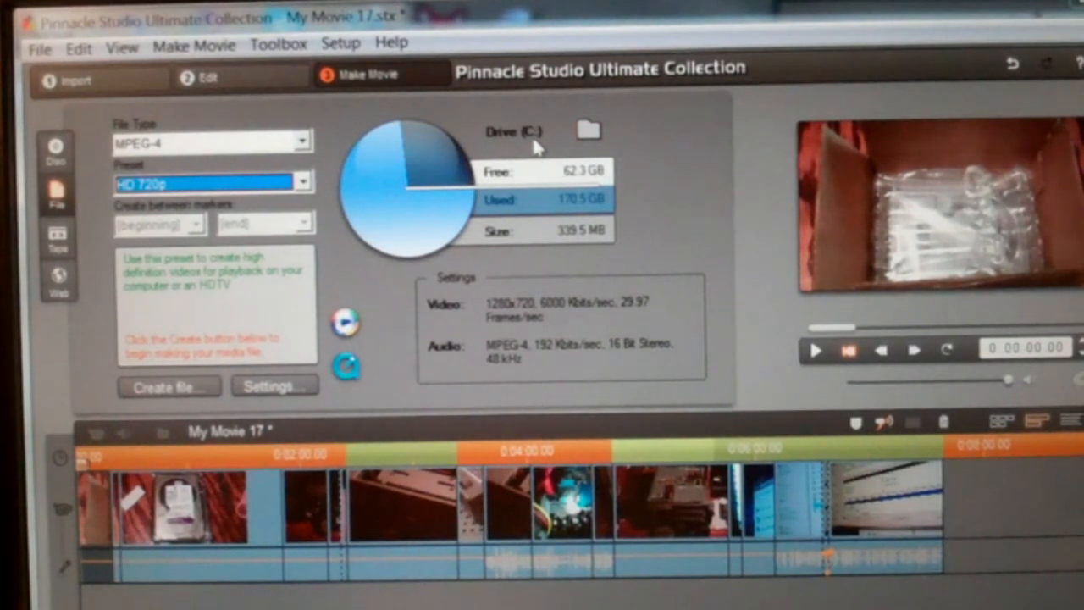
{"action": "mouse_move", "coordinate": [428, 208]}
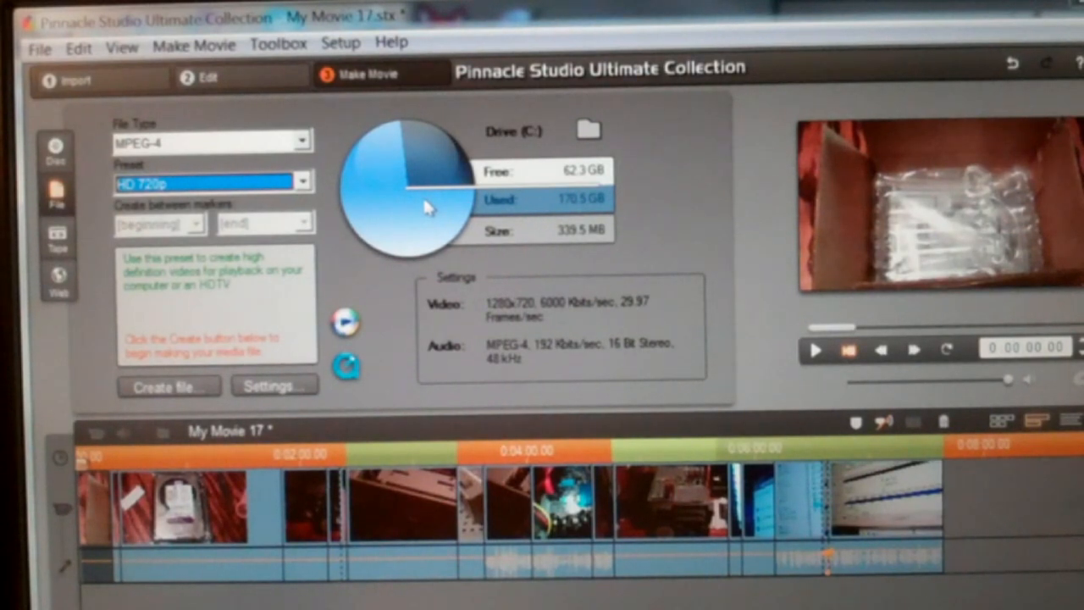
{"action": "mouse_move", "coordinate": [491, 317]}
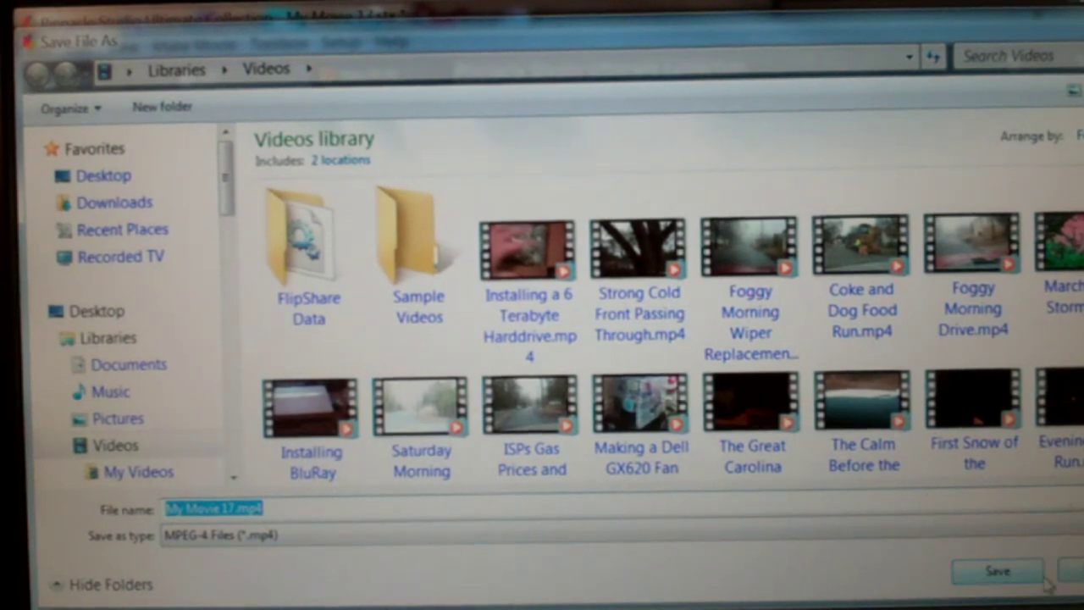
Step: Cancel the Save File As dialog for My Movie 17.mp4
{"action": "left_click", "coordinate": [529, 254]}
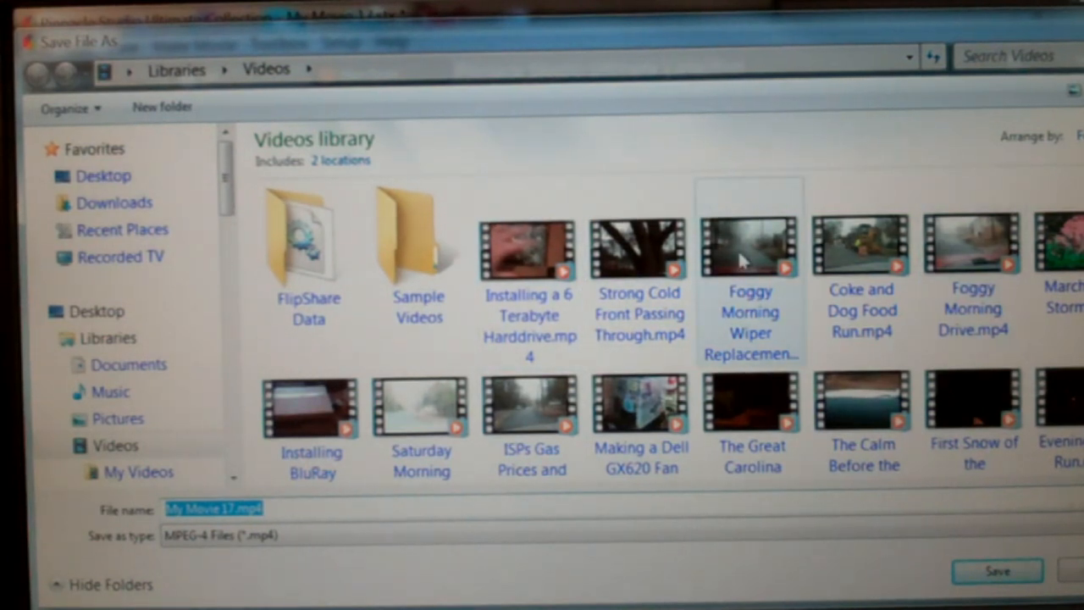
{"action": "mouse_move", "coordinate": [749, 245]}
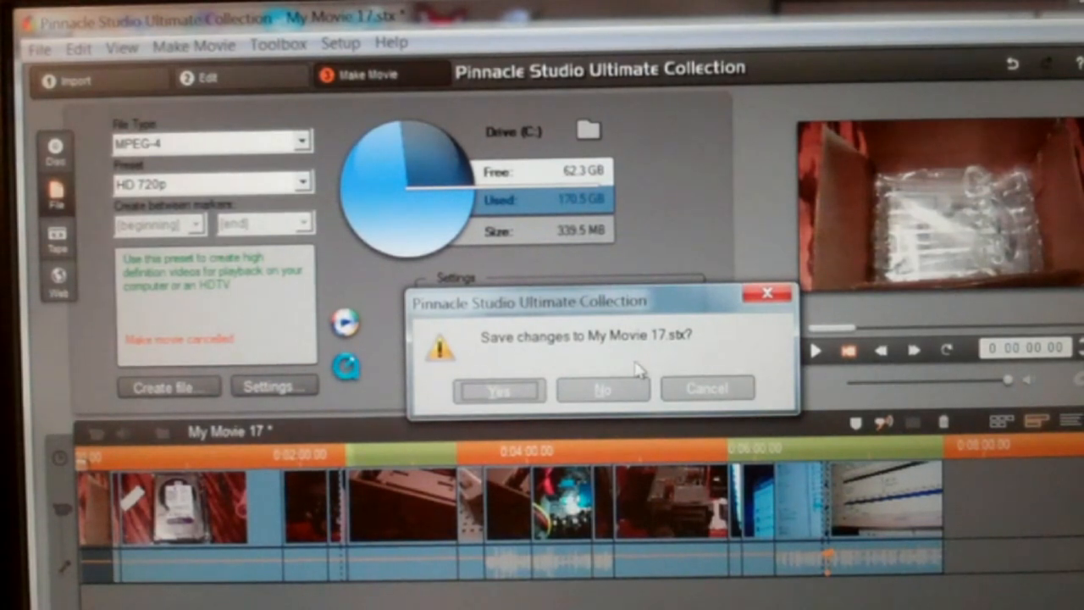
{"action": "mouse_move", "coordinate": [603, 388]}
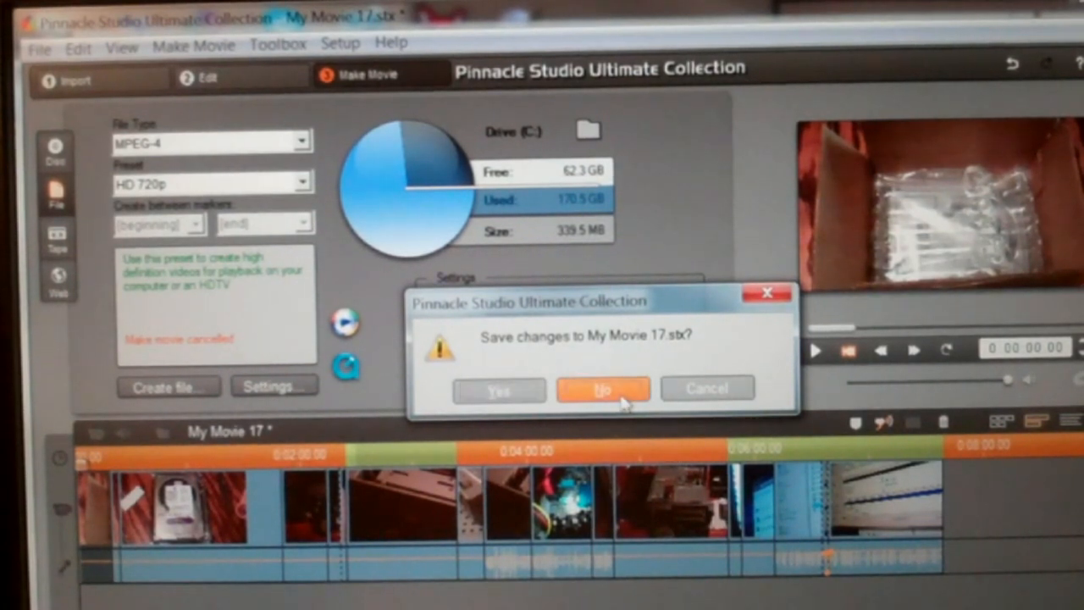
Step: Answer No to saving My Movie 17.stx so Pinnacle Studio closes
{"action": "left_click", "coordinate": [603, 388]}
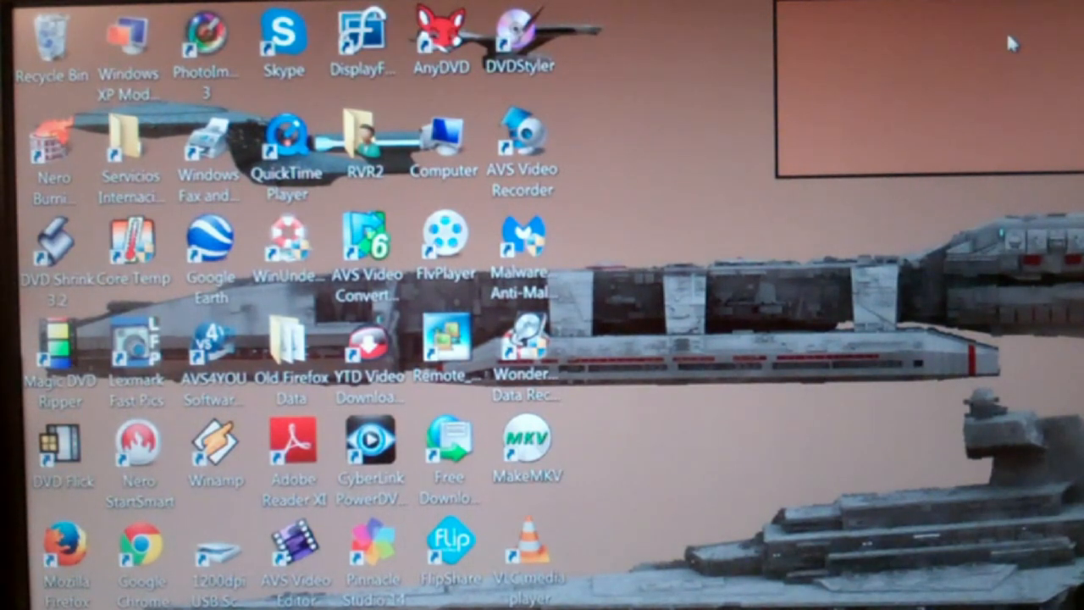
{"action": "mouse_move", "coordinate": [571, 415]}
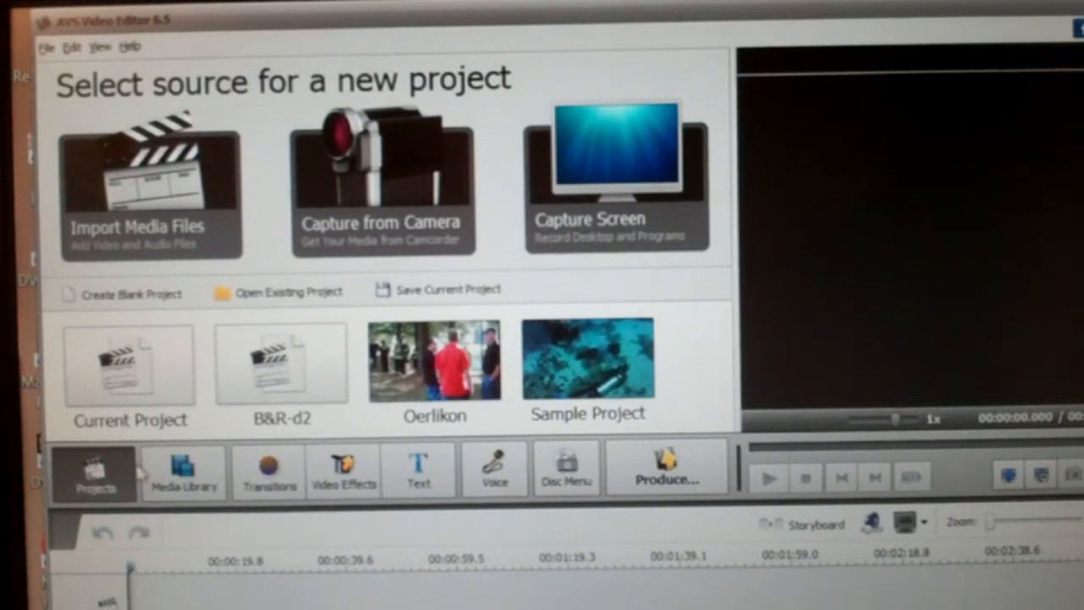
{"action": "mouse_move", "coordinate": [183, 472]}
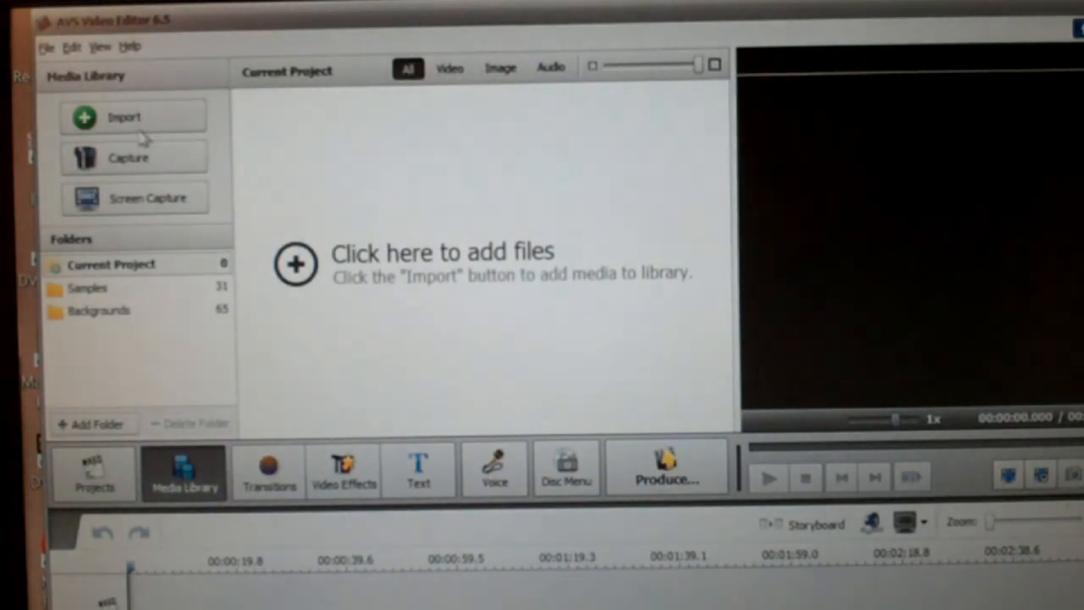
{"action": "mouse_move", "coordinate": [132, 123]}
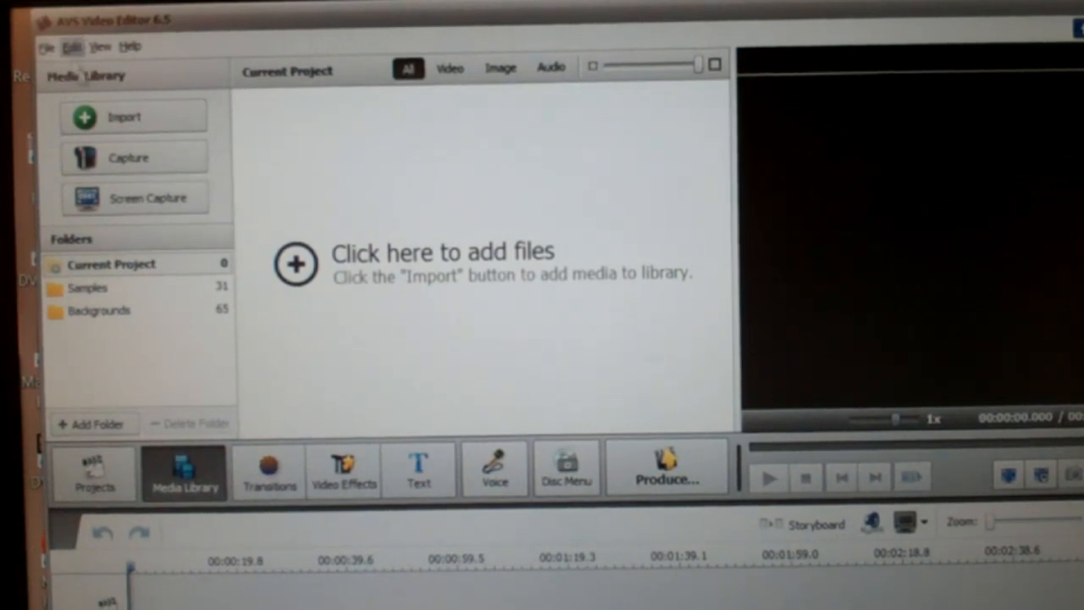
Step: Start a media import and browse into Libraries > Videos
{"action": "left_click", "coordinate": [132, 116]}
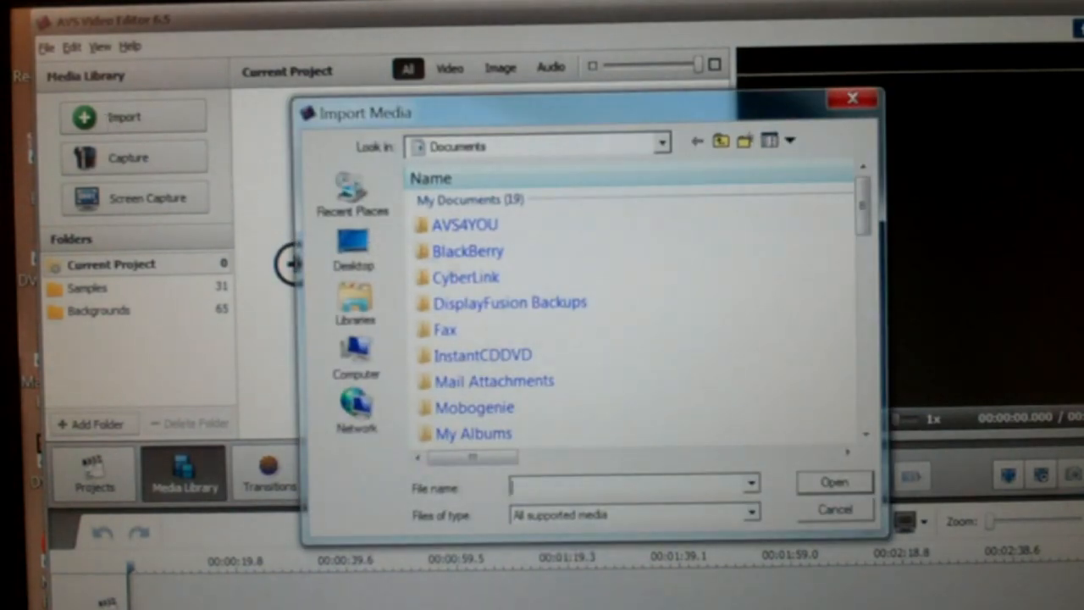
{"action": "scroll", "scroll_direction": "down", "scroll_amount": 3}
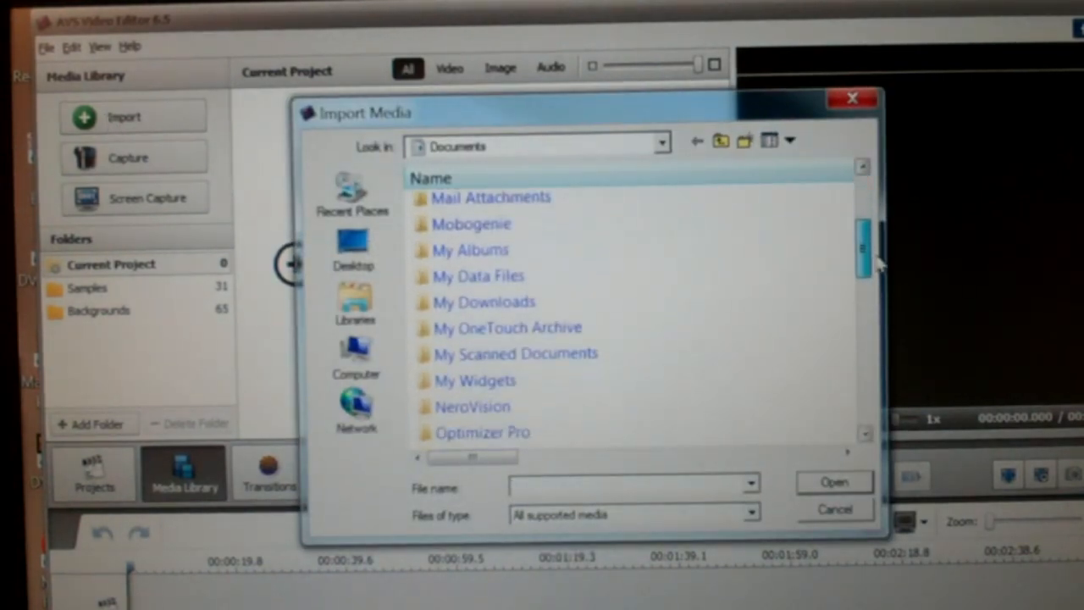
{"action": "scroll", "scroll_direction": "down", "scroll_amount": 3}
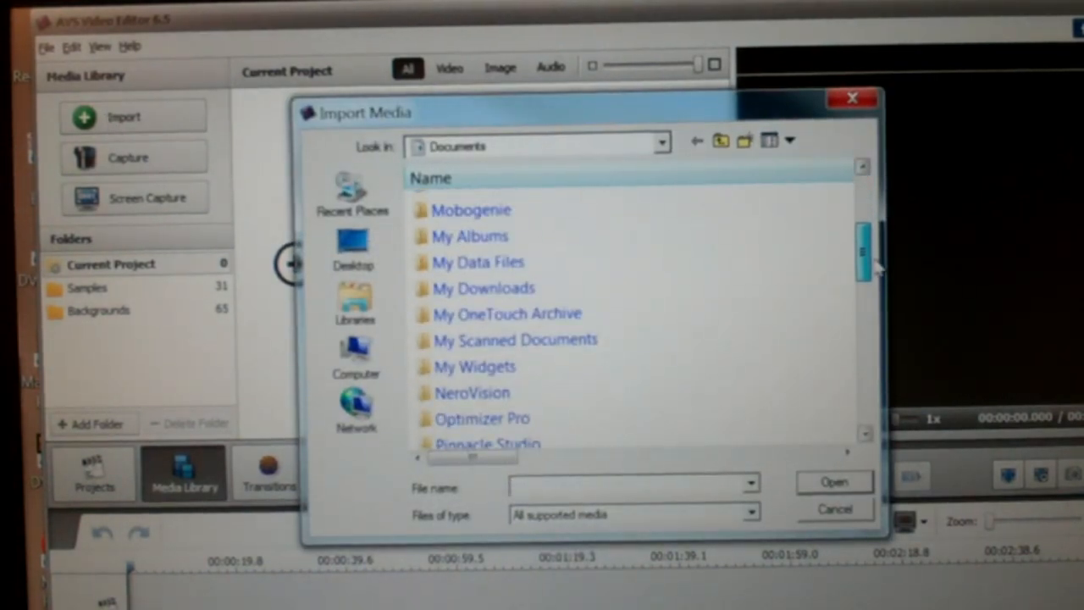
{"action": "scroll", "scroll_direction": "up", "scroll_amount": 3}
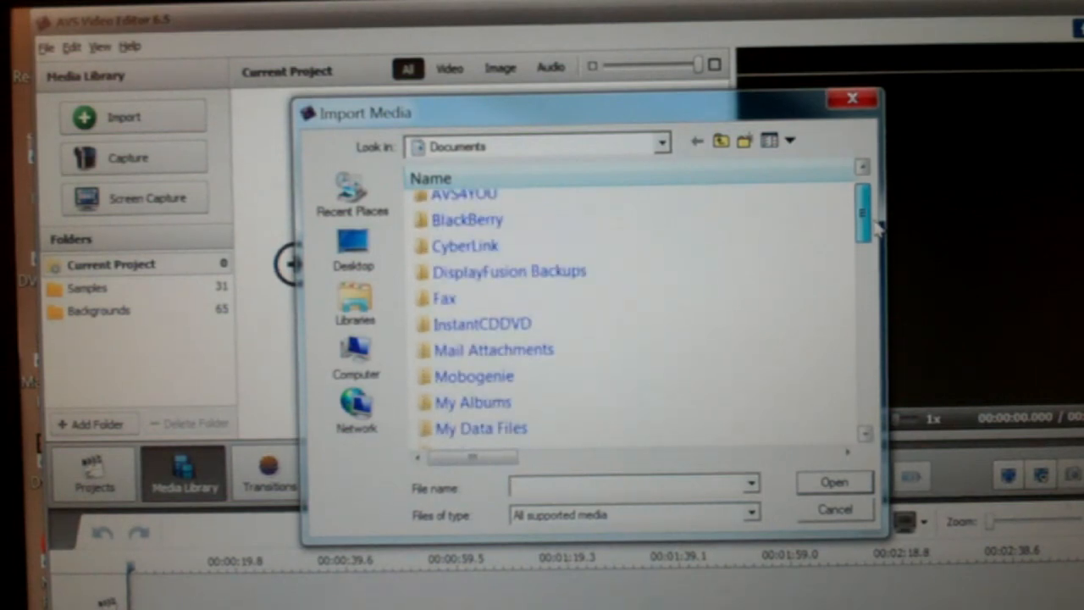
{"action": "left_click", "coordinate": [355, 305]}
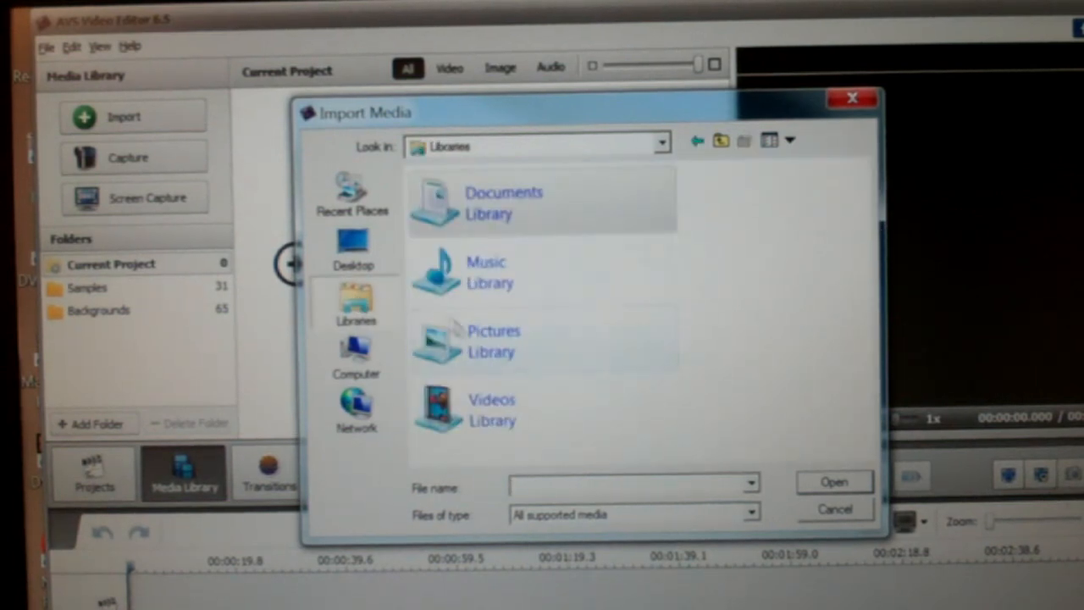
{"action": "double_click", "coordinate": [475, 411]}
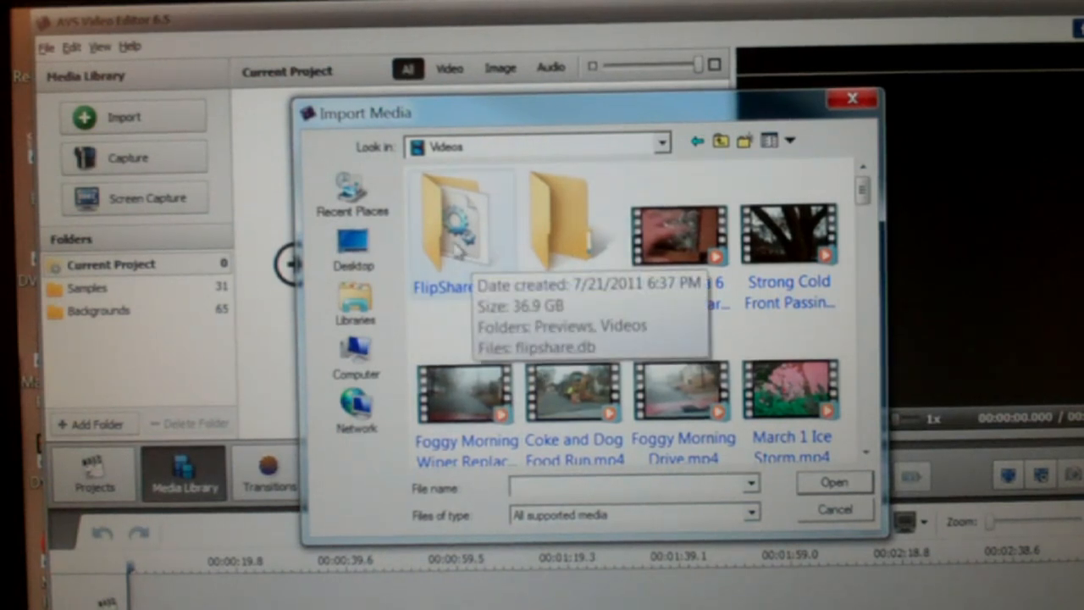
Step: Enter the camera clips folder and select VID06308.MP4
{"action": "double_click", "coordinate": [462, 220]}
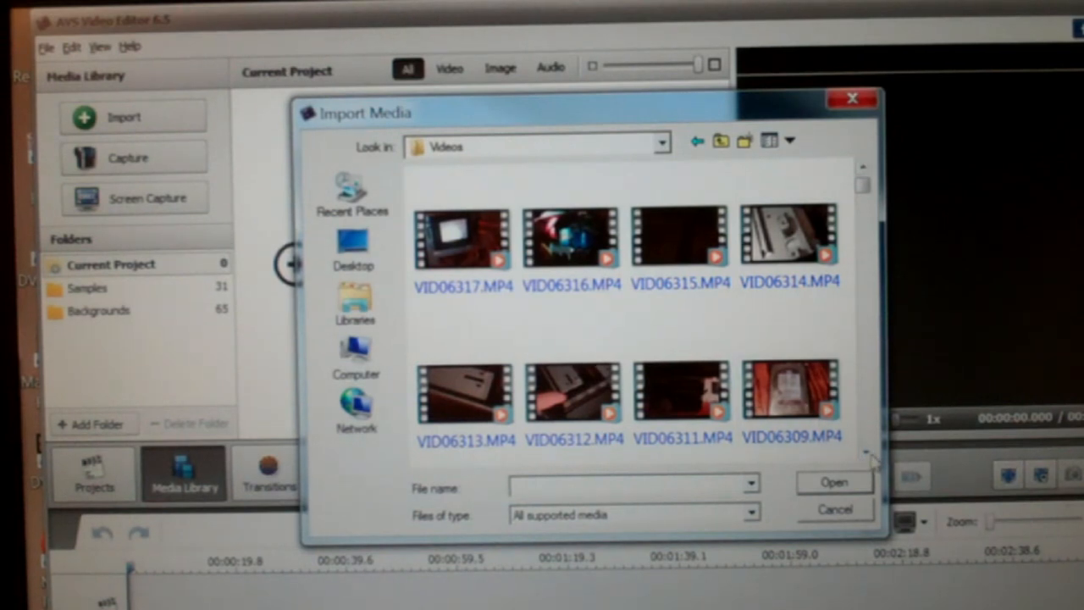
{"action": "scroll", "scroll_direction": "down", "scroll_amount": 3}
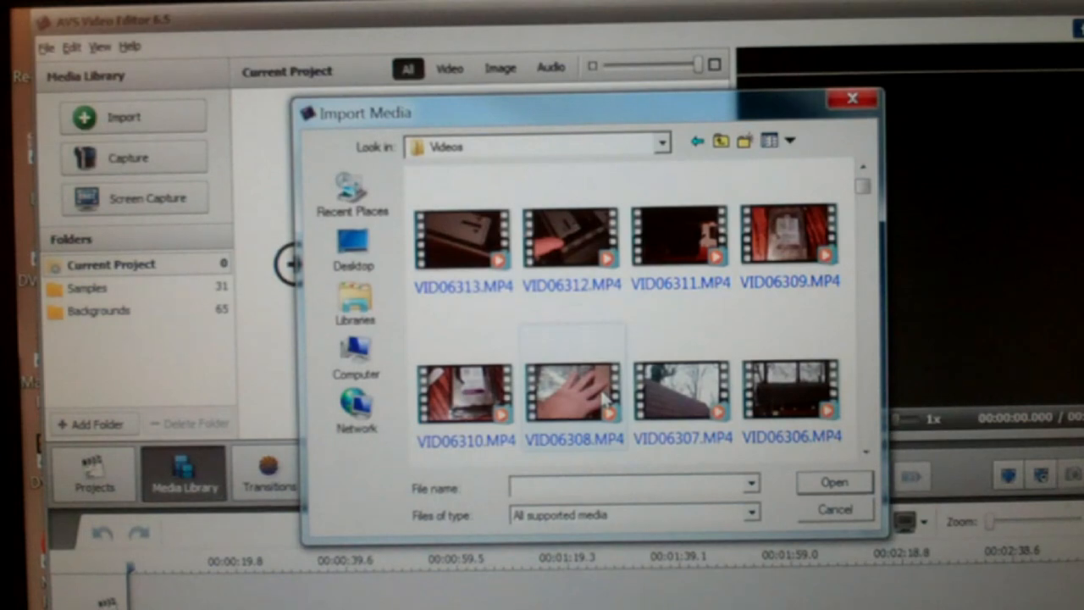
{"action": "left_click", "coordinate": [571, 390]}
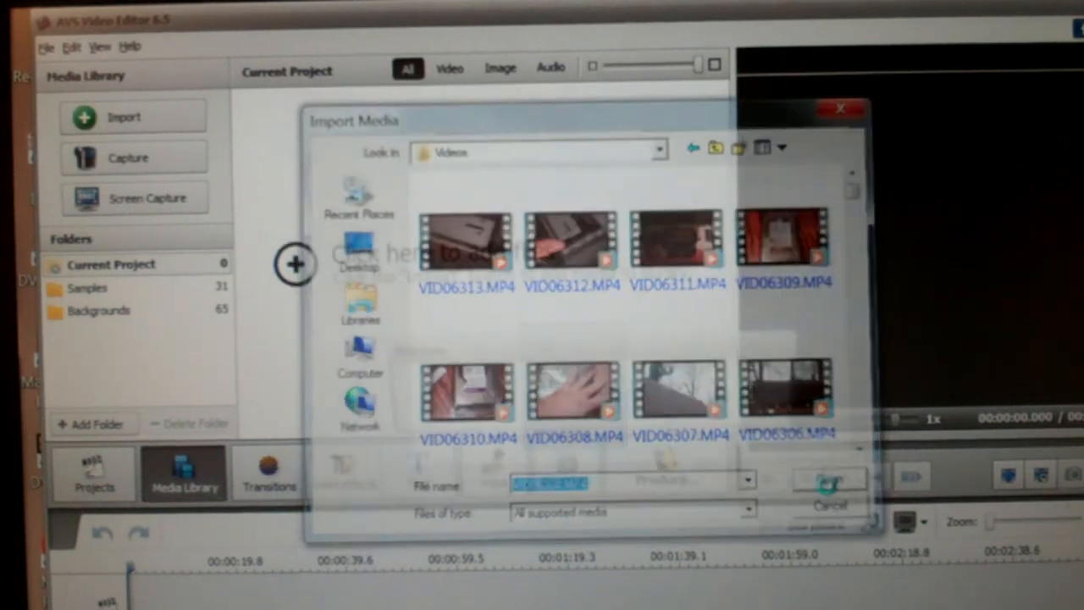
Step: Bring VID06308 into the project and start a second import
{"action": "left_click", "coordinate": [829, 478]}
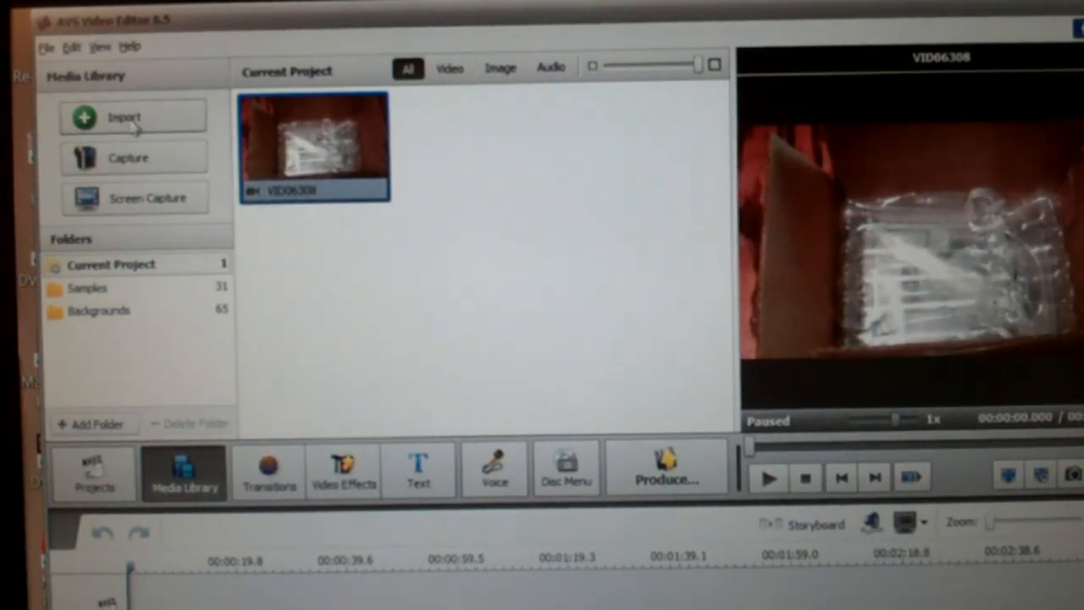
{"action": "left_click", "coordinate": [131, 116]}
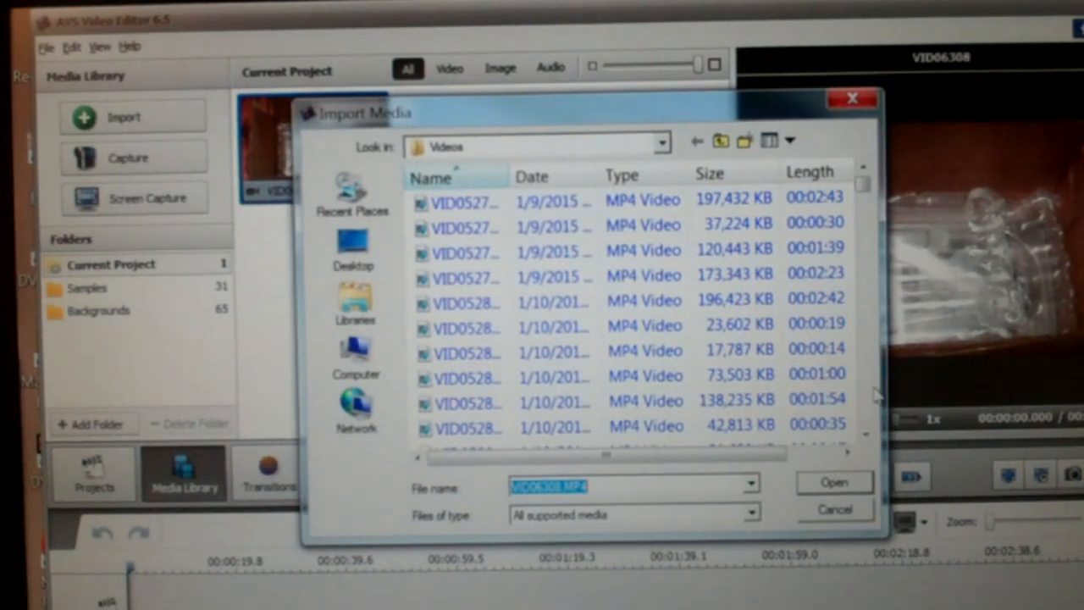
{"action": "left_click_drag", "start_coordinate": [593, 113], "coordinate": [631, 113]}
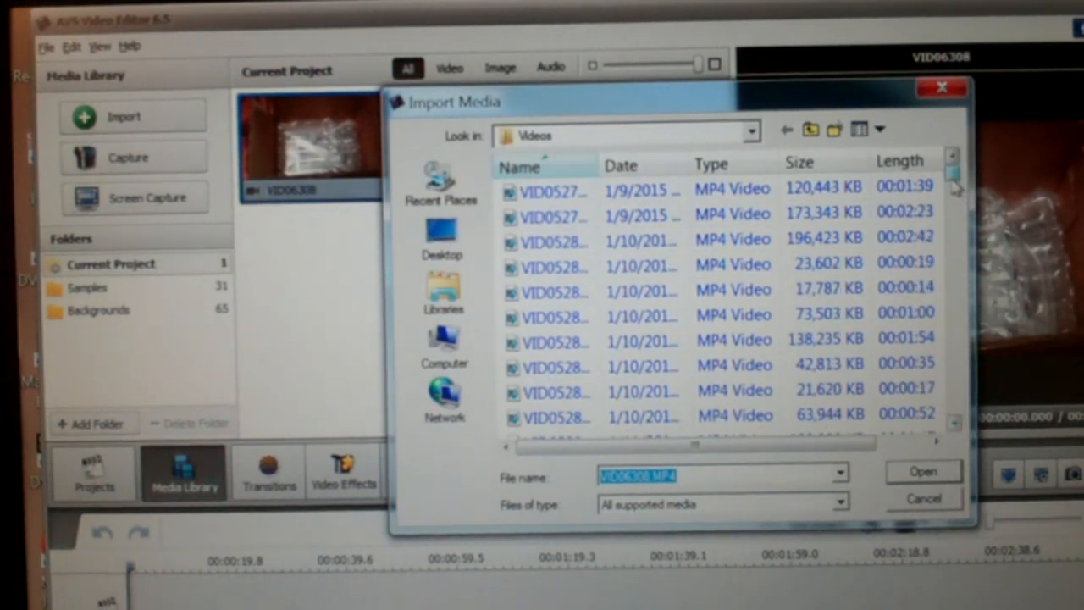
Step: Select the remaining clips from VID06309 onward for import
{"action": "scroll", "scroll_direction": "down", "scroll_amount": 3}
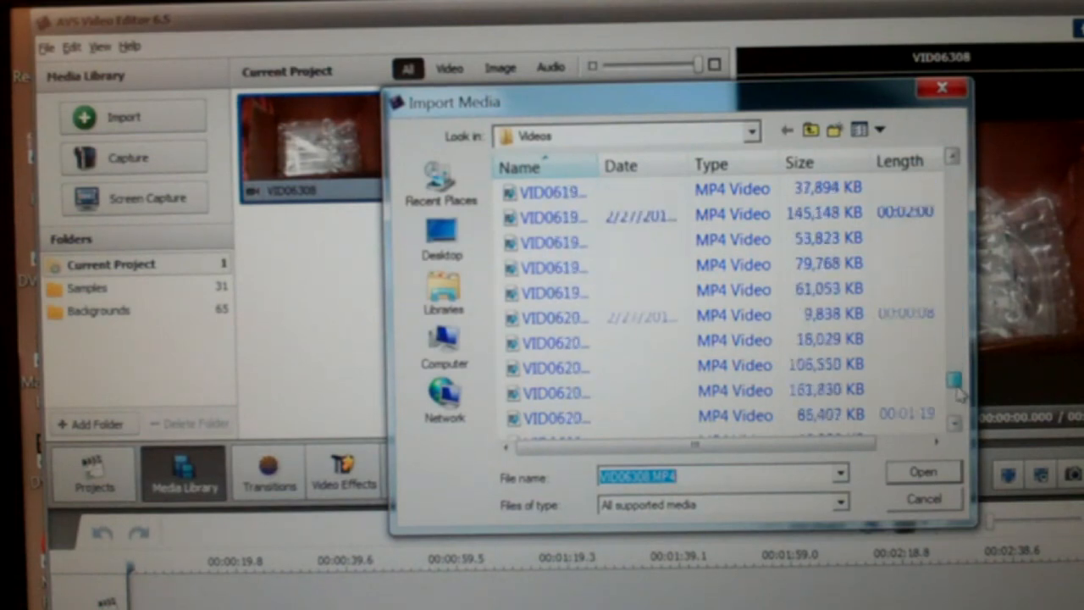
{"action": "scroll", "scroll_direction": "down", "scroll_amount": 3}
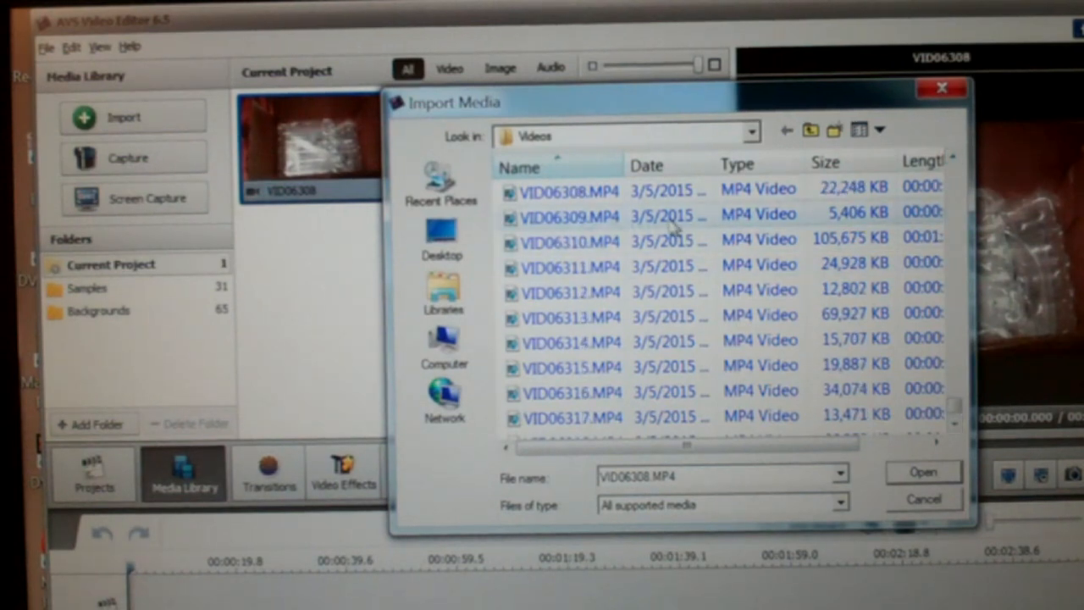
{"action": "mouse_move", "coordinate": [568, 216]}
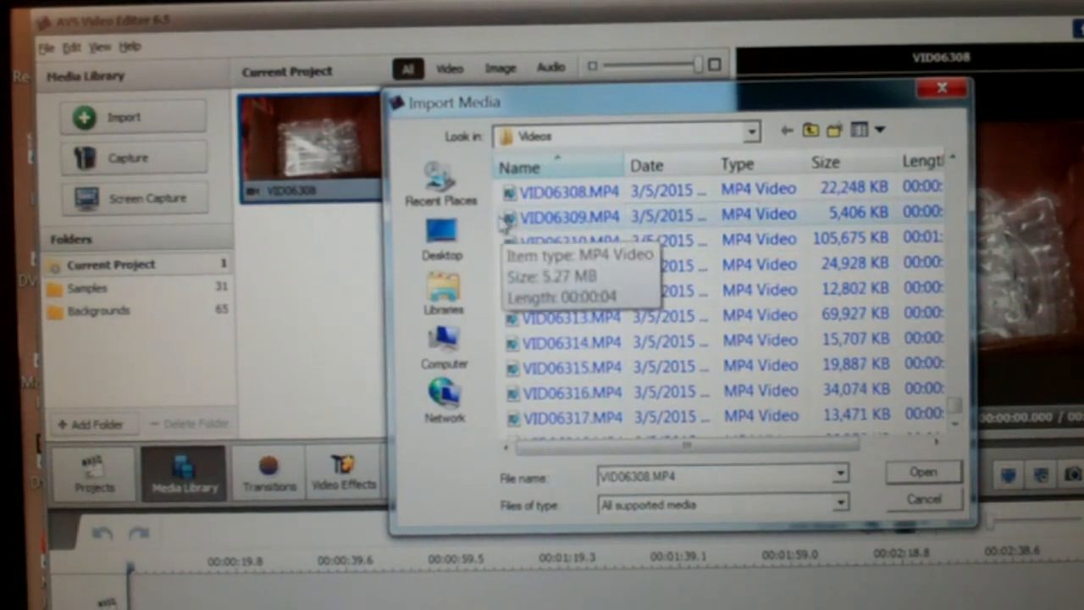
{"action": "left_click", "coordinate": [571, 340]}
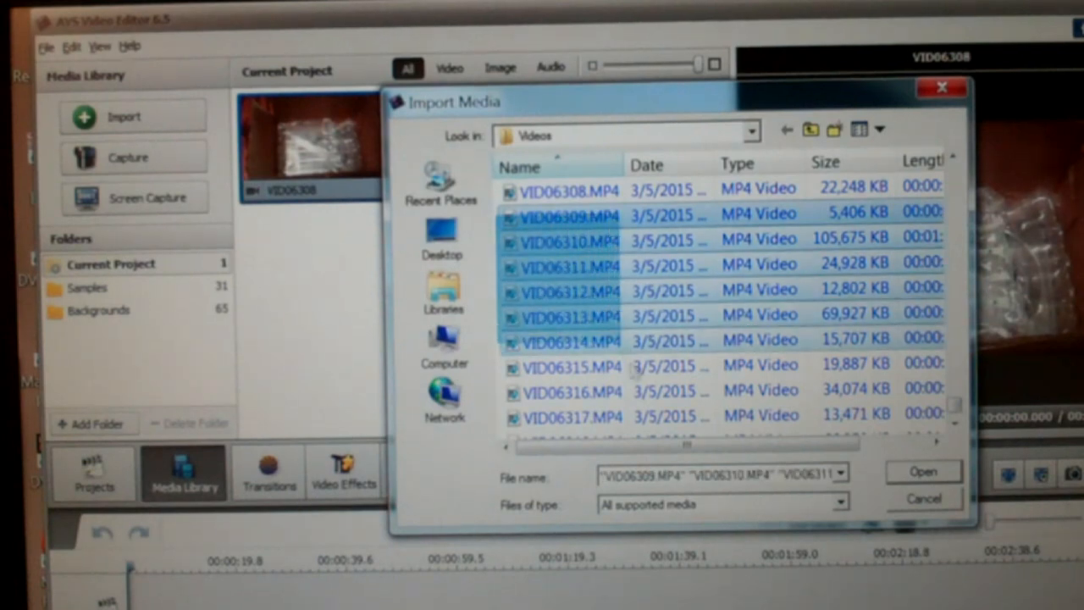
{"action": "scroll", "scroll_direction": "down", "scroll_amount": 3}
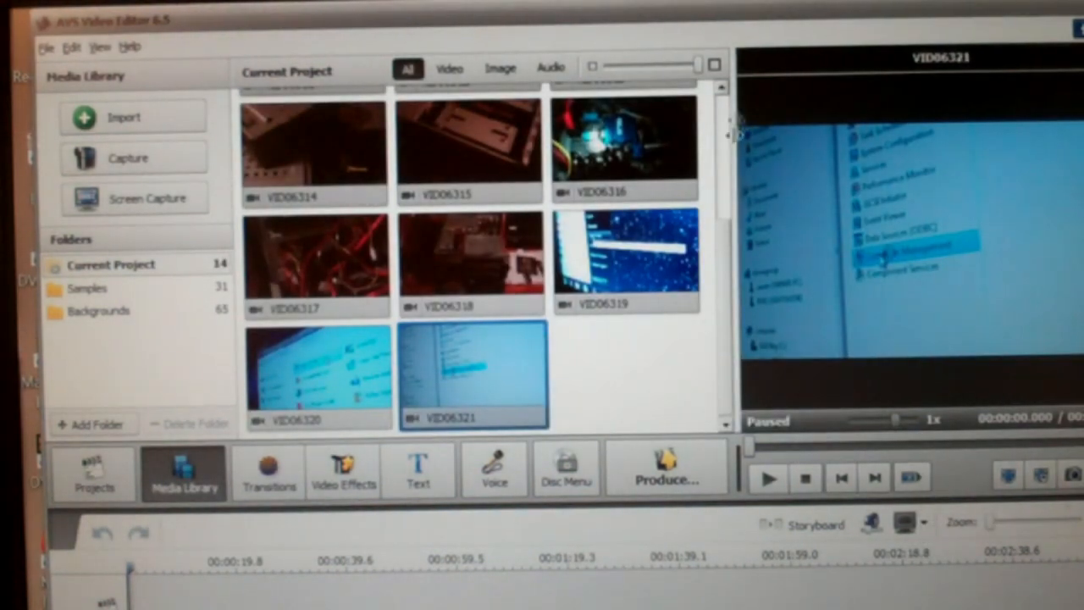
Step: Review the 14 imported clips VID06308–VID06321 in the Current Project library
{"action": "scroll", "scroll_direction": "up", "scroll_amount": 3}
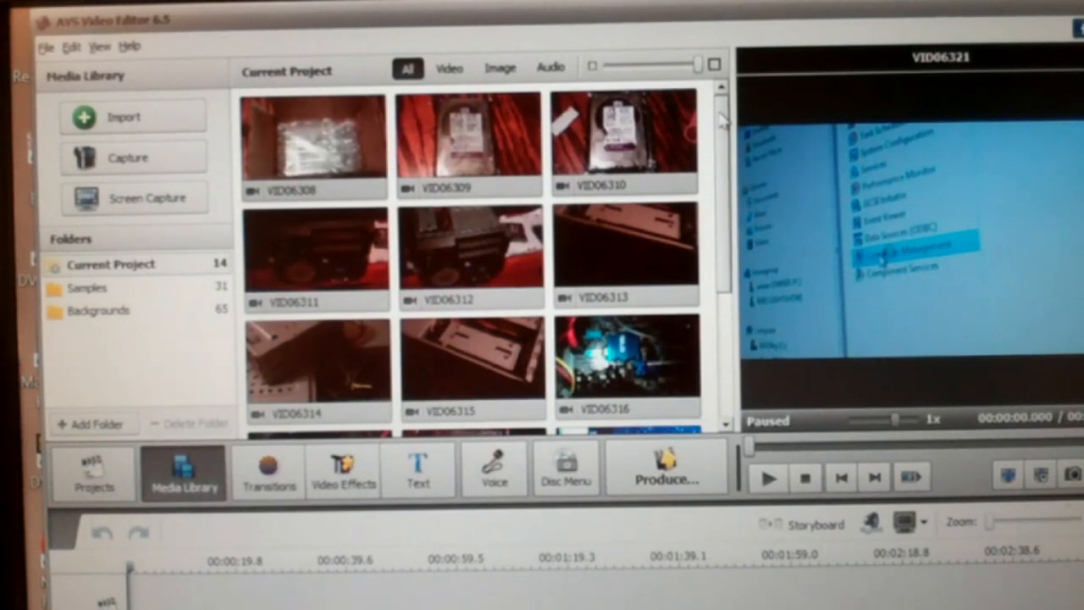
{"action": "mouse_move", "coordinate": [242, 135]}
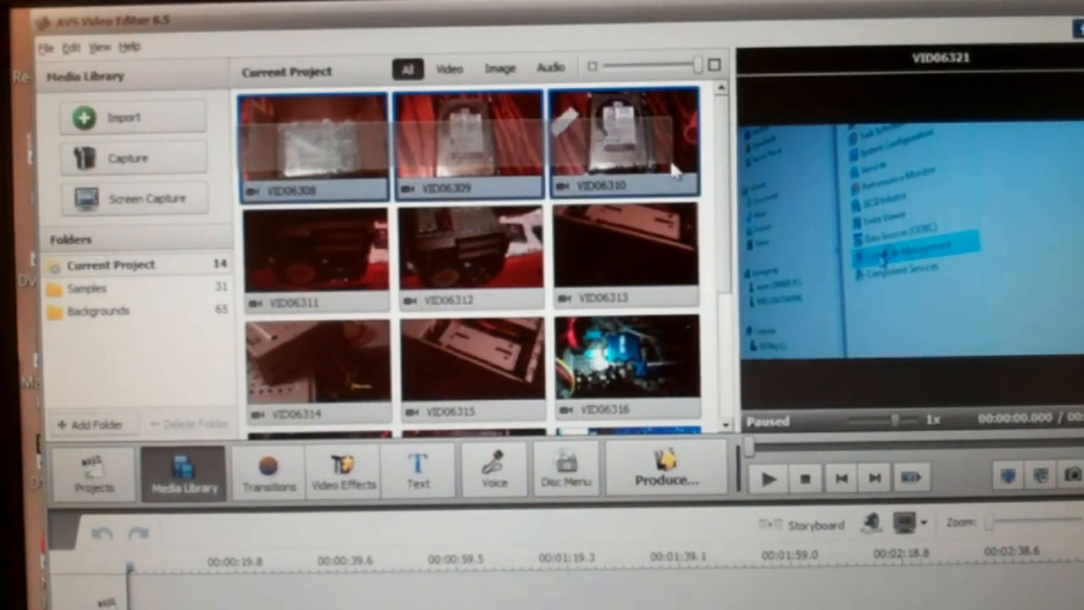
{"action": "scroll", "scroll_direction": "down", "scroll_amount": 3}
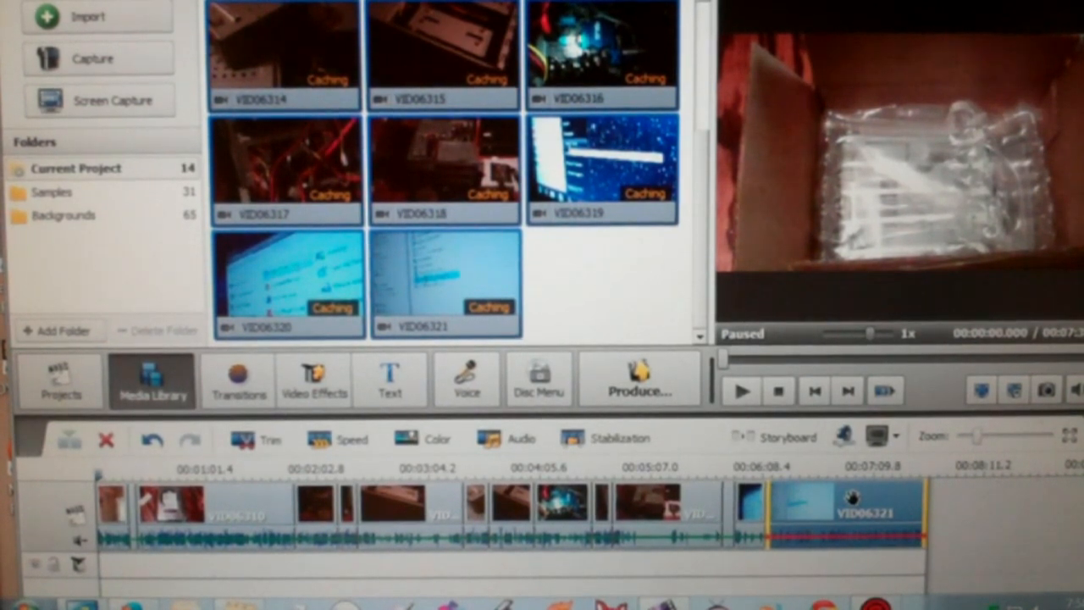
{"action": "mouse_move", "coordinate": [750, 178]}
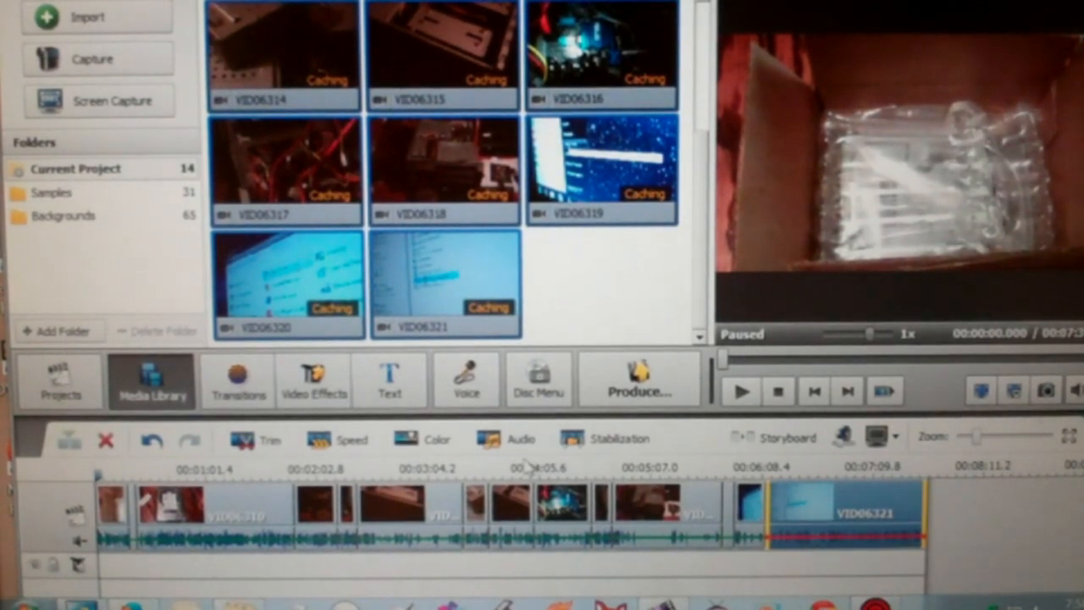
{"action": "mouse_move", "coordinate": [475, 470]}
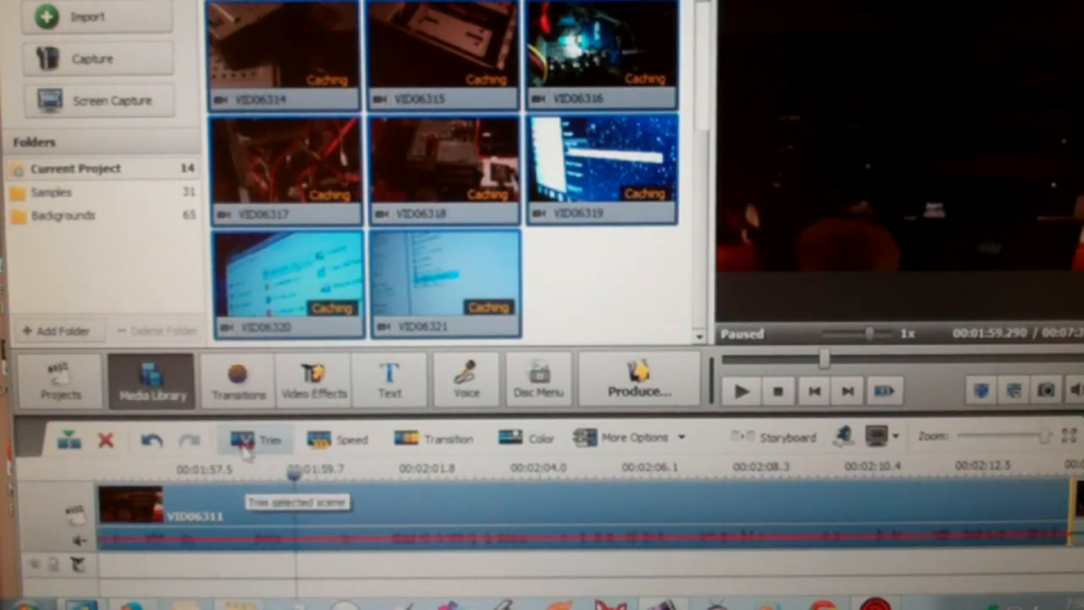
Step: Split clip VID06311 at the 00:01:59 playhead position
{"action": "left_click", "coordinate": [256, 439]}
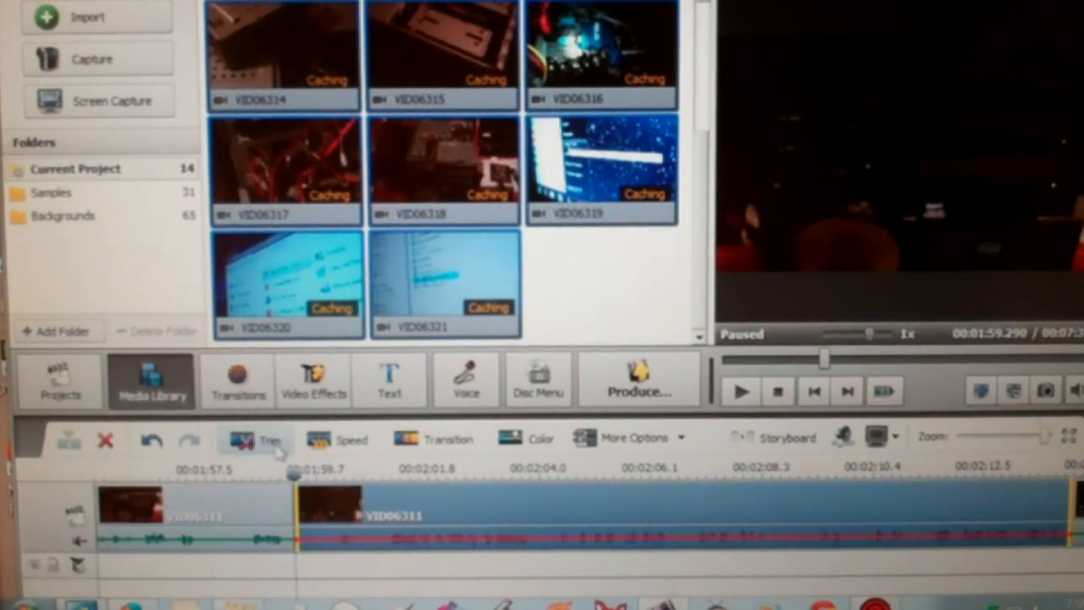
{"action": "mouse_move", "coordinate": [254, 441]}
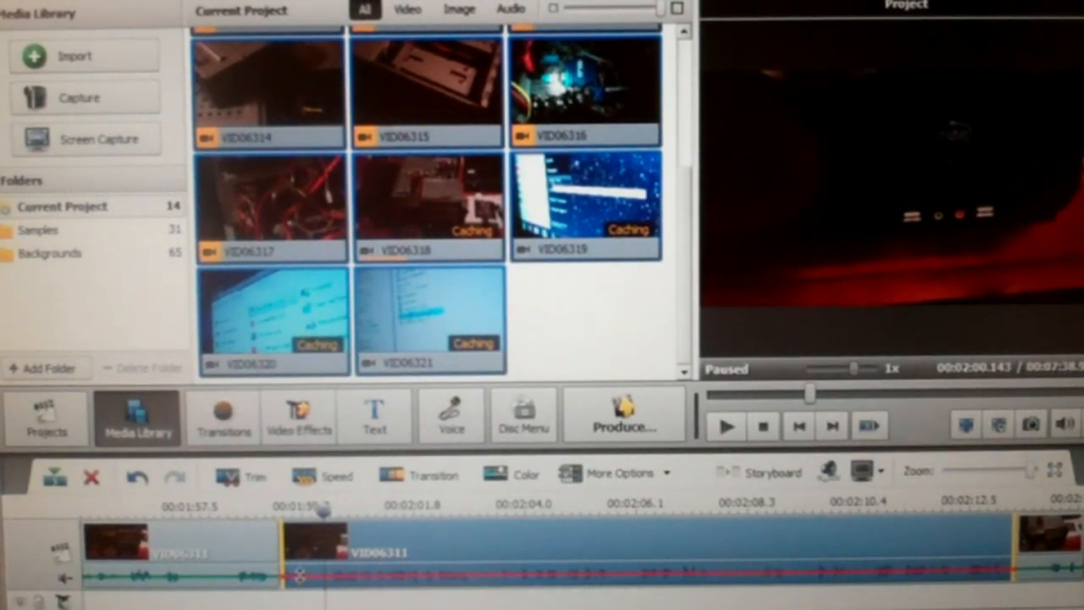
{"action": "mouse_move", "coordinate": [313, 543]}
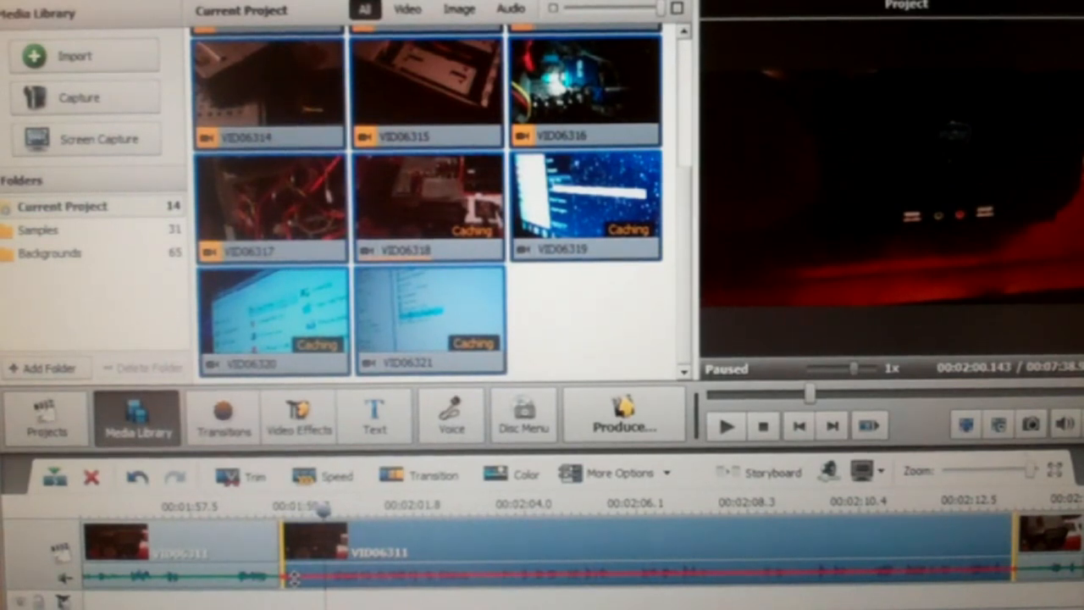
{"action": "mouse_move", "coordinate": [310, 517]}
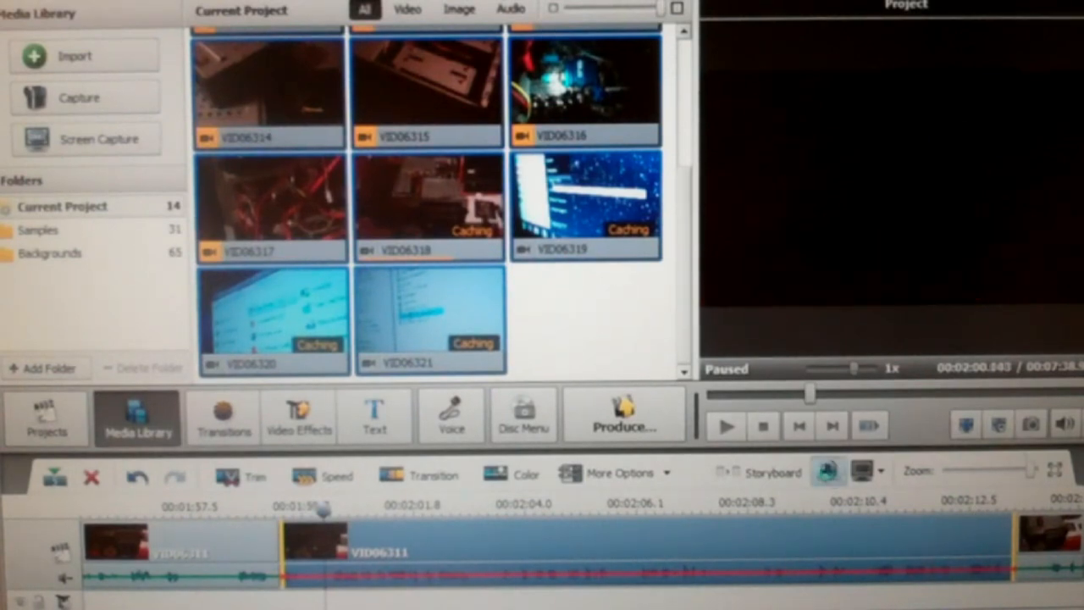
Step: Adjust the timeline zoom to see the split VID06311 piece beside its neighbours
{"action": "left_click", "coordinate": [829, 472]}
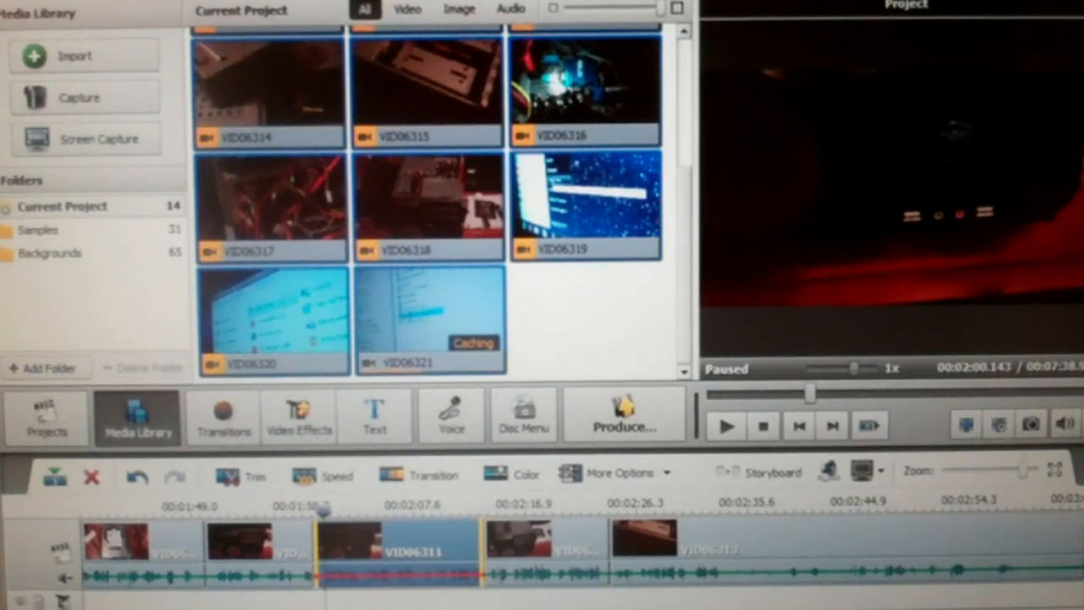
Step: Filter the media library to audio only, then back to video clips only
{"action": "left_click", "coordinate": [510, 10]}
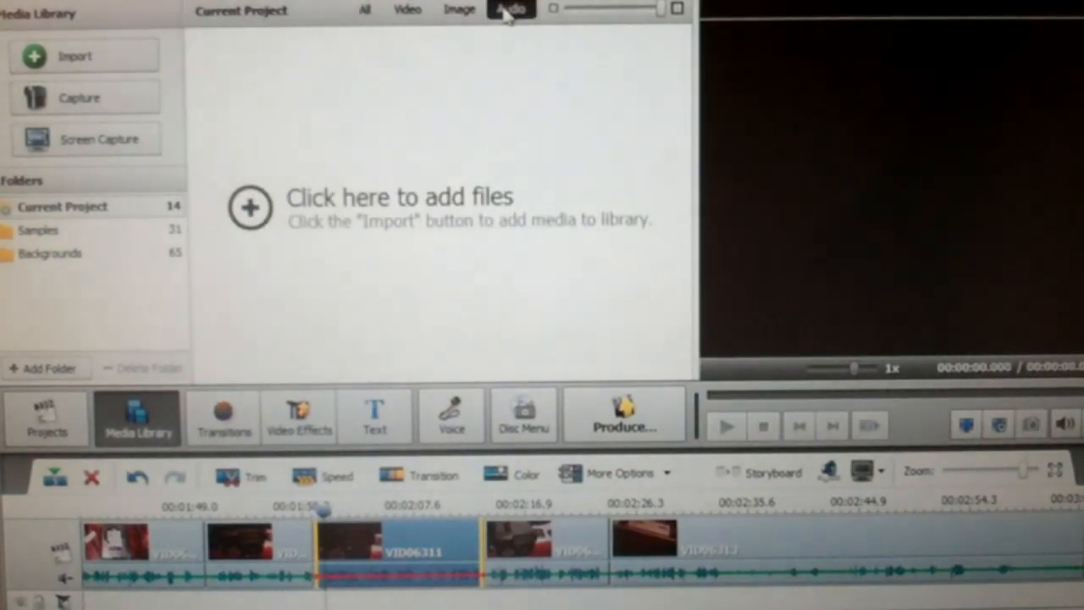
{"action": "mouse_move", "coordinate": [511, 9]}
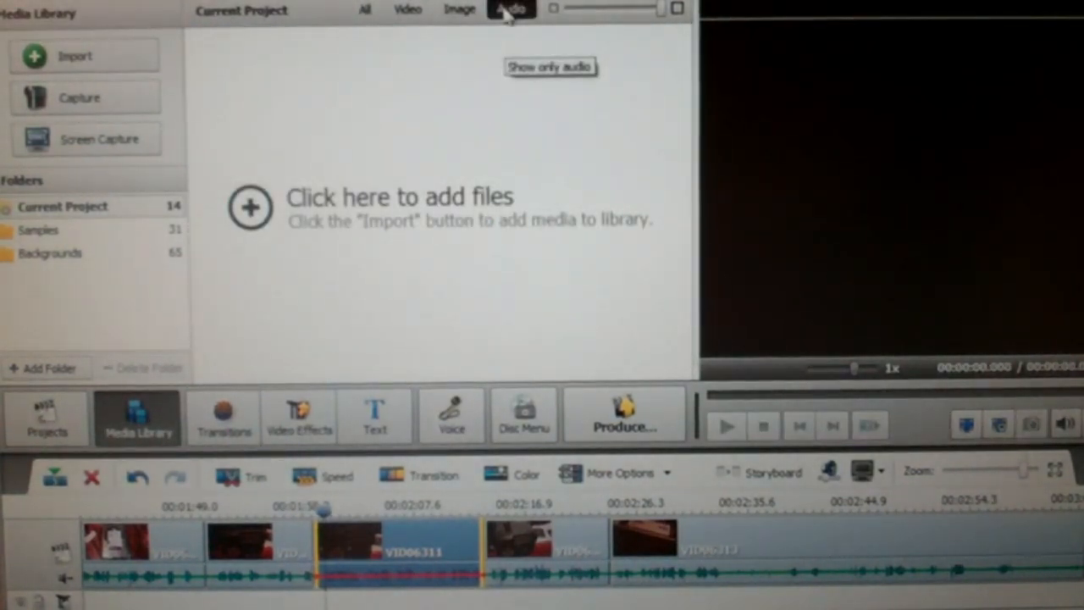
{"action": "mouse_move", "coordinate": [512, 9]}
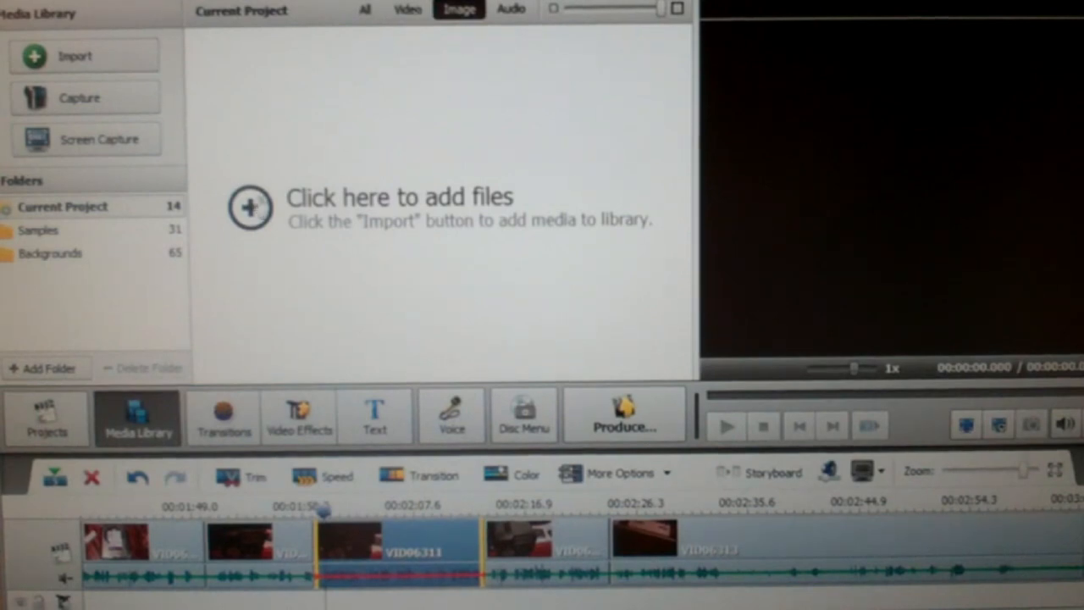
{"action": "left_click", "coordinate": [407, 9]}
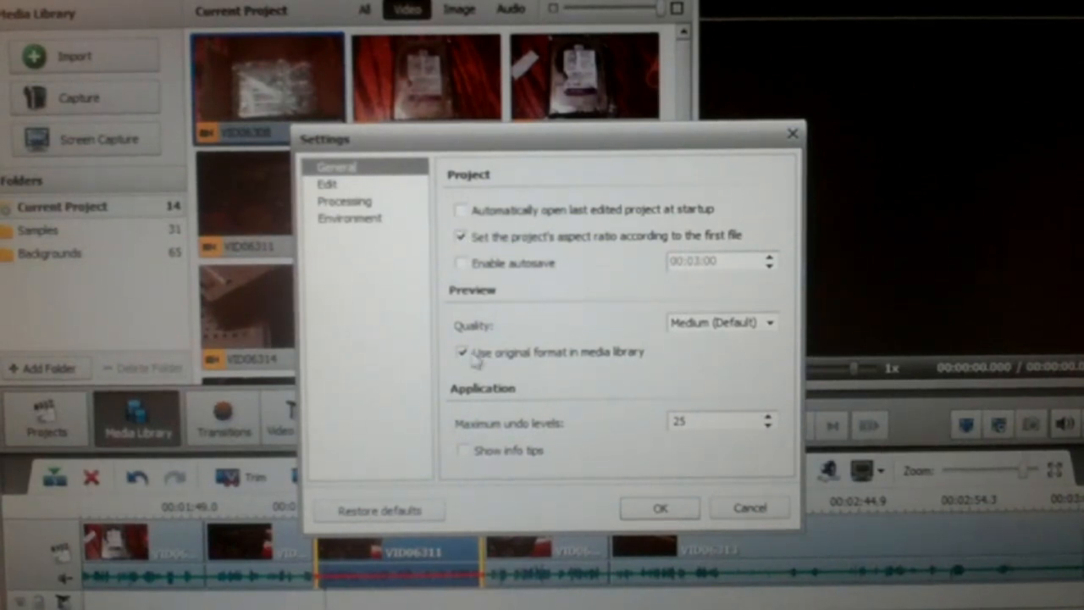
{"action": "left_click", "coordinate": [328, 183]}
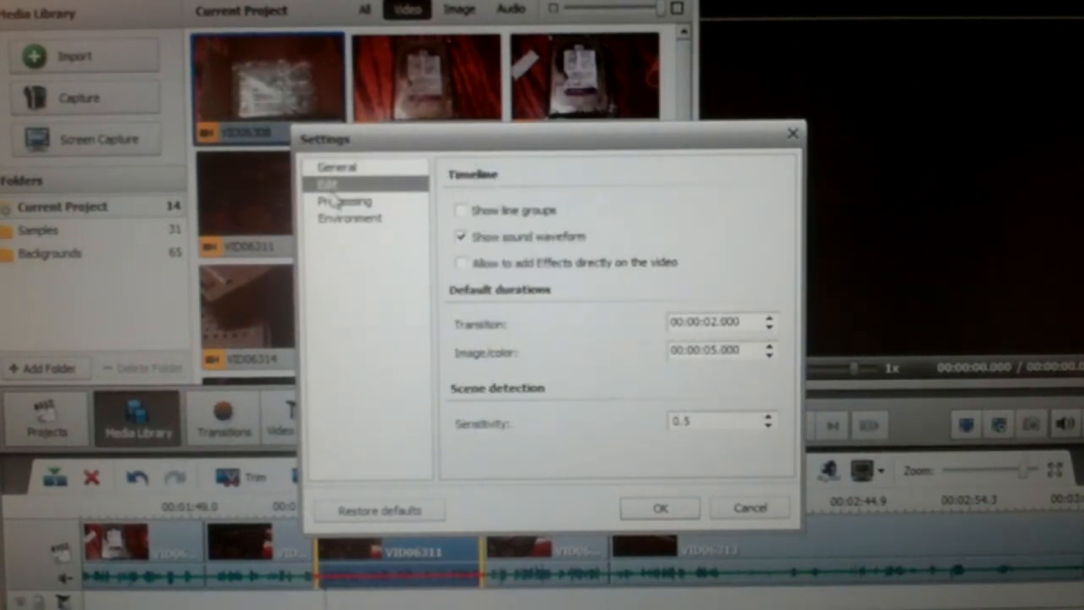
{"action": "left_click", "coordinate": [343, 201]}
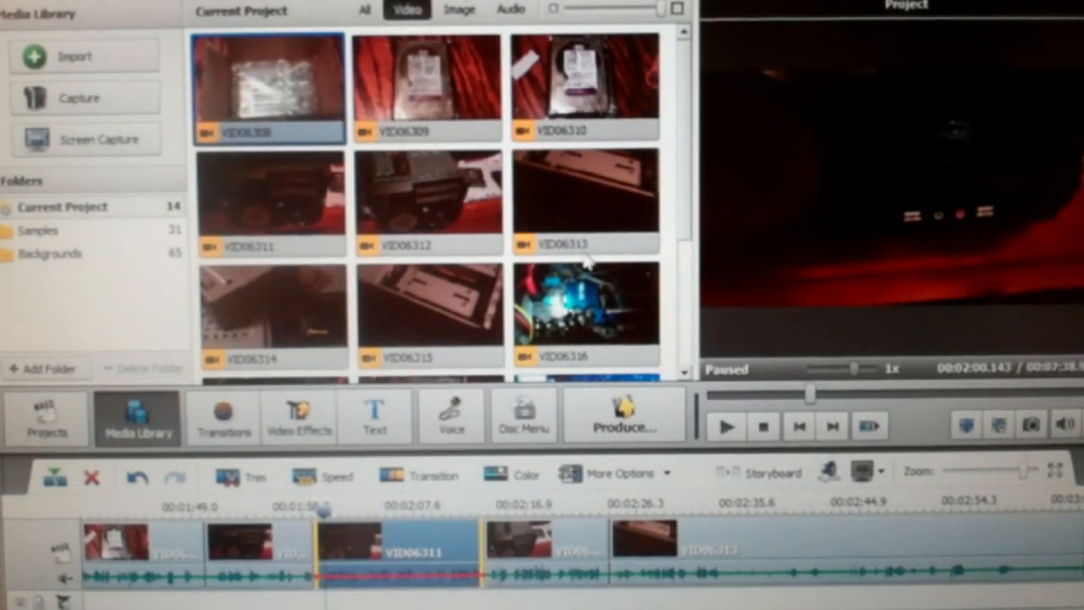
{"action": "mouse_move", "coordinate": [593, 292]}
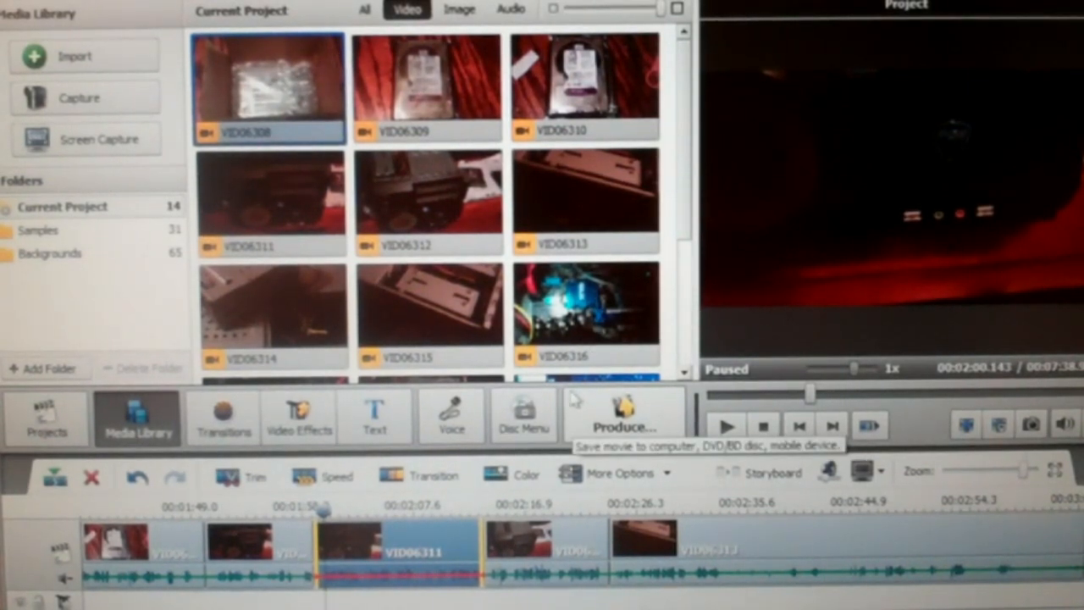
{"action": "mouse_move", "coordinate": [574, 400]}
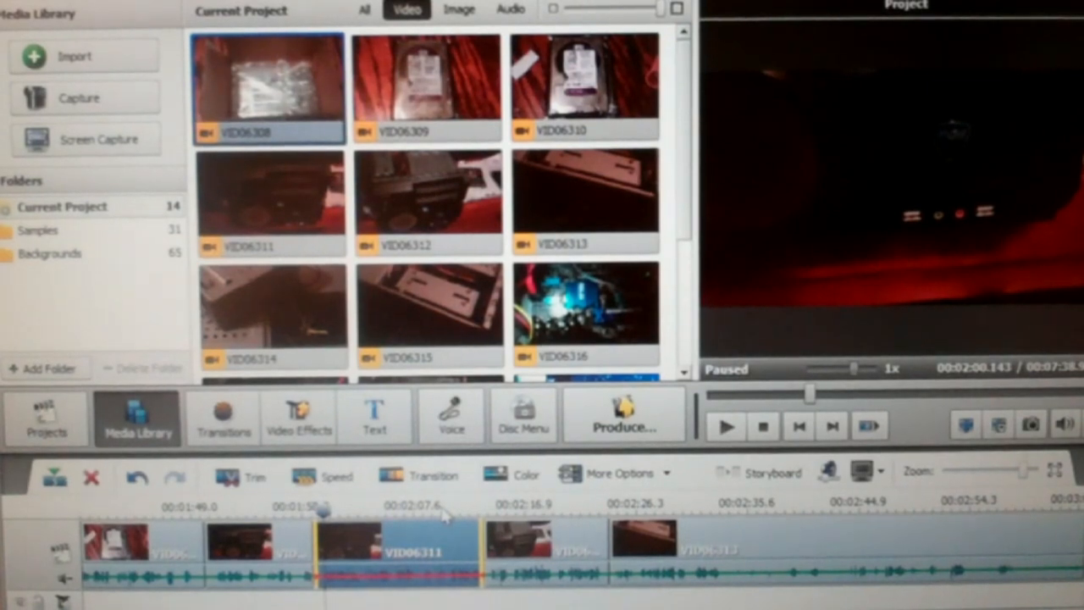
{"action": "mouse_move", "coordinate": [451, 415]}
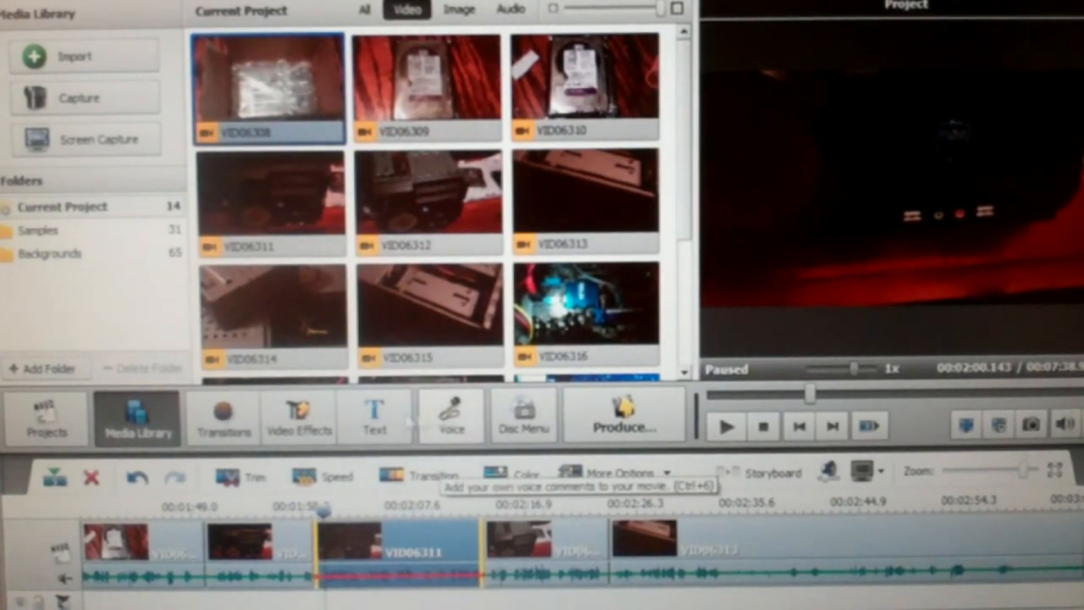
Step: Show the project start page with new-project sources and recent projects
{"action": "left_click", "coordinate": [450, 416]}
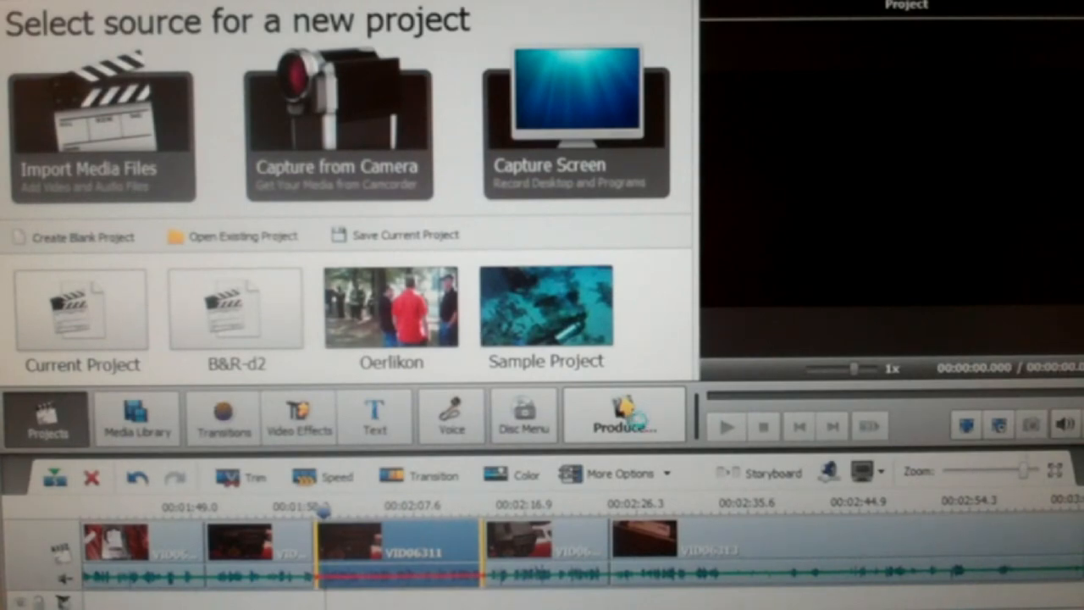
Step: Launch Produce and choose saving the movie as a file
{"action": "left_click", "coordinate": [625, 415]}
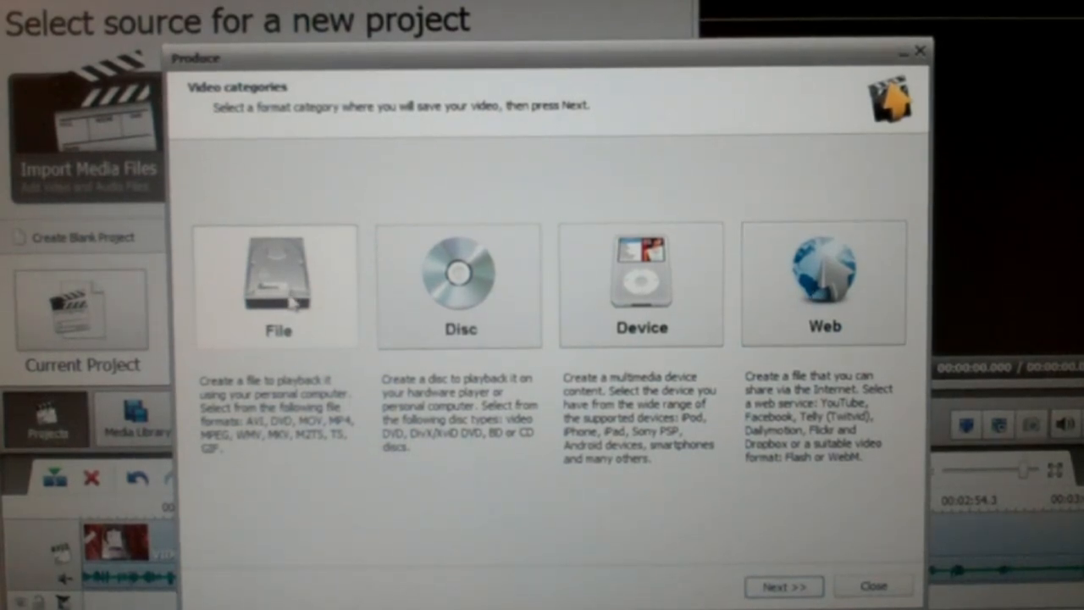
{"action": "left_click", "coordinate": [782, 586]}
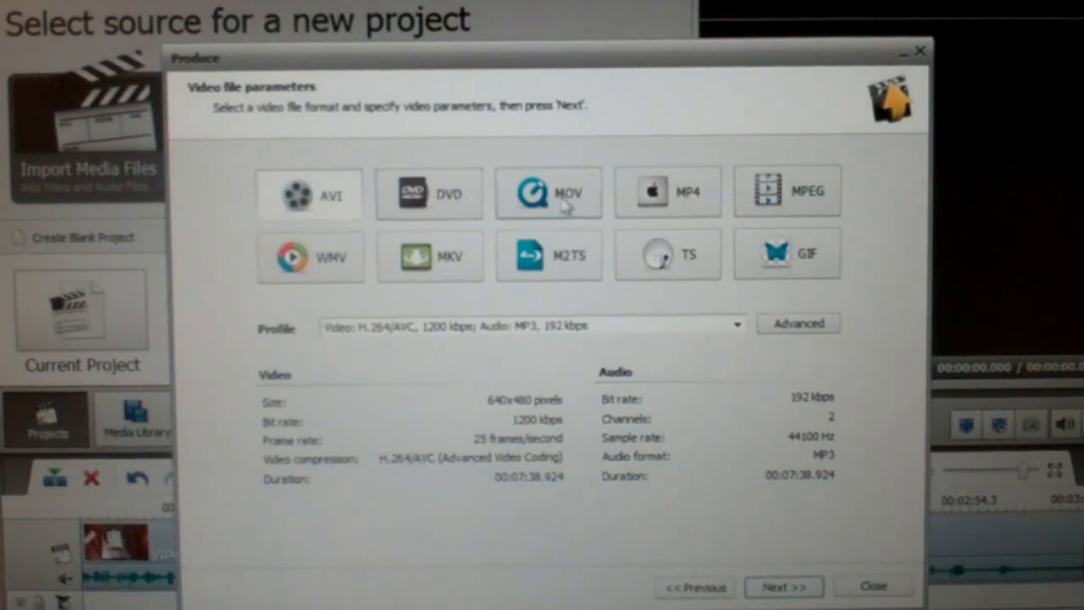
{"action": "mouse_move", "coordinate": [664, 199]}
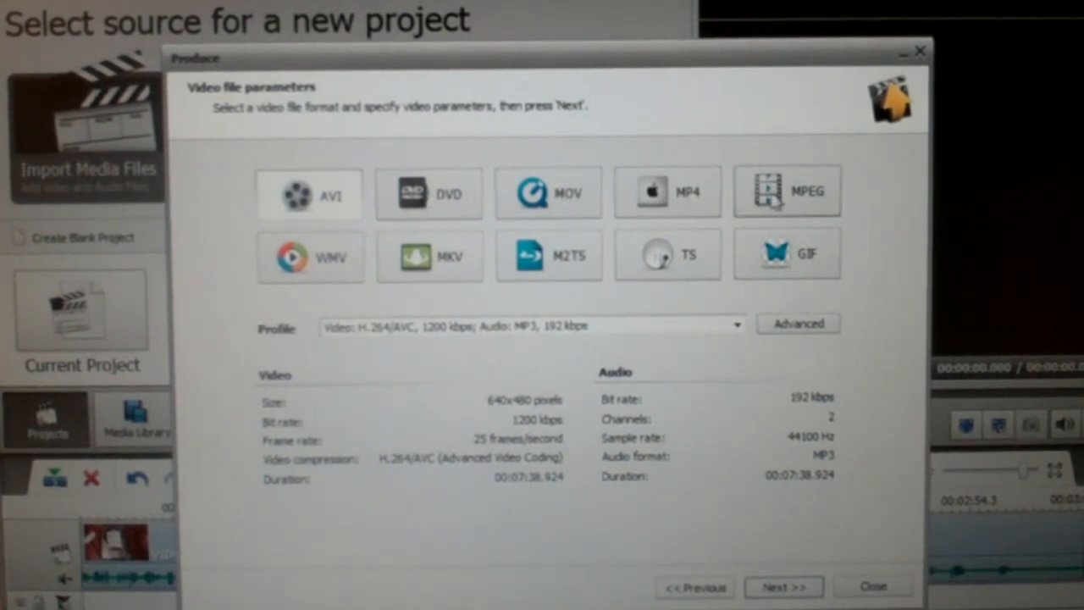
{"action": "mouse_move", "coordinate": [779, 201]}
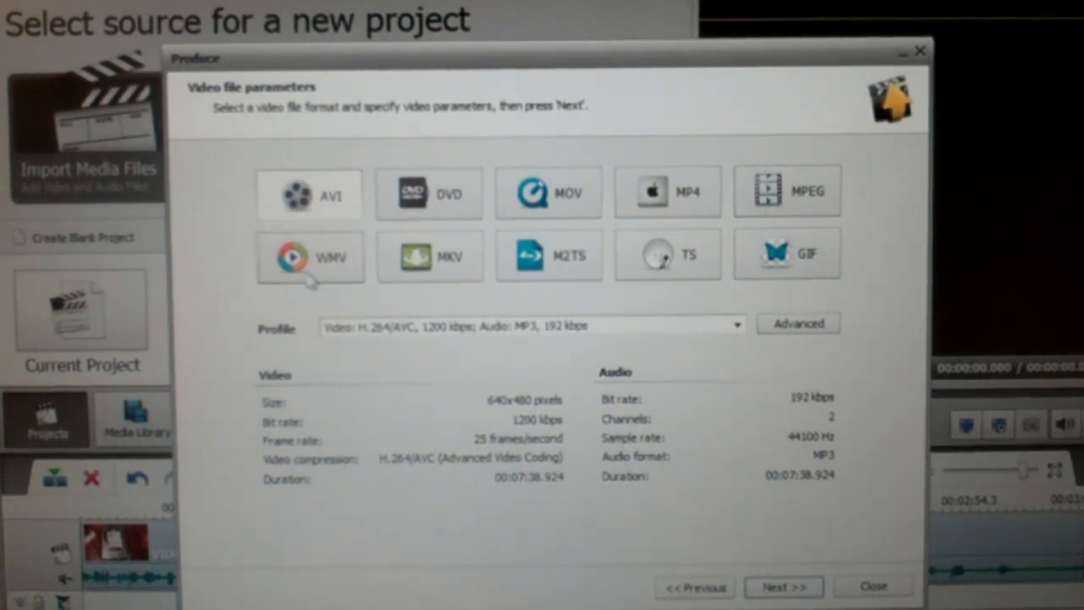
{"action": "mouse_move", "coordinate": [457, 270]}
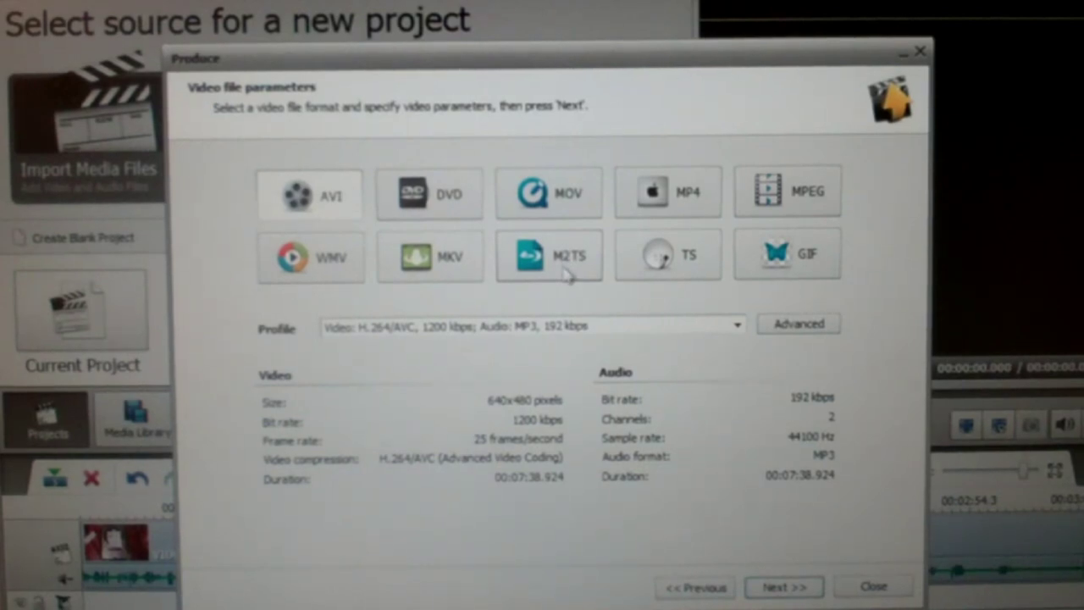
{"action": "mouse_move", "coordinate": [665, 264]}
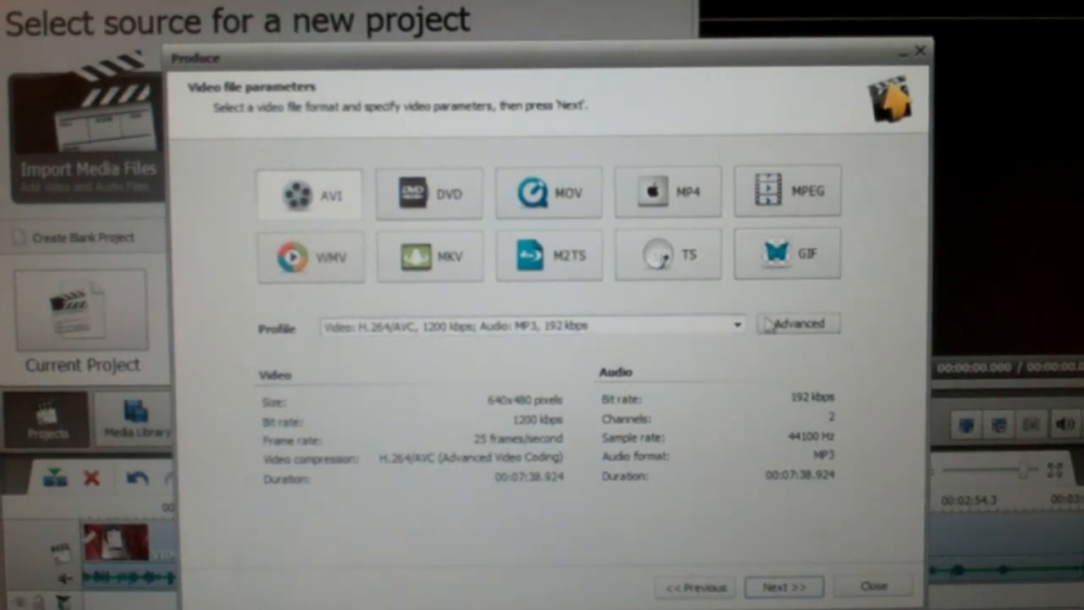
Step: Pick the HD Video 1080p AVI profile, then switch to MP4 and list its Apple profiles
{"action": "left_click", "coordinate": [736, 325]}
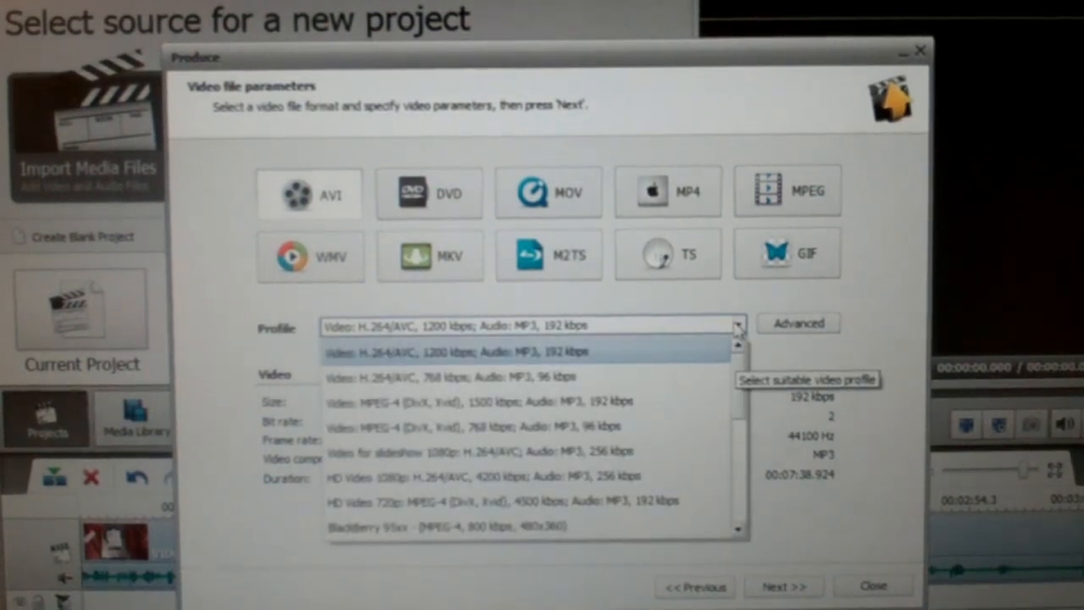
{"action": "mouse_move", "coordinate": [694, 343]}
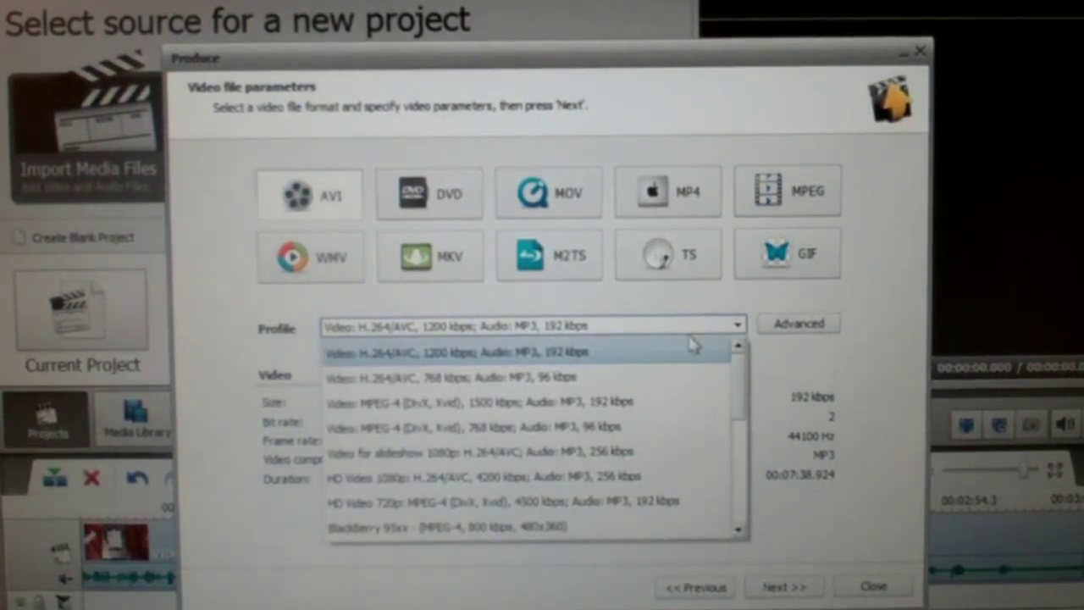
{"action": "mouse_move", "coordinate": [593, 349]}
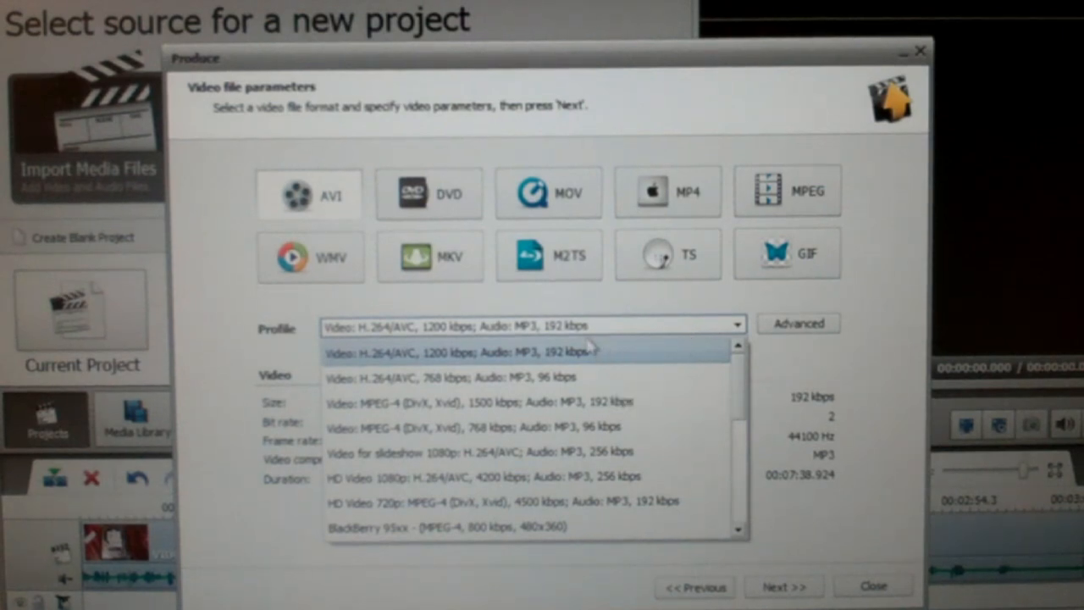
{"action": "mouse_move", "coordinate": [482, 360]}
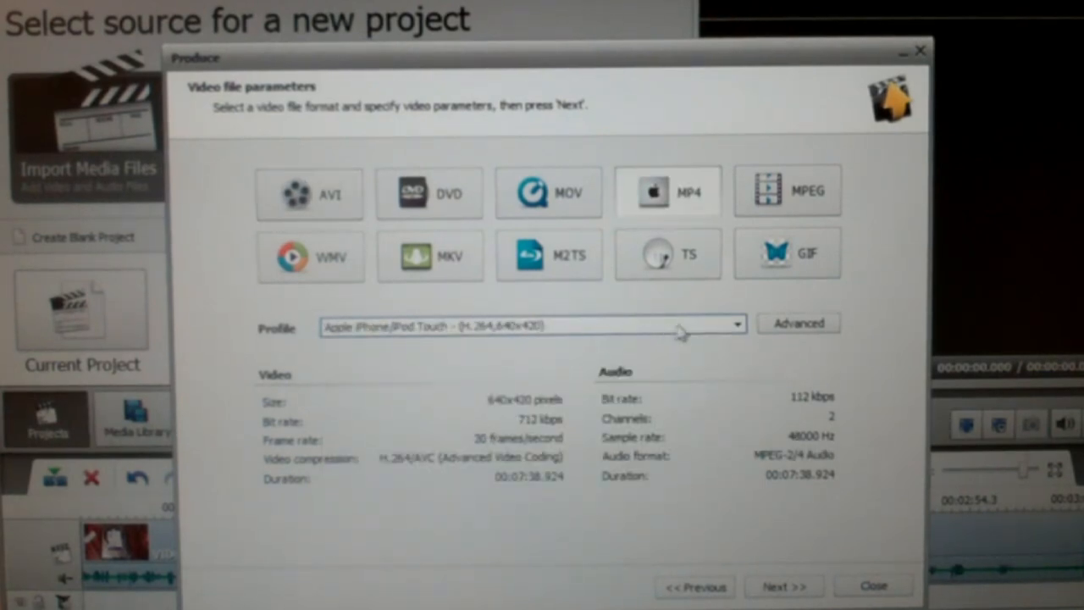
{"action": "mouse_move", "coordinate": [733, 330]}
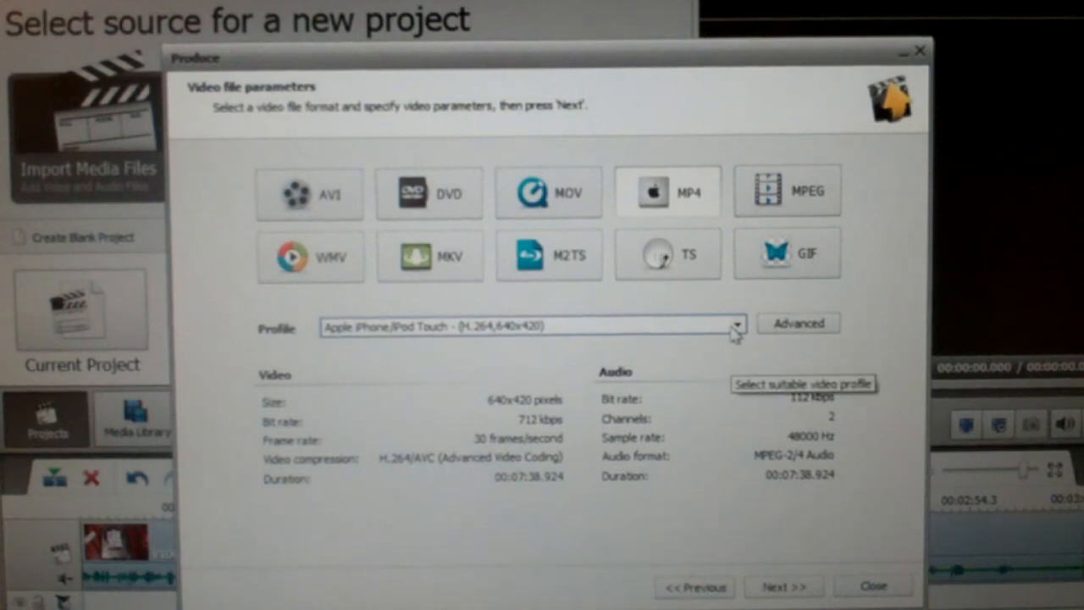
{"action": "left_click", "coordinate": [787, 193]}
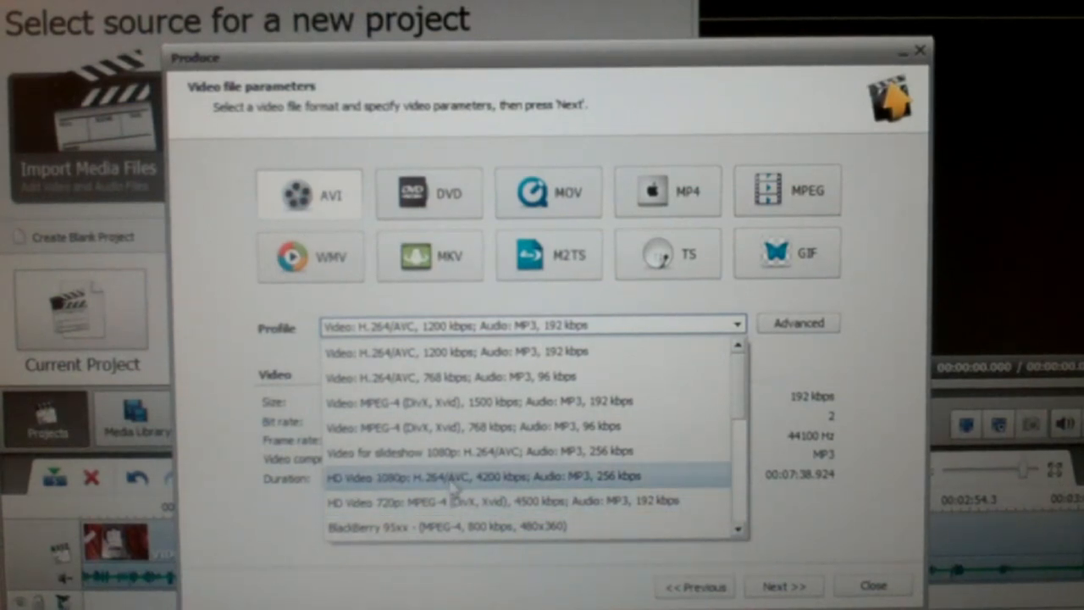
{"action": "left_click", "coordinate": [525, 476]}
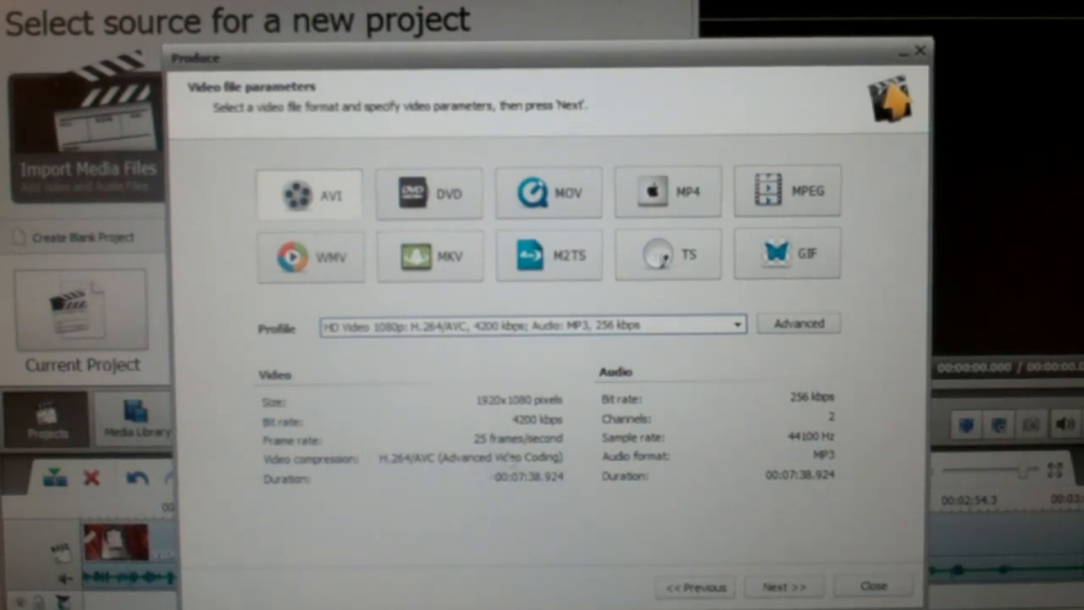
{"action": "mouse_move", "coordinate": [758, 353]}
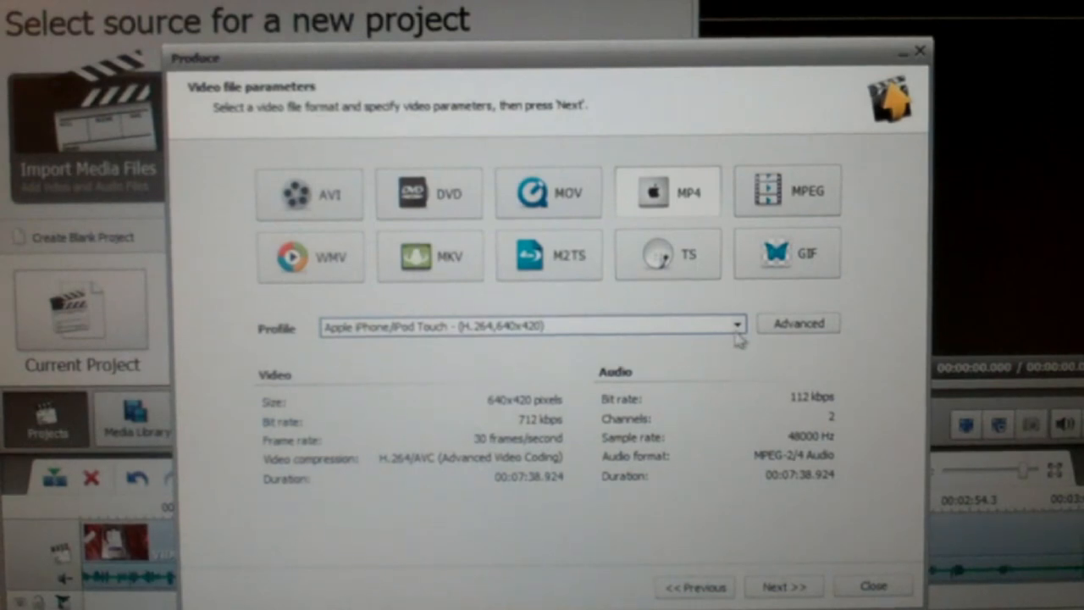
{"action": "left_click", "coordinate": [736, 327]}
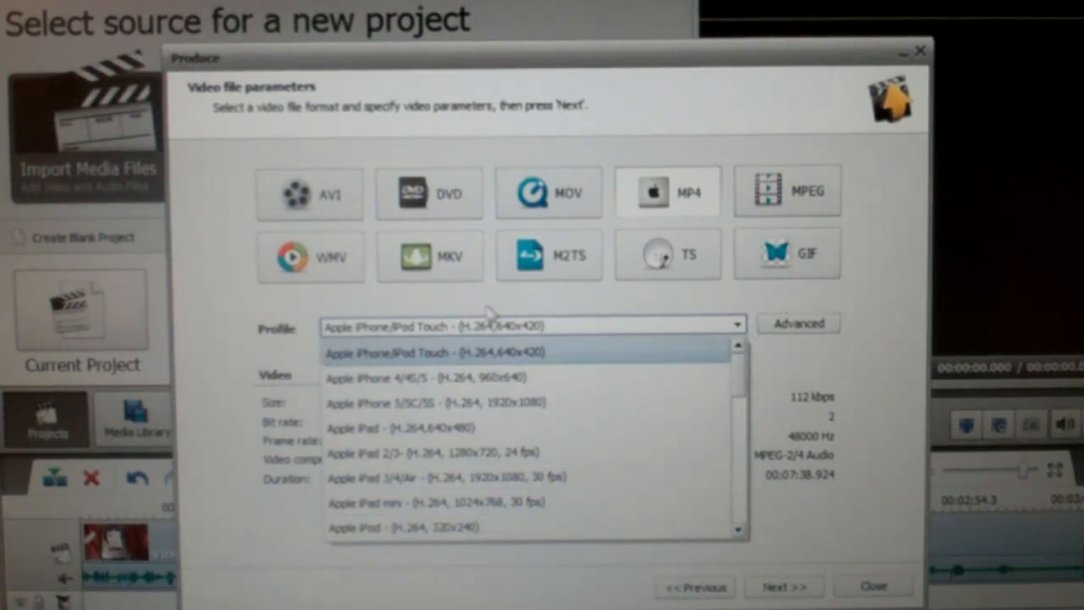
Step: Return to AVI with the Video for slideshow 1080p profile and continue to Create movie
{"action": "left_click", "coordinate": [308, 194]}
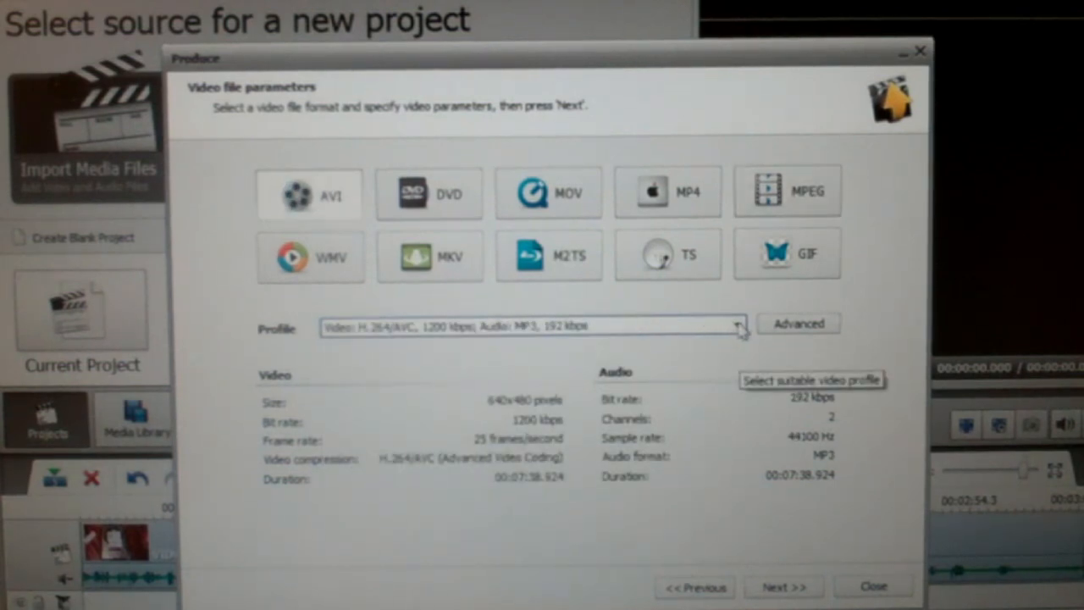
{"action": "left_click", "coordinate": [736, 326]}
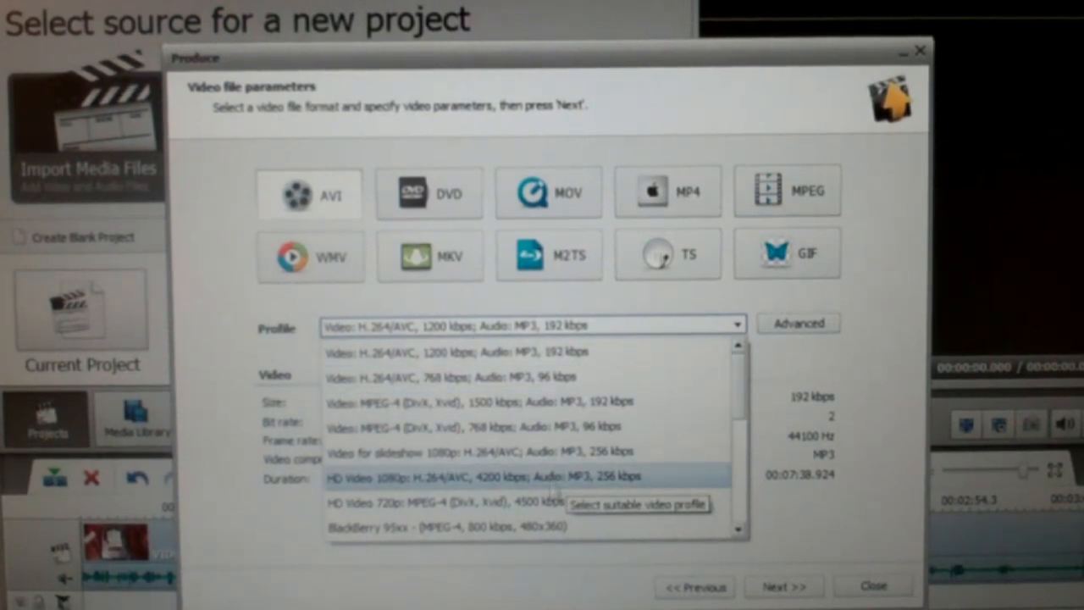
{"action": "left_click", "coordinate": [522, 476]}
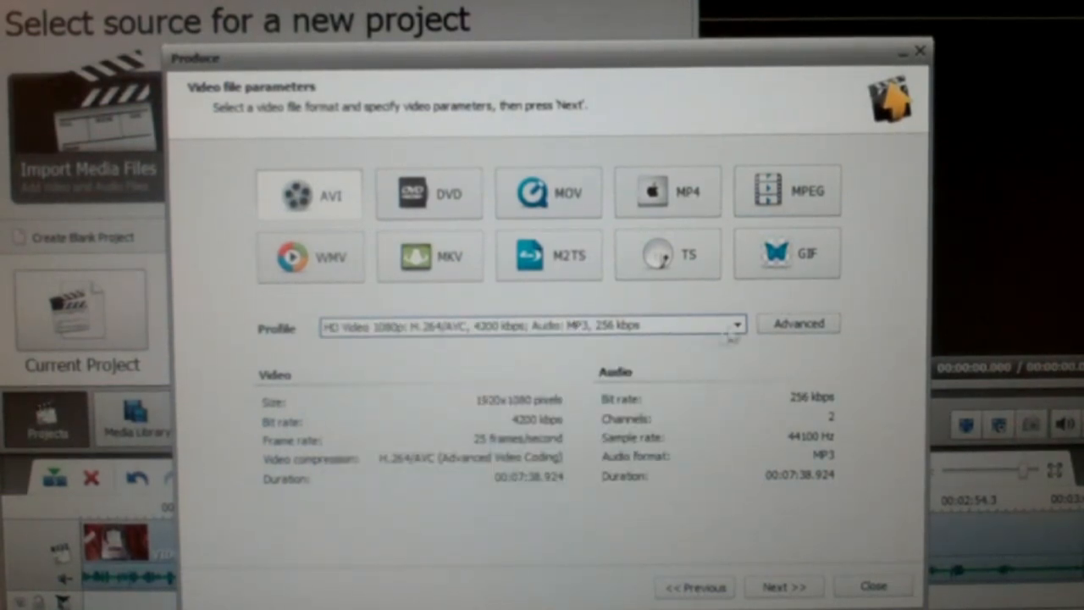
{"action": "left_click", "coordinate": [735, 324]}
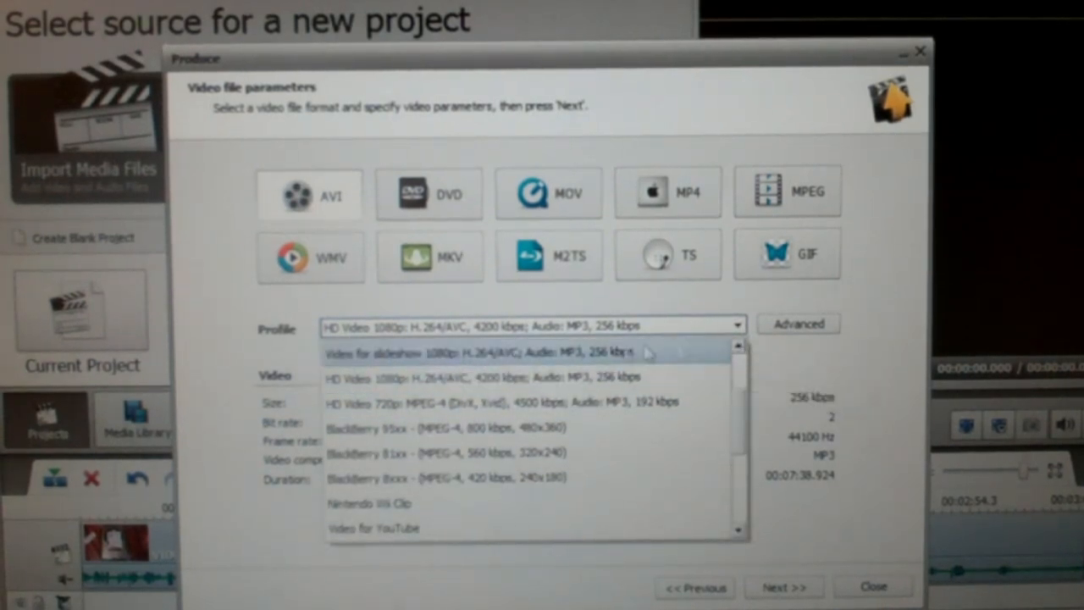
{"action": "mouse_move", "coordinate": [475, 377]}
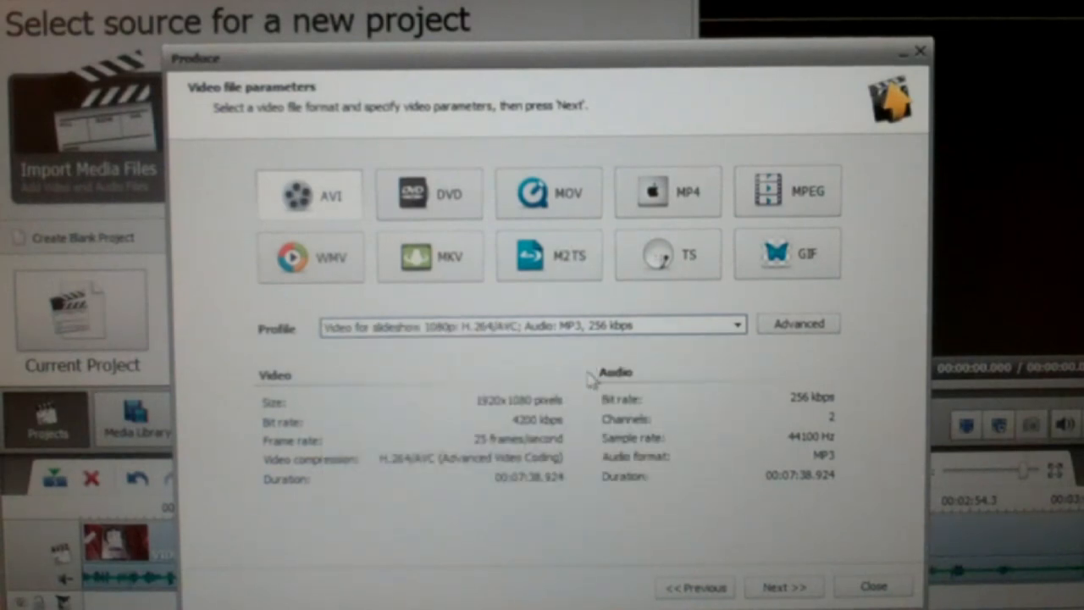
{"action": "left_click", "coordinate": [737, 324]}
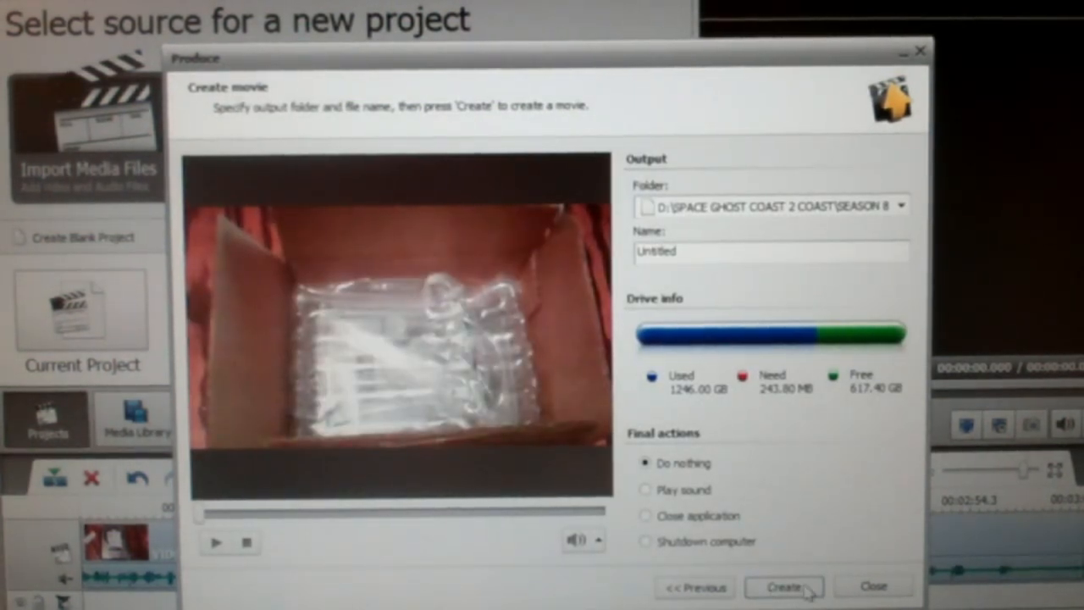
{"action": "mouse_move", "coordinate": [733, 405]}
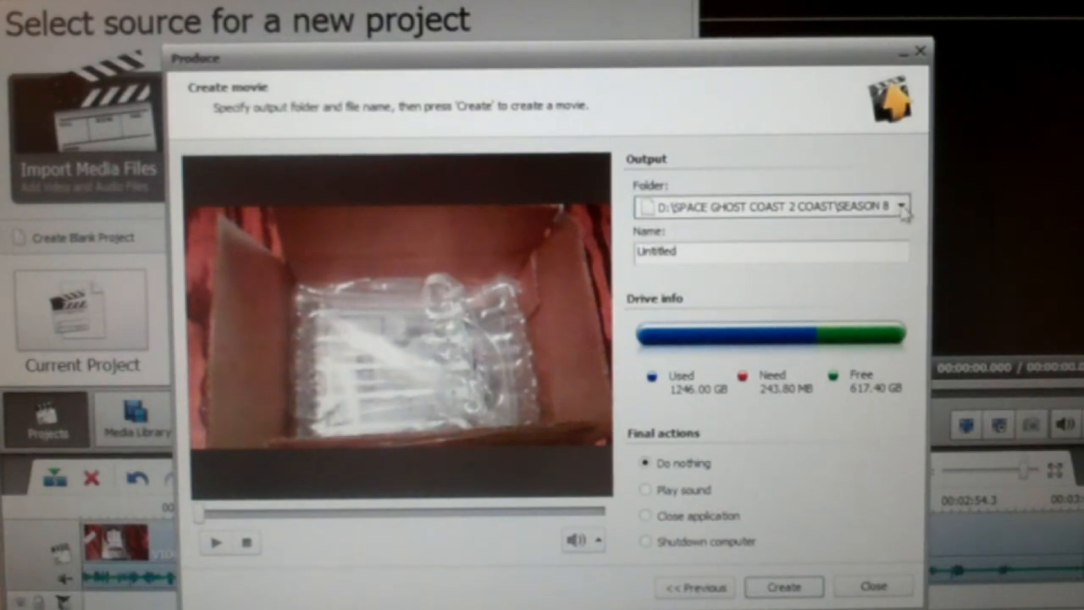
Step: Choose My Videos as the output folder, keeping the file name Untitled
{"action": "left_click", "coordinate": [901, 206]}
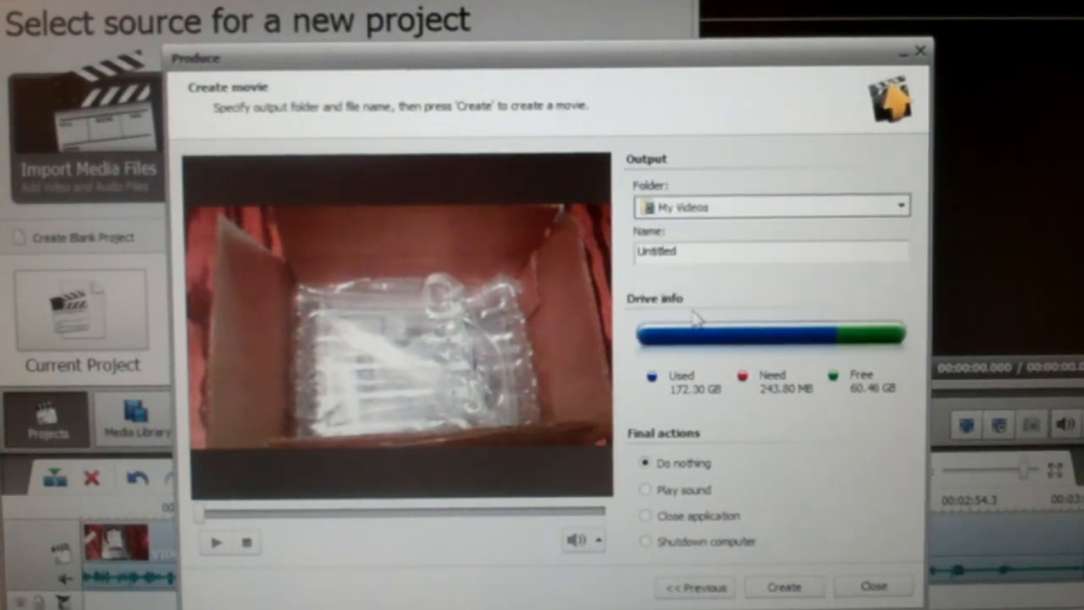
{"action": "left_click", "coordinate": [771, 252]}
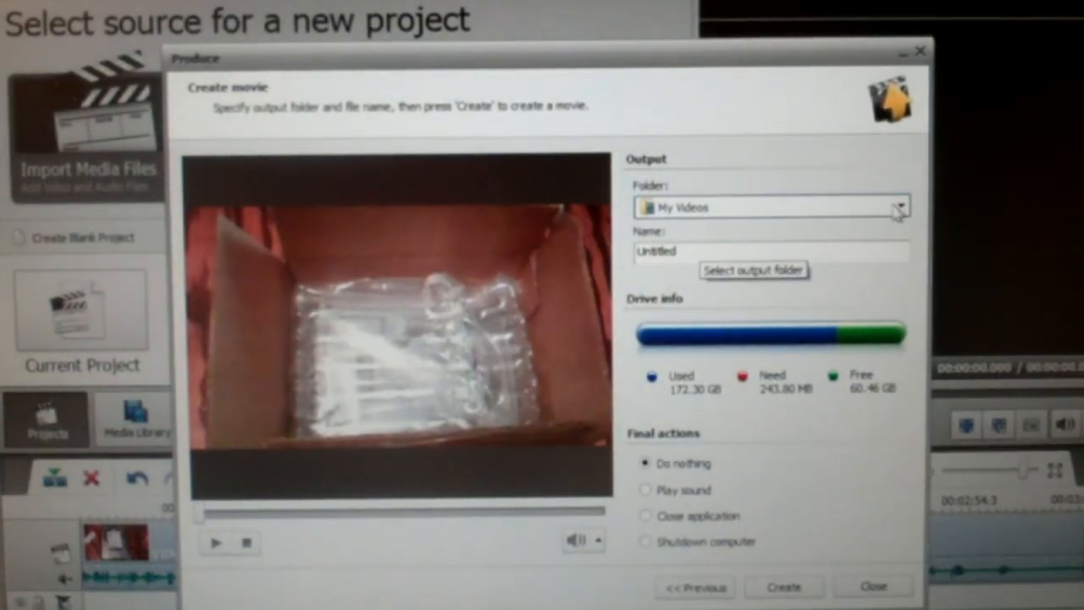
{"action": "left_click", "coordinate": [899, 207]}
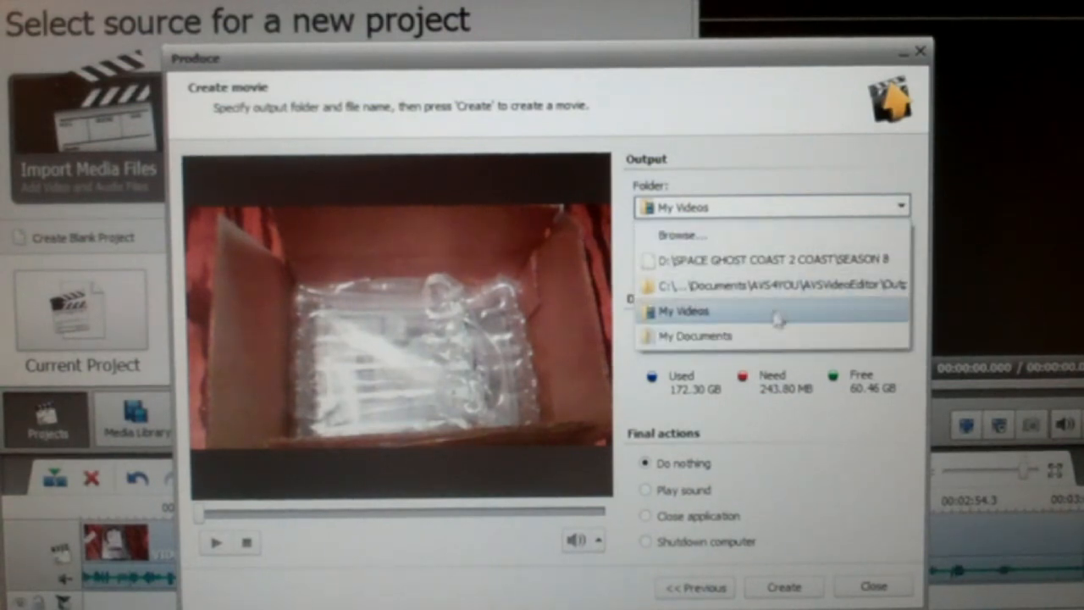
{"action": "left_click", "coordinate": [683, 311]}
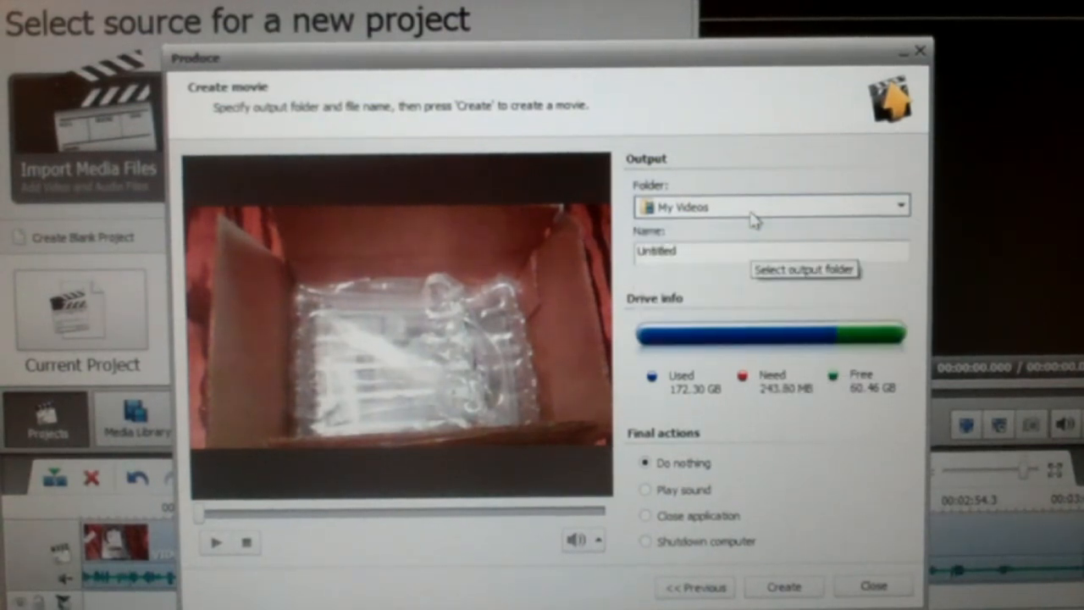
{"action": "left_click", "coordinate": [762, 251]}
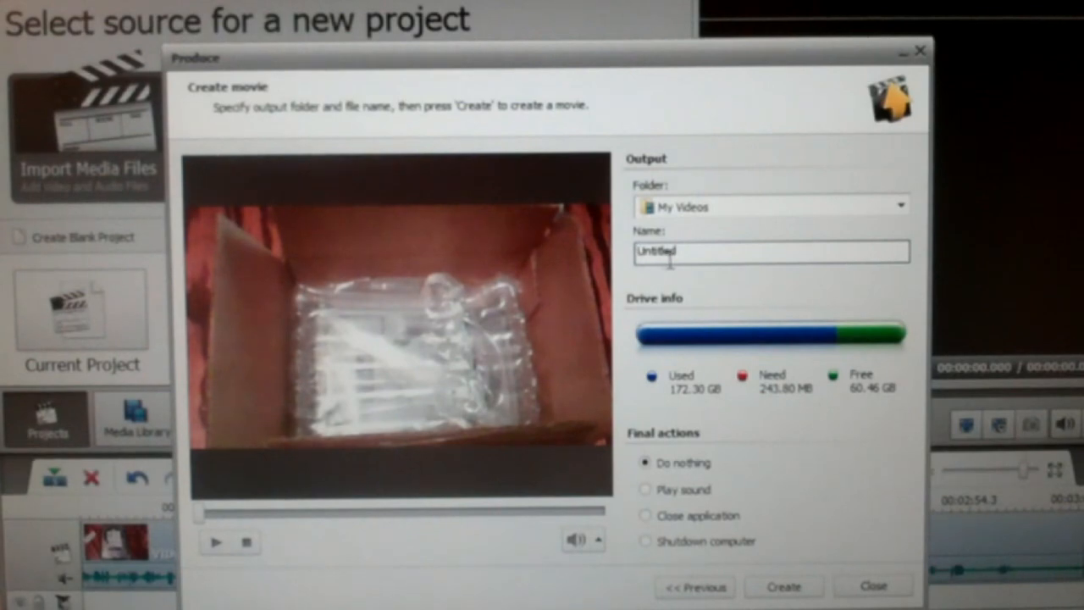
Step: Set the final action to Play sound when the movie is created
{"action": "triple_click", "coordinate": [771, 252]}
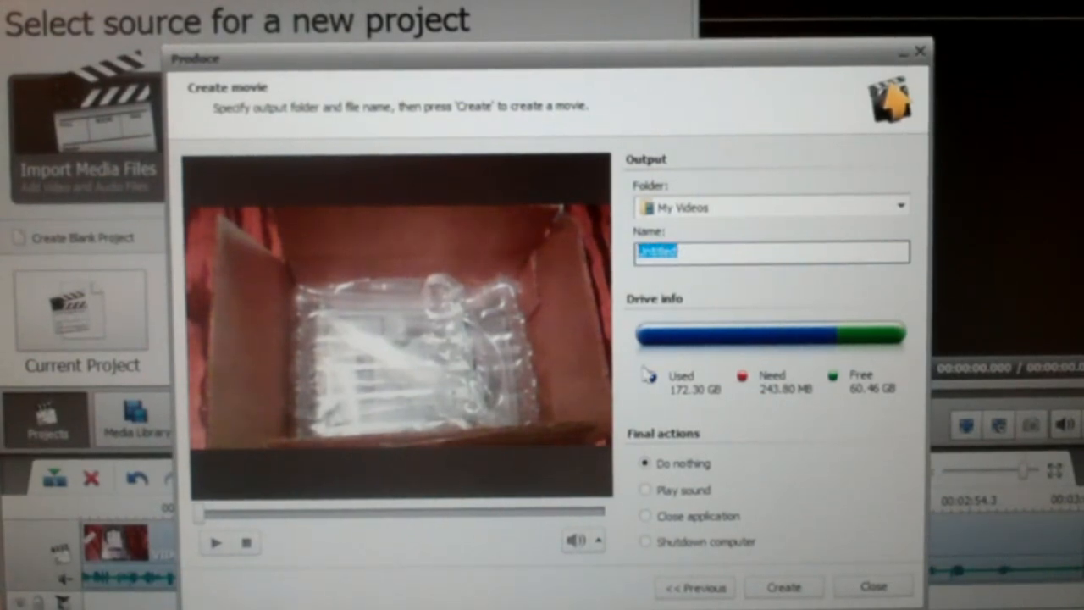
{"action": "left_click", "coordinate": [645, 490]}
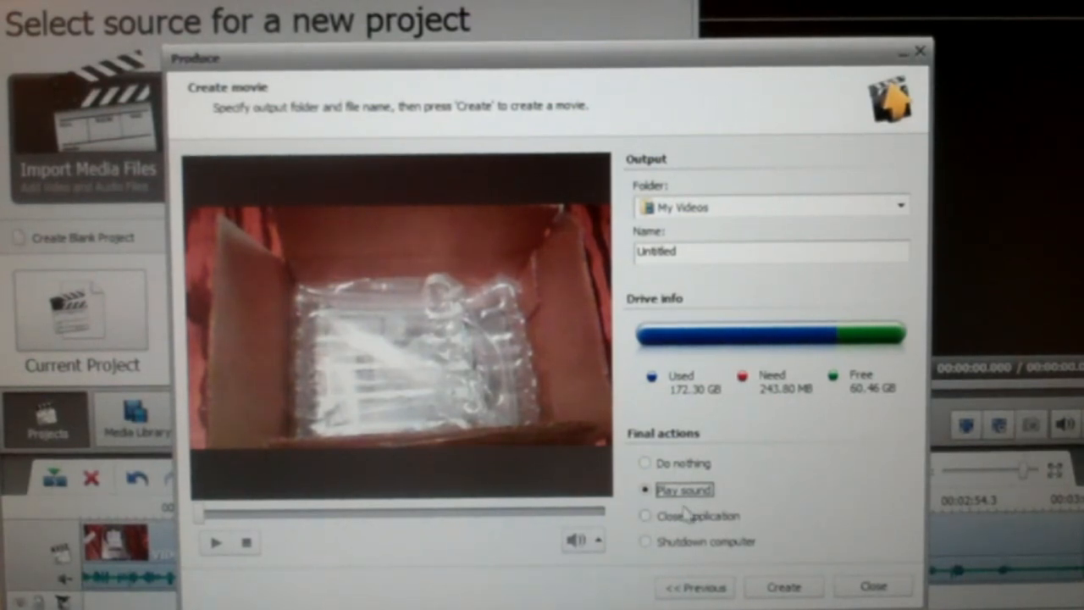
{"action": "mouse_move", "coordinate": [843, 551]}
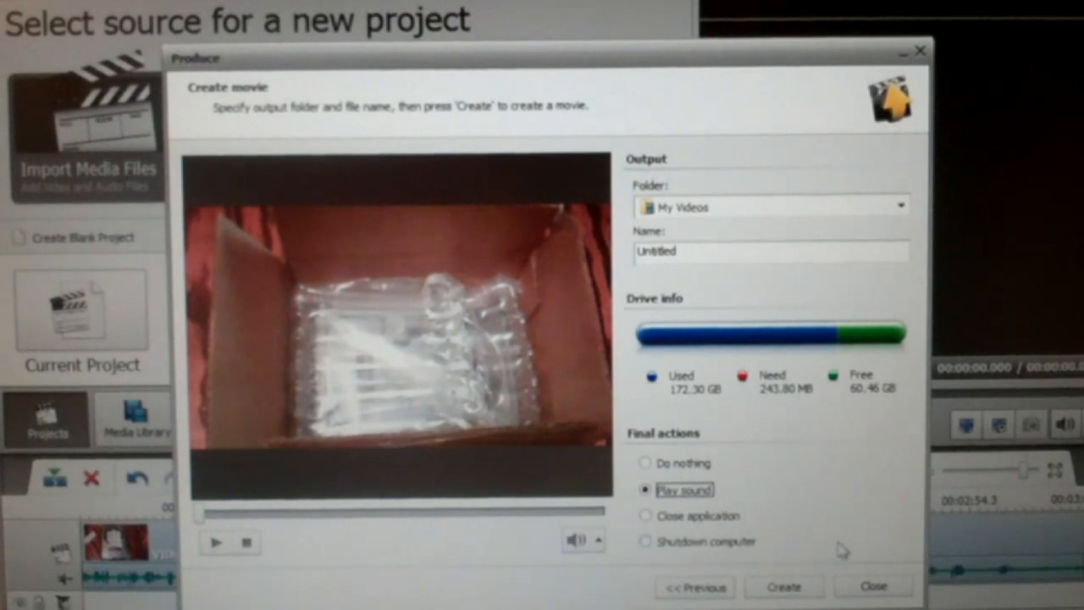